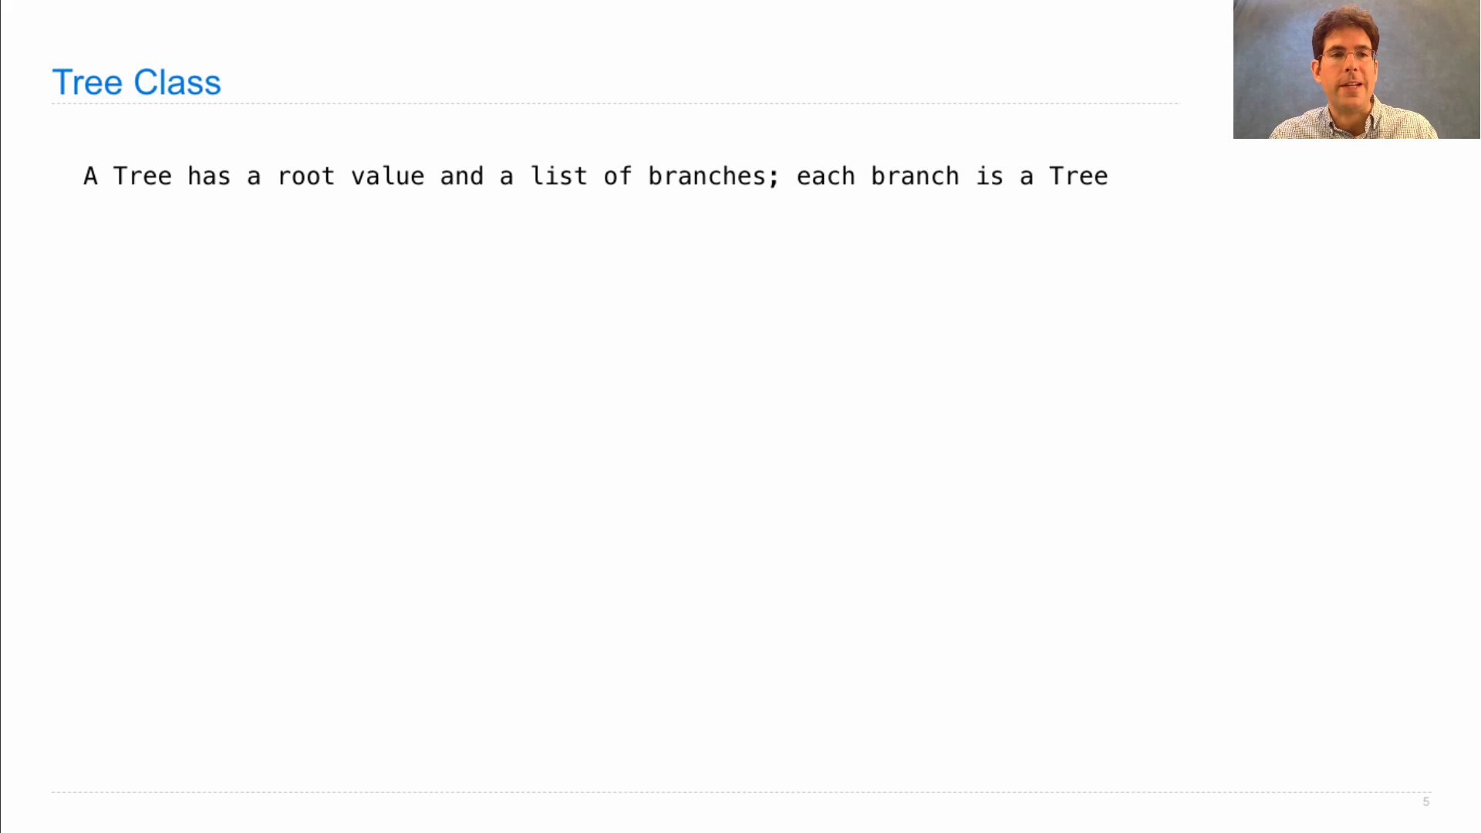
Step: Write 'class Tree:' with '__init__(self, root, branches=[])' and 'self.root = root' on the slide
type("class Tree:")
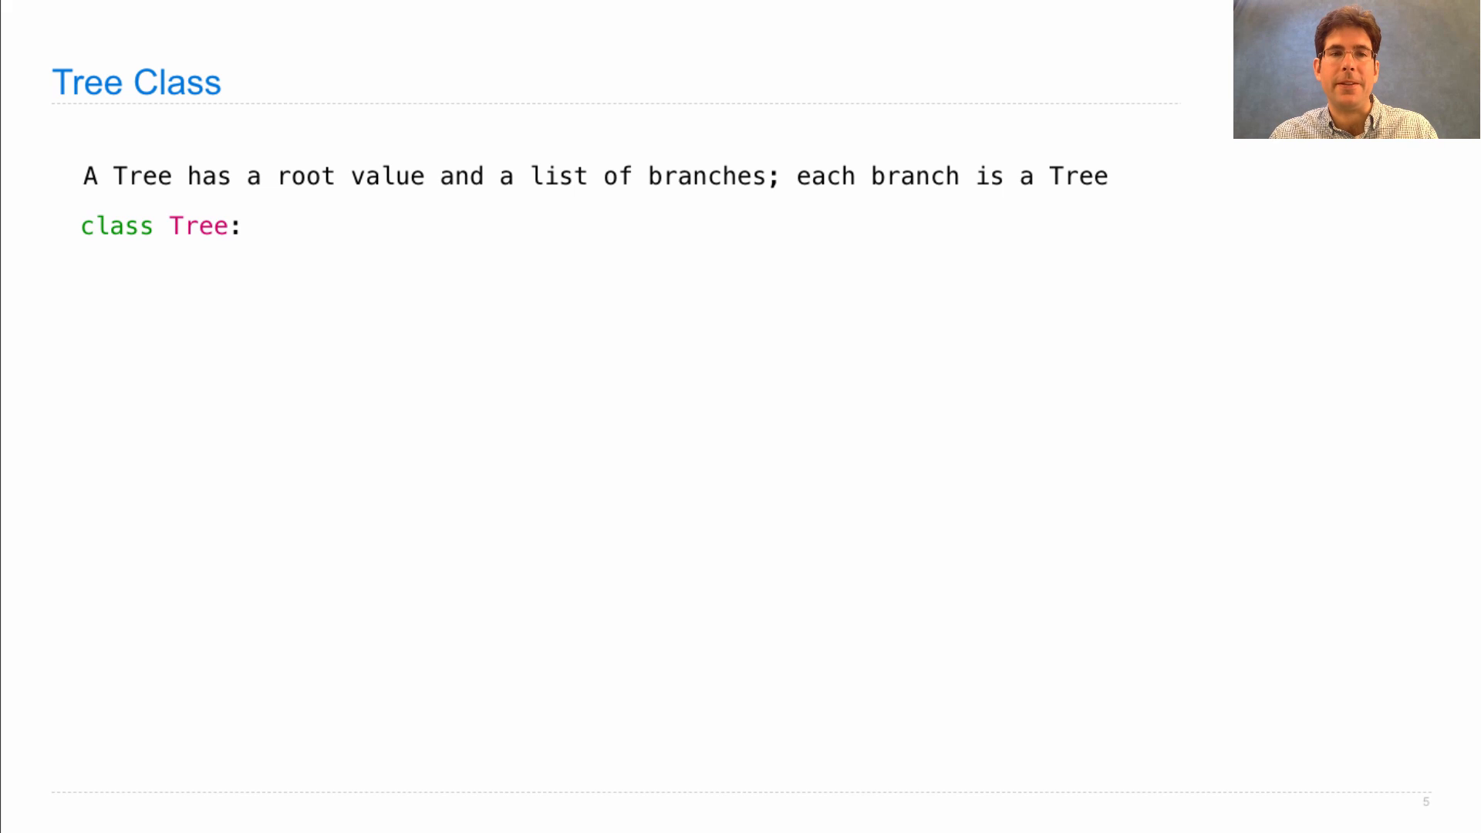
type("def __init__(self, root, branches=[]):")
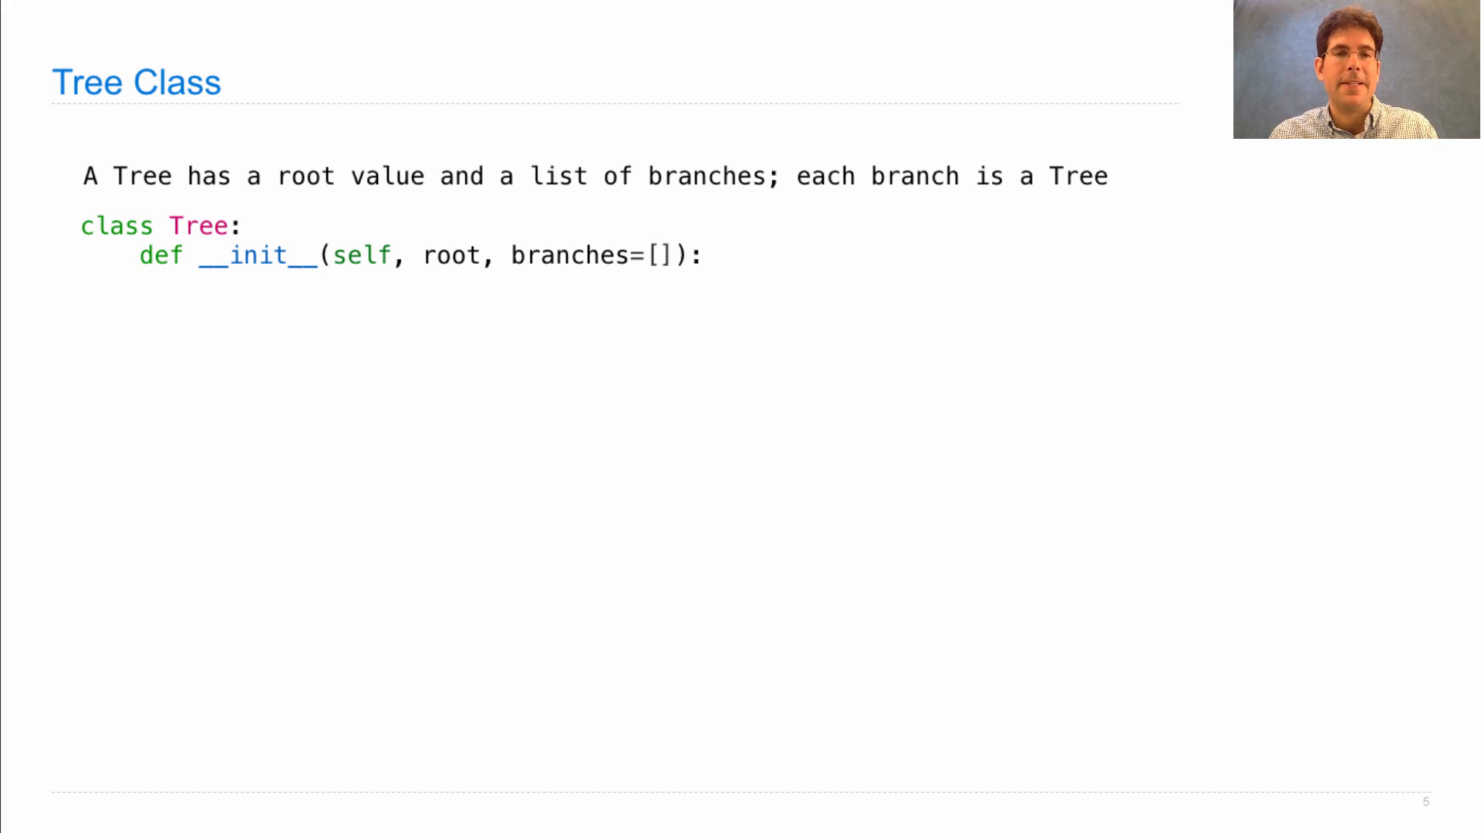
type("self.root = root")
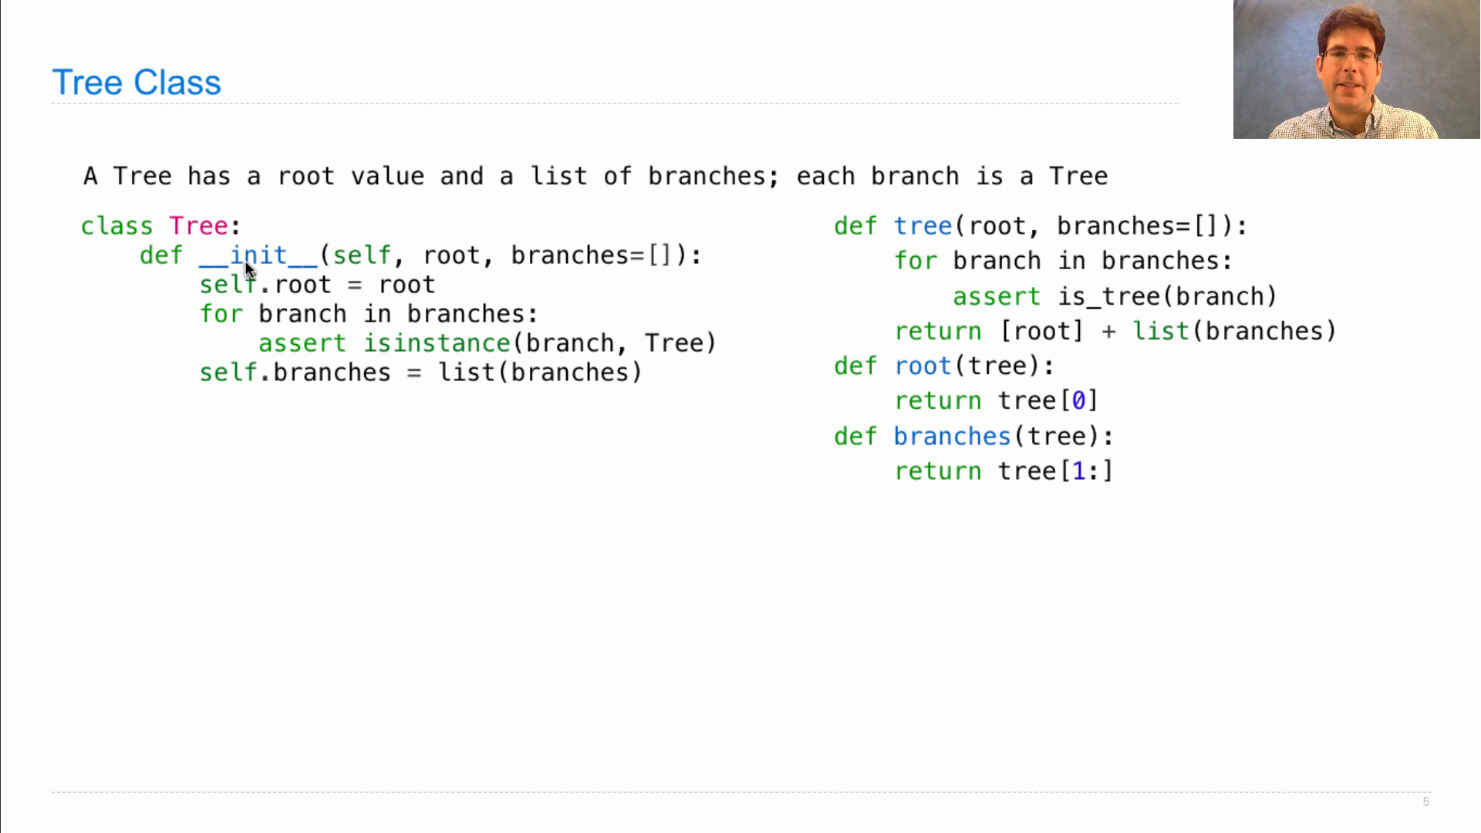
mouse_move(1100, 329)
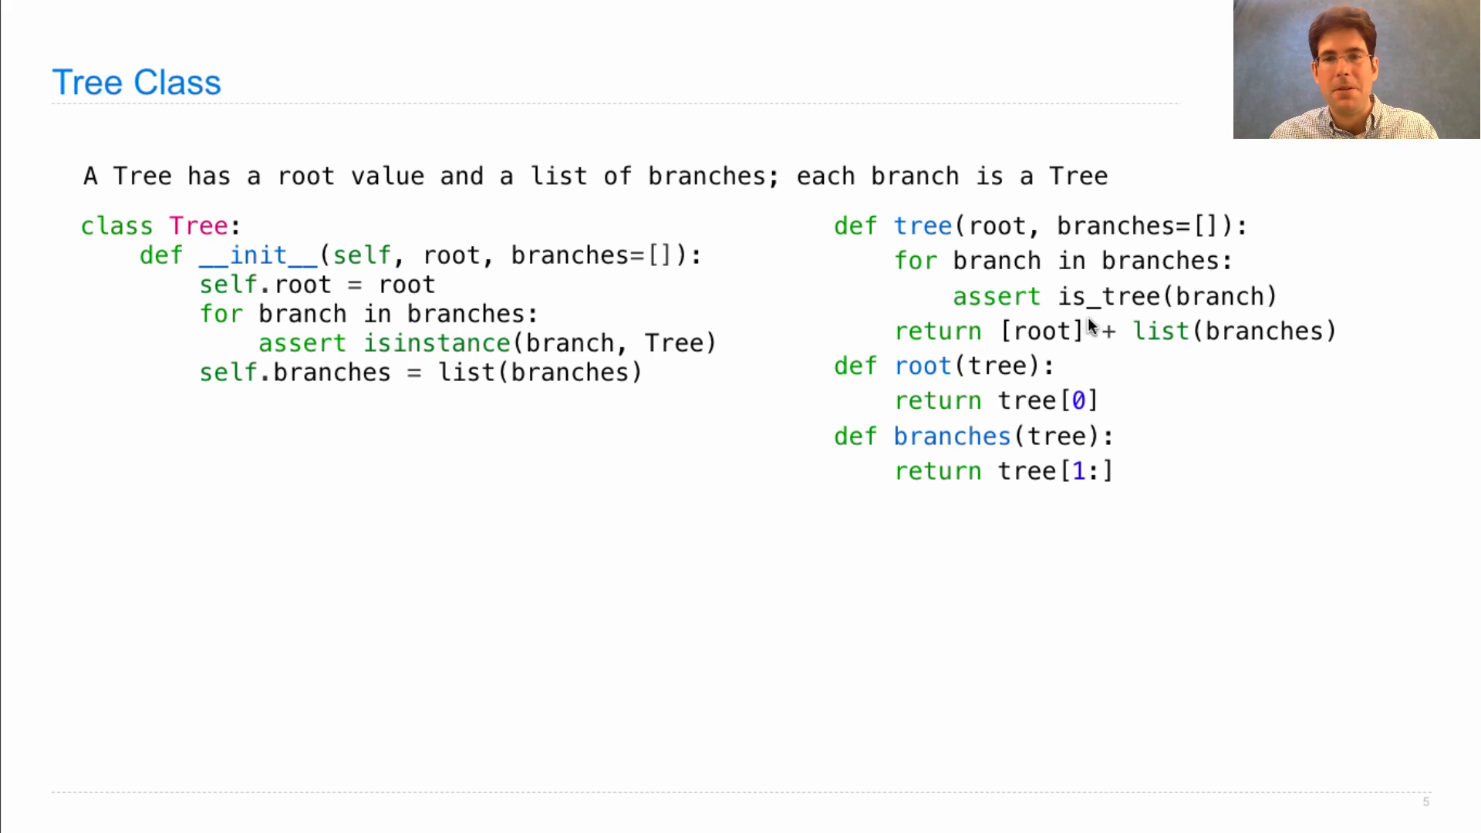
mouse_move(661, 367)
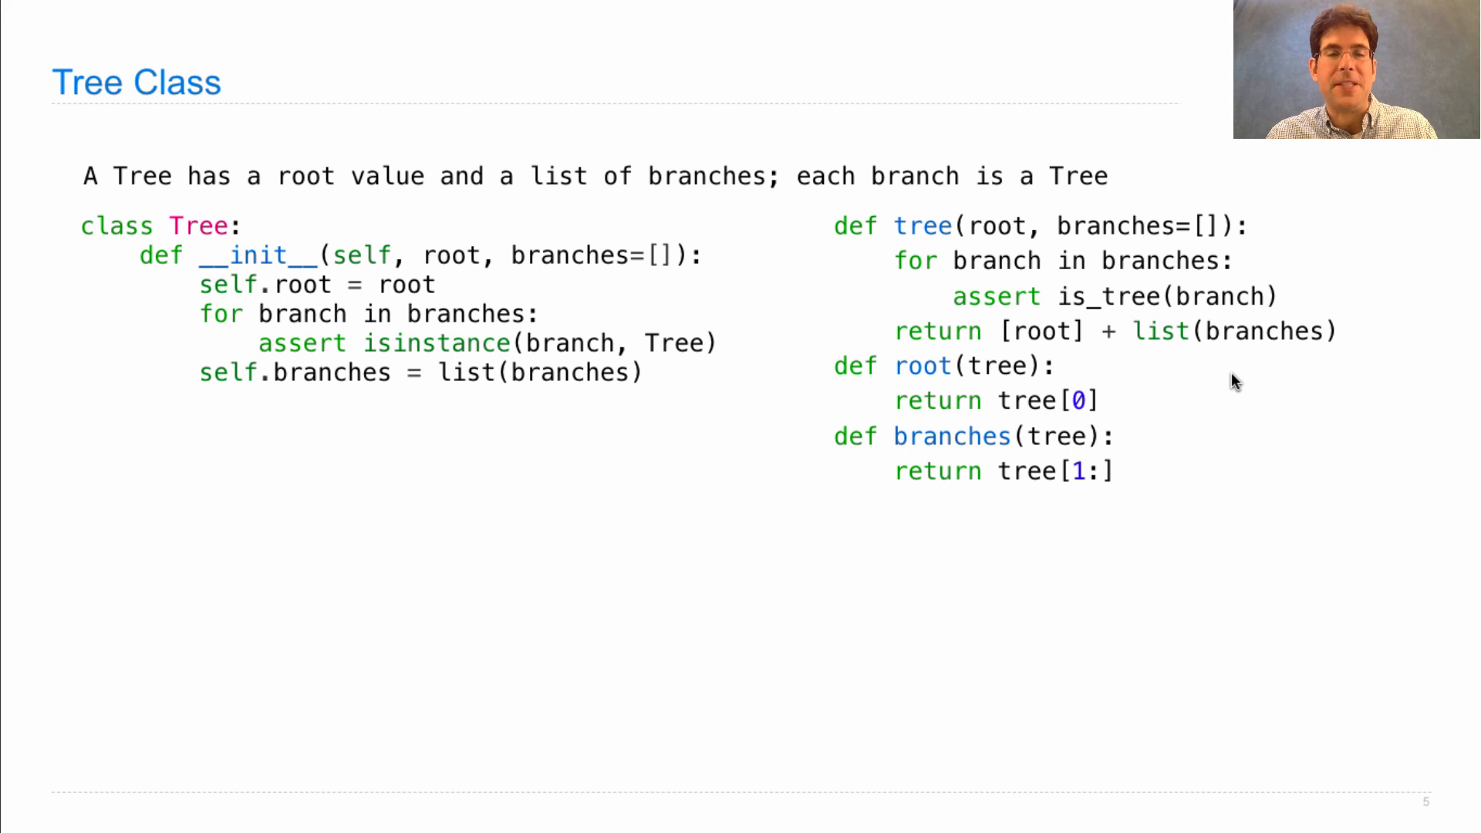
mouse_move(654, 414)
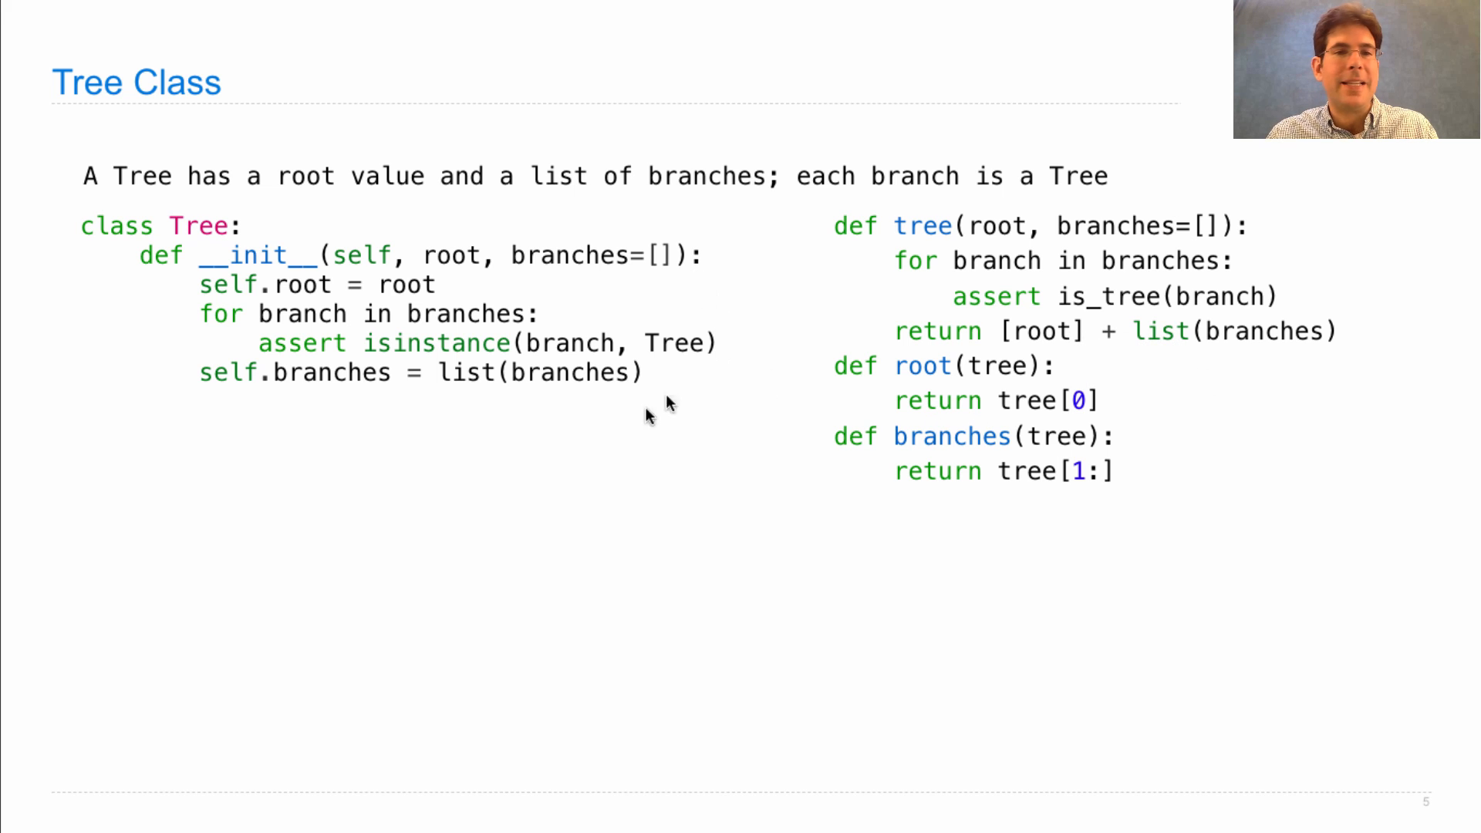
mouse_move(676, 406)
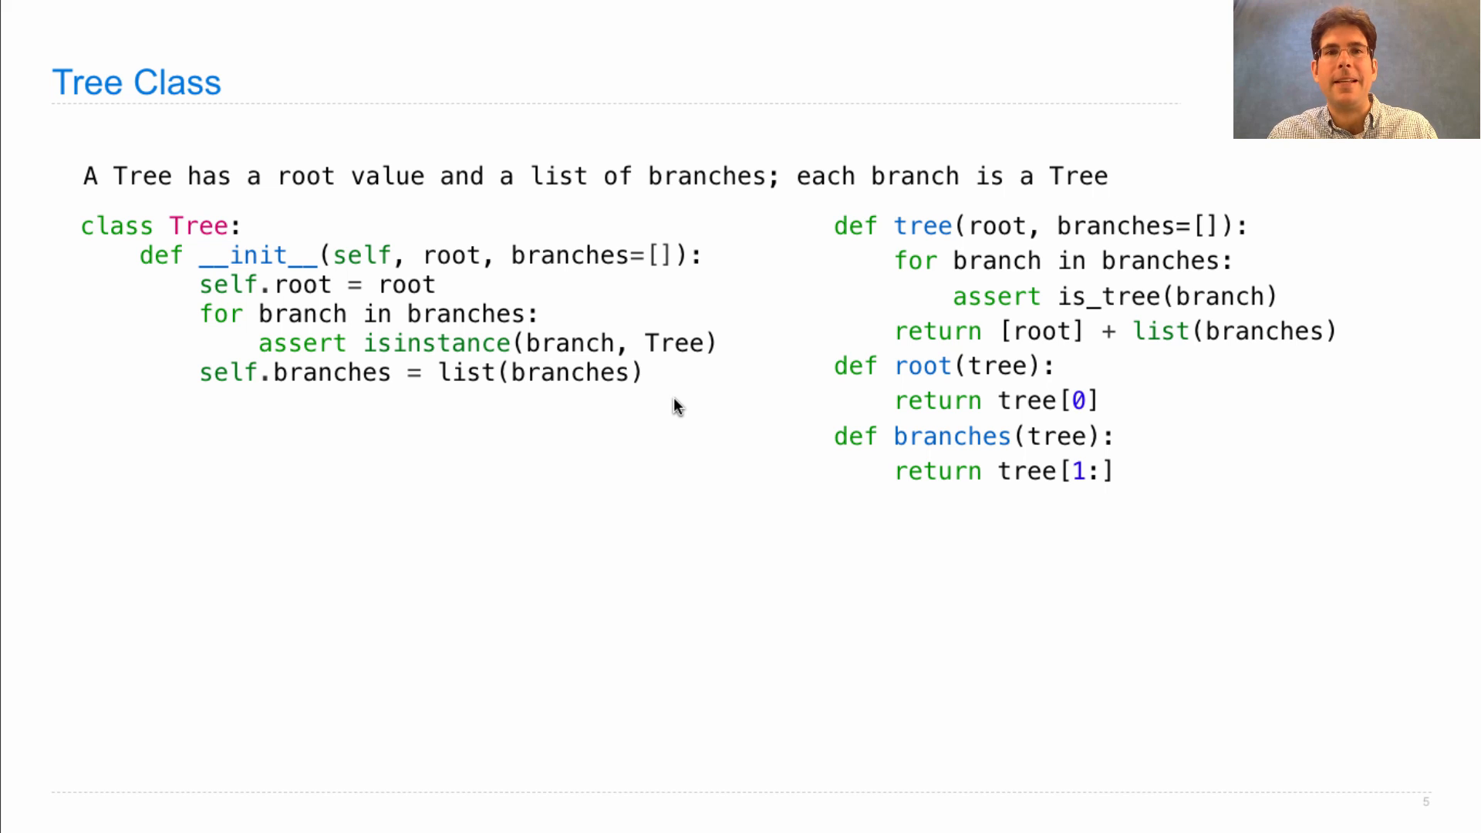
mouse_move(661, 417)
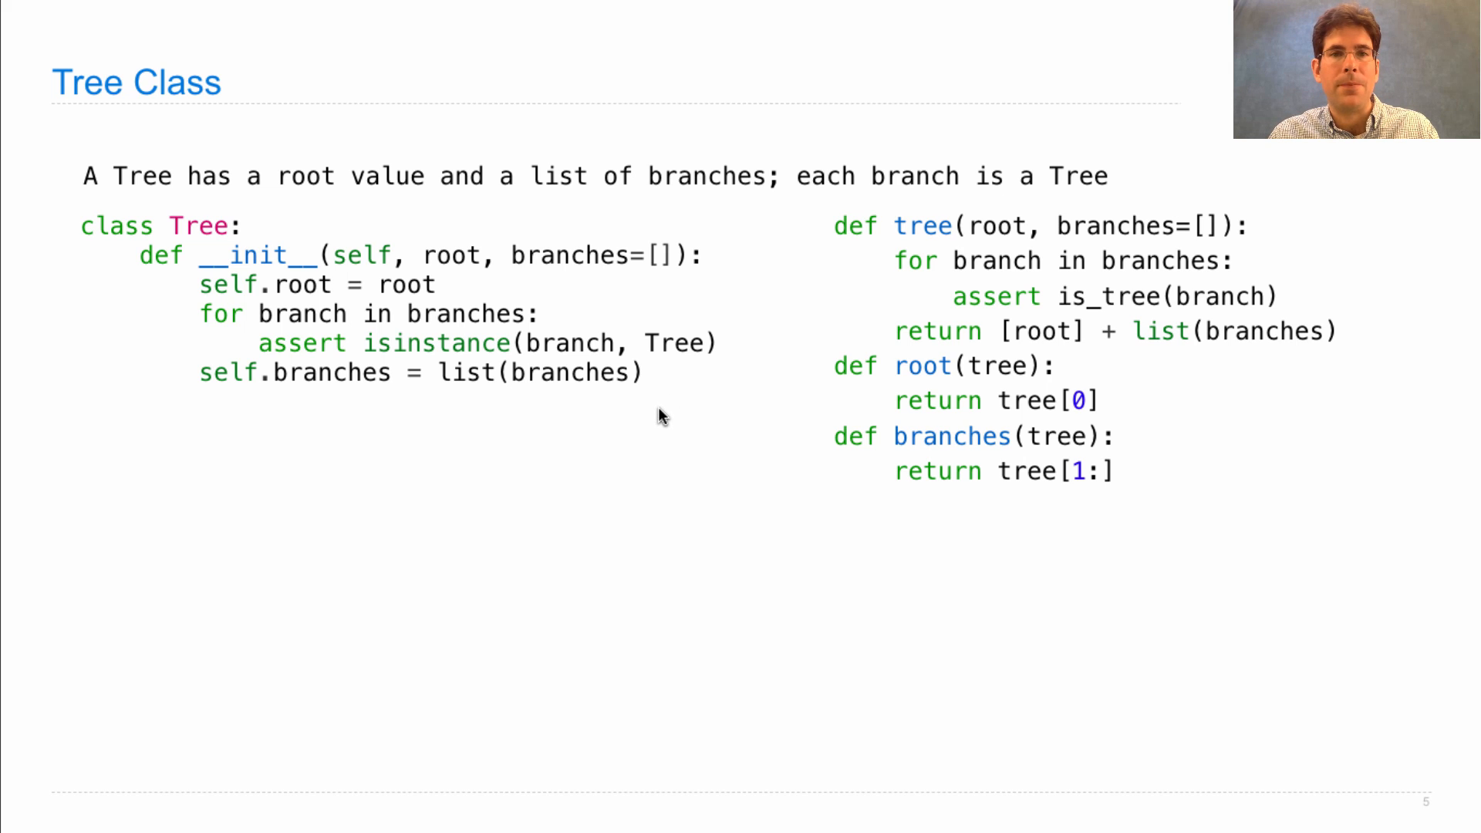
mouse_move(288, 402)
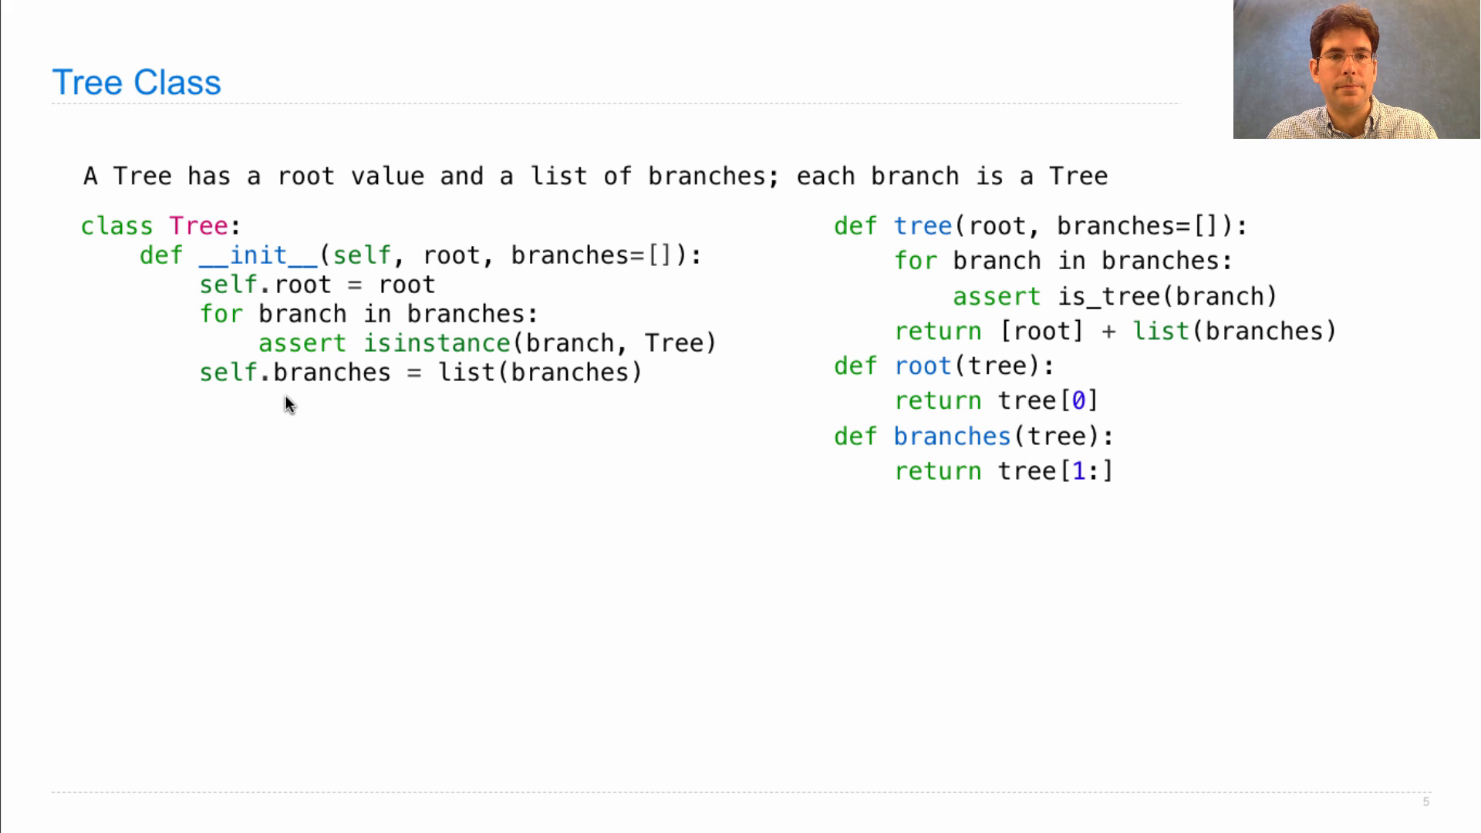
mouse_move(486, 440)
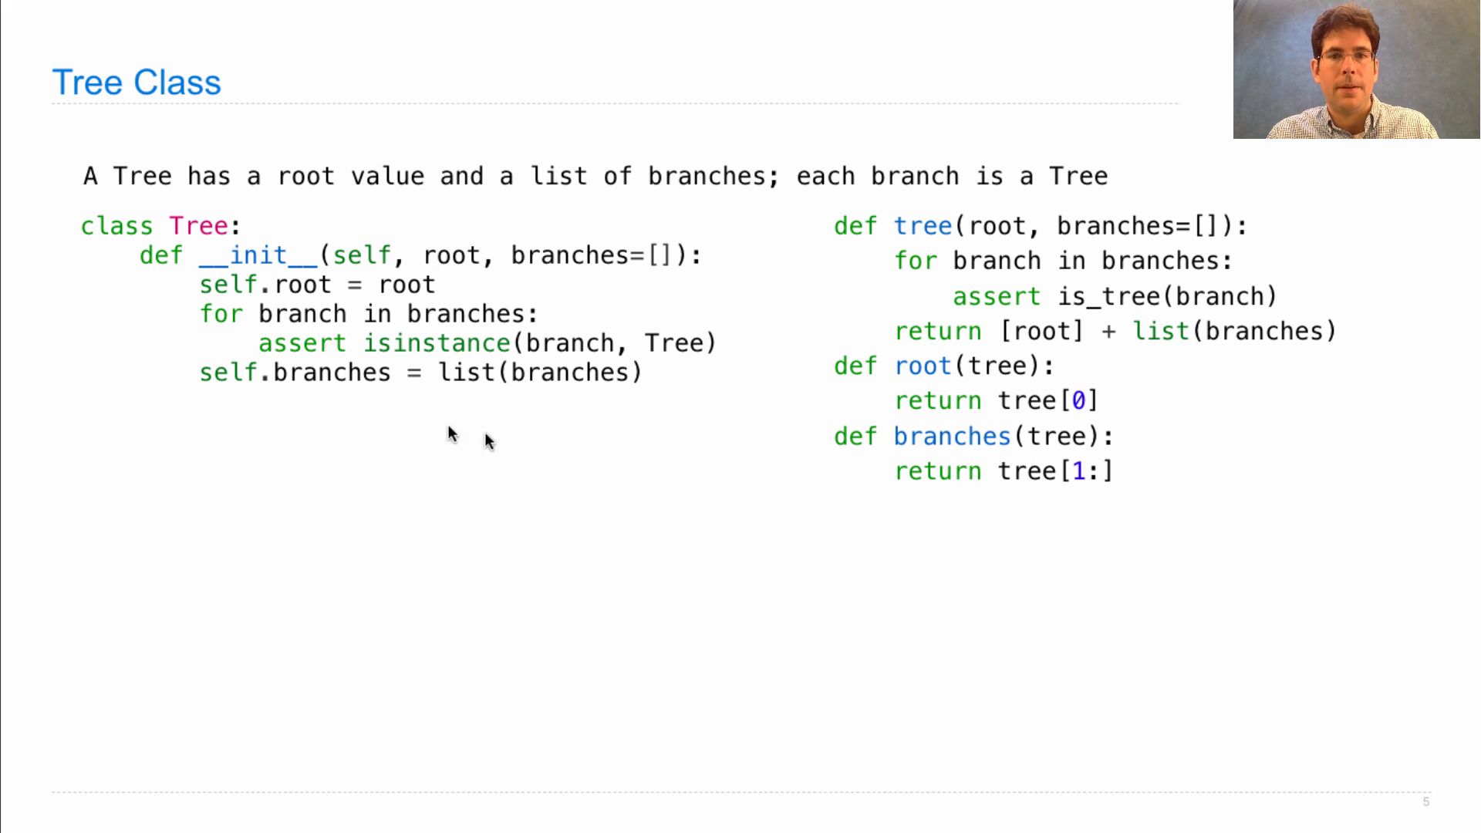
mouse_move(935, 451)
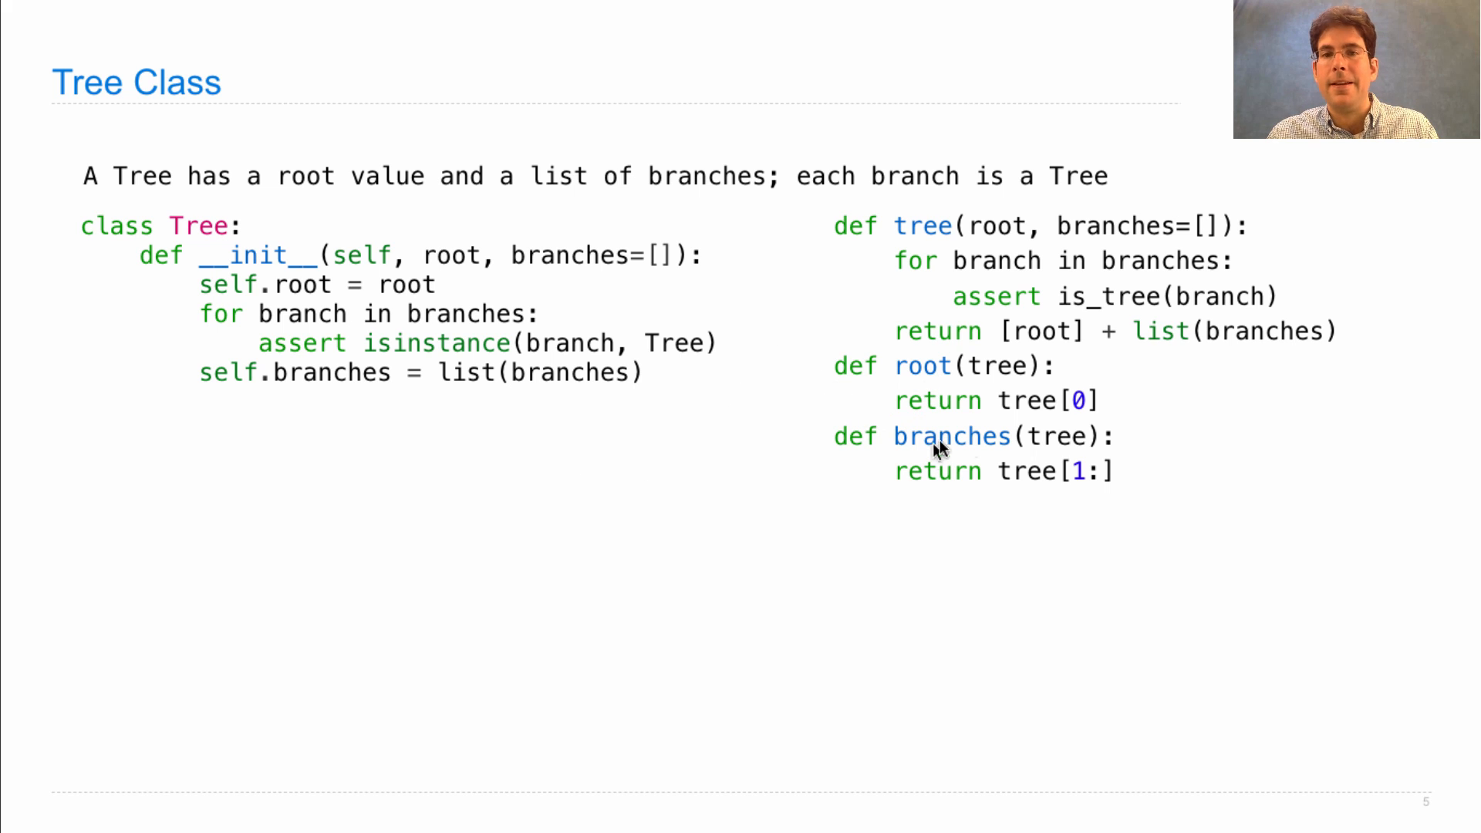
mouse_move(1204, 355)
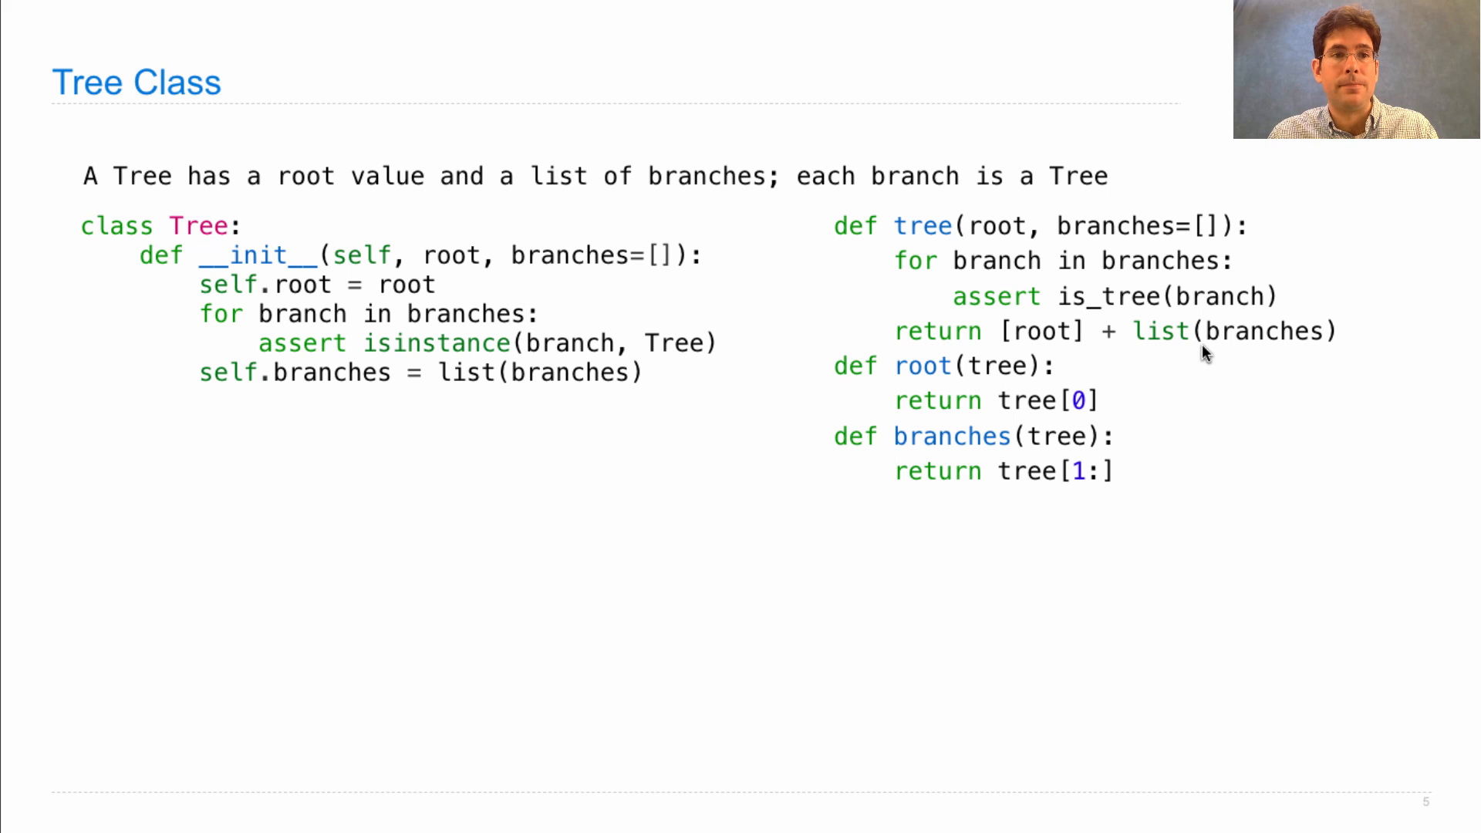
mouse_move(383, 415)
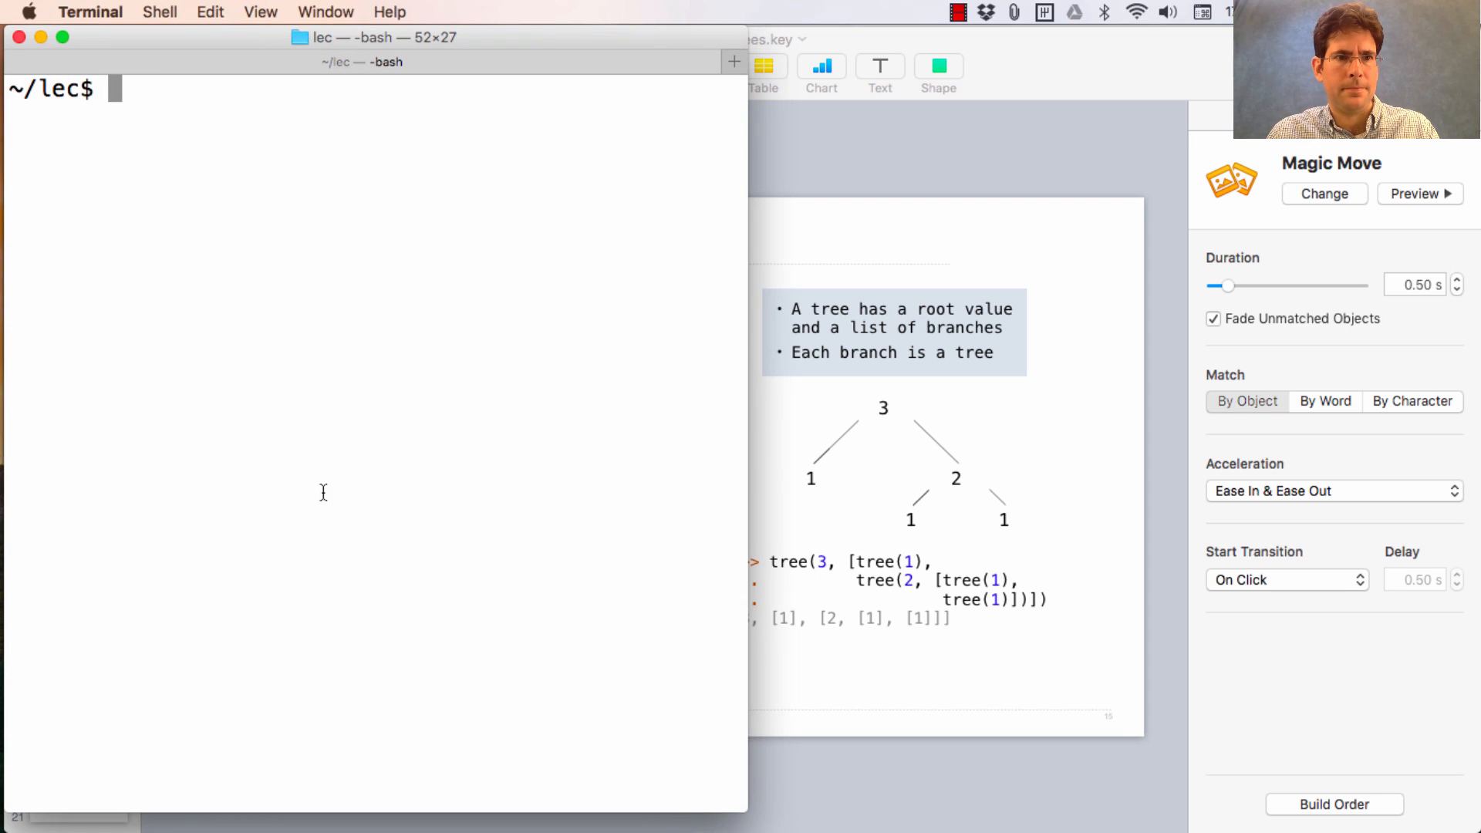
Step: Launch 'mvim ex.py' and highlight the Tree class's __init__ and __repr__ in turn
type("mvim ex.py")
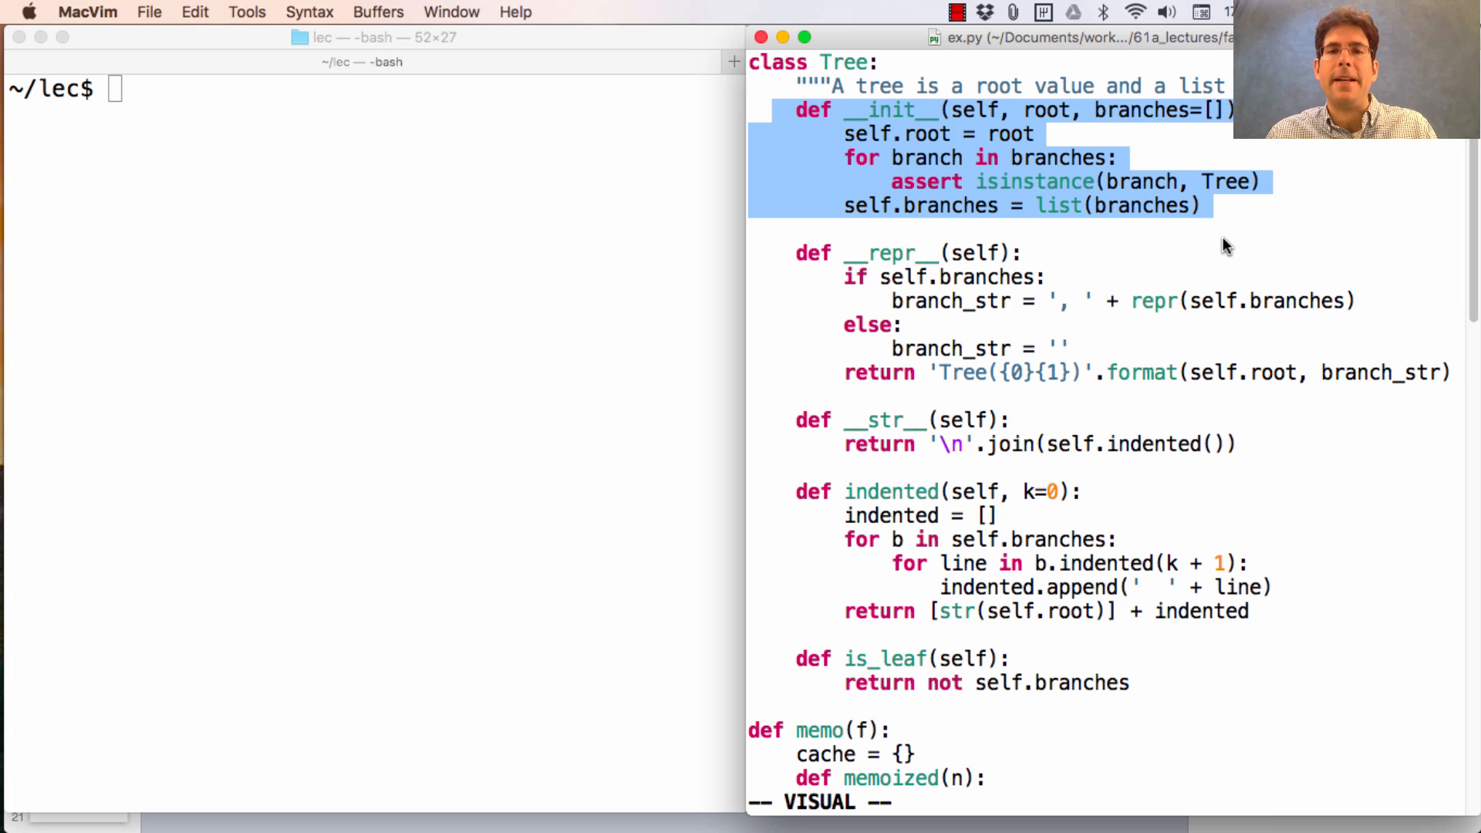
key("Escape")
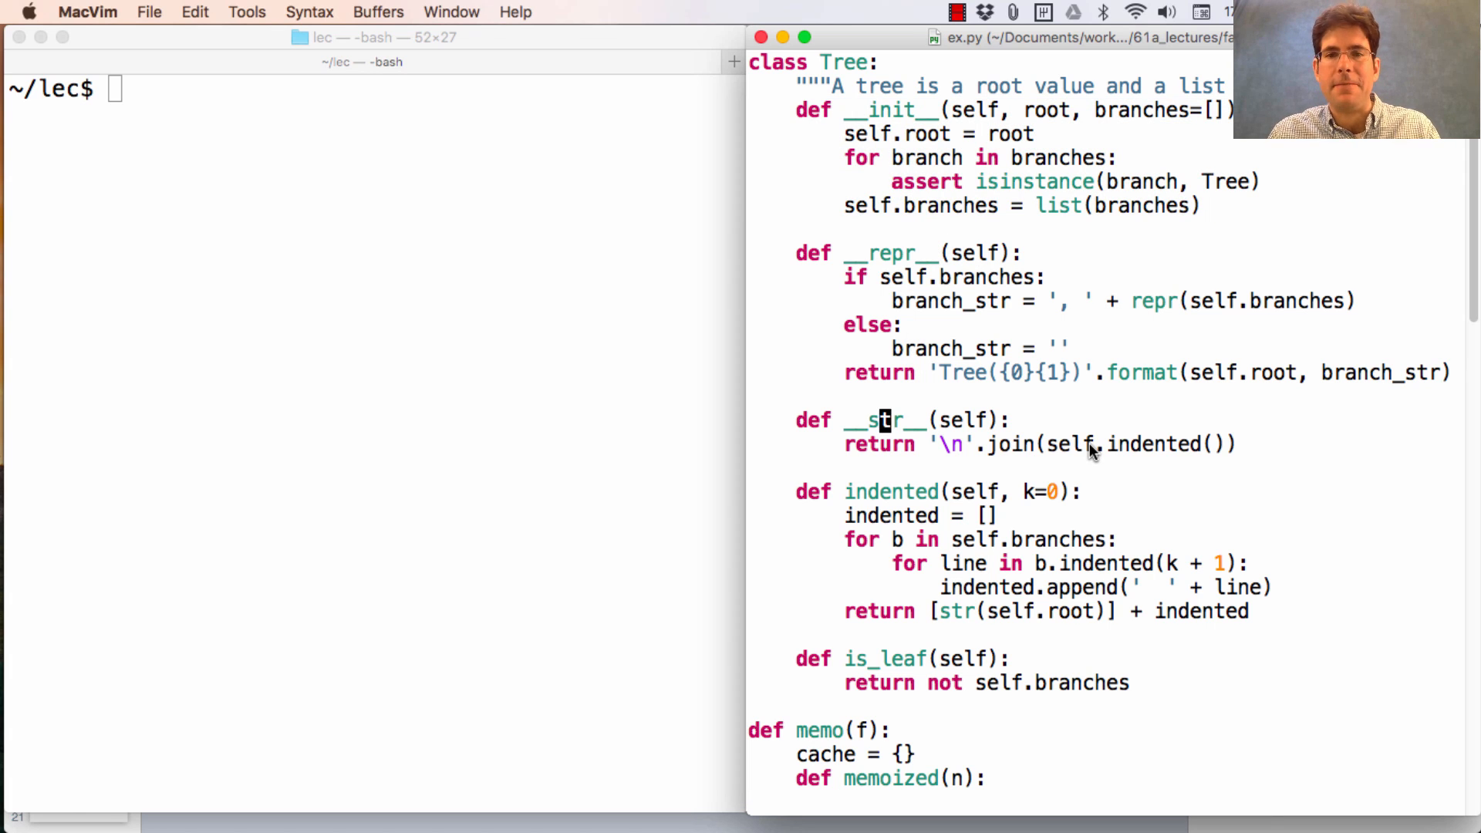
key("v")
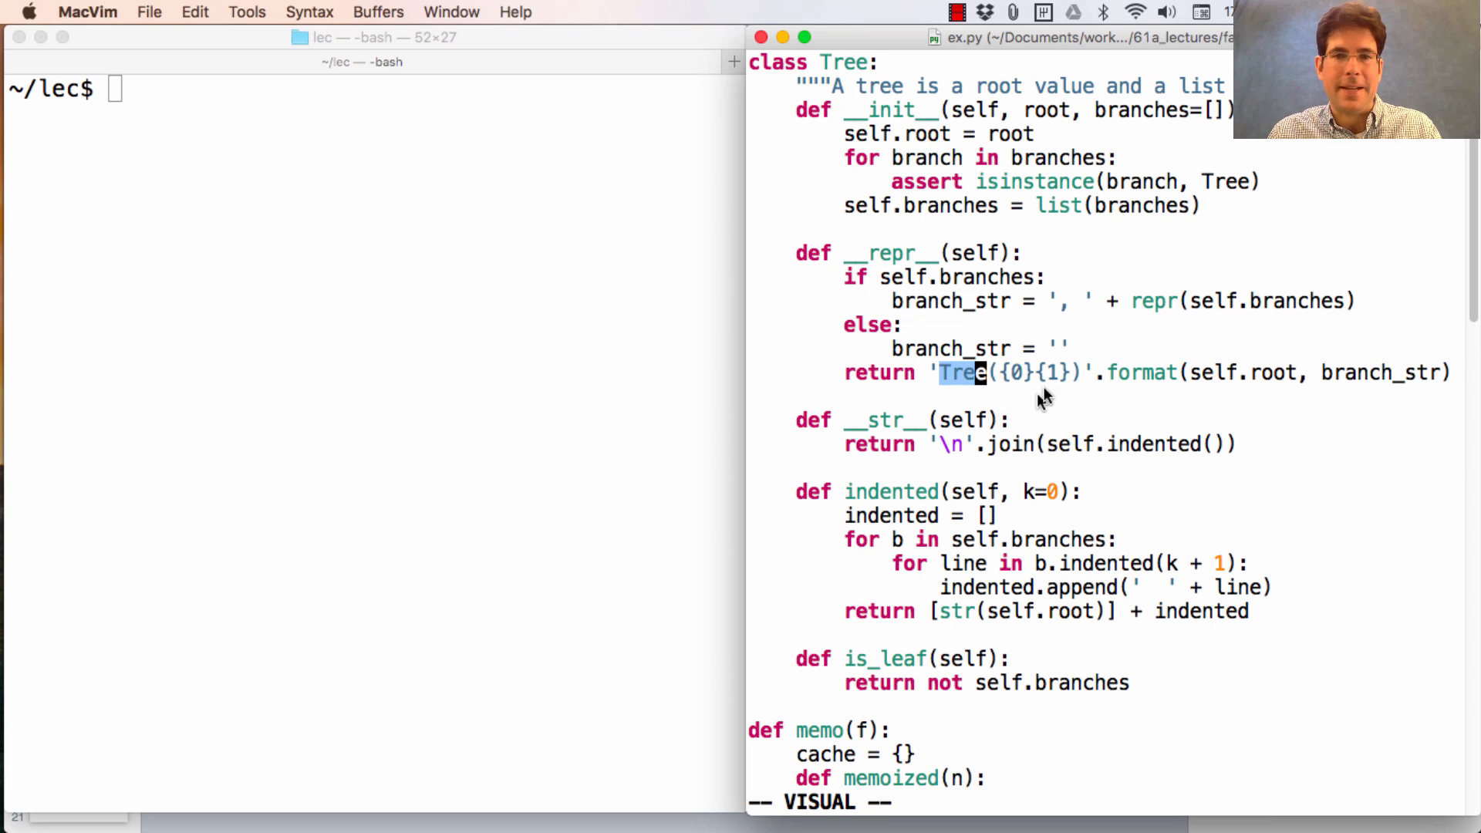
key("Escape")
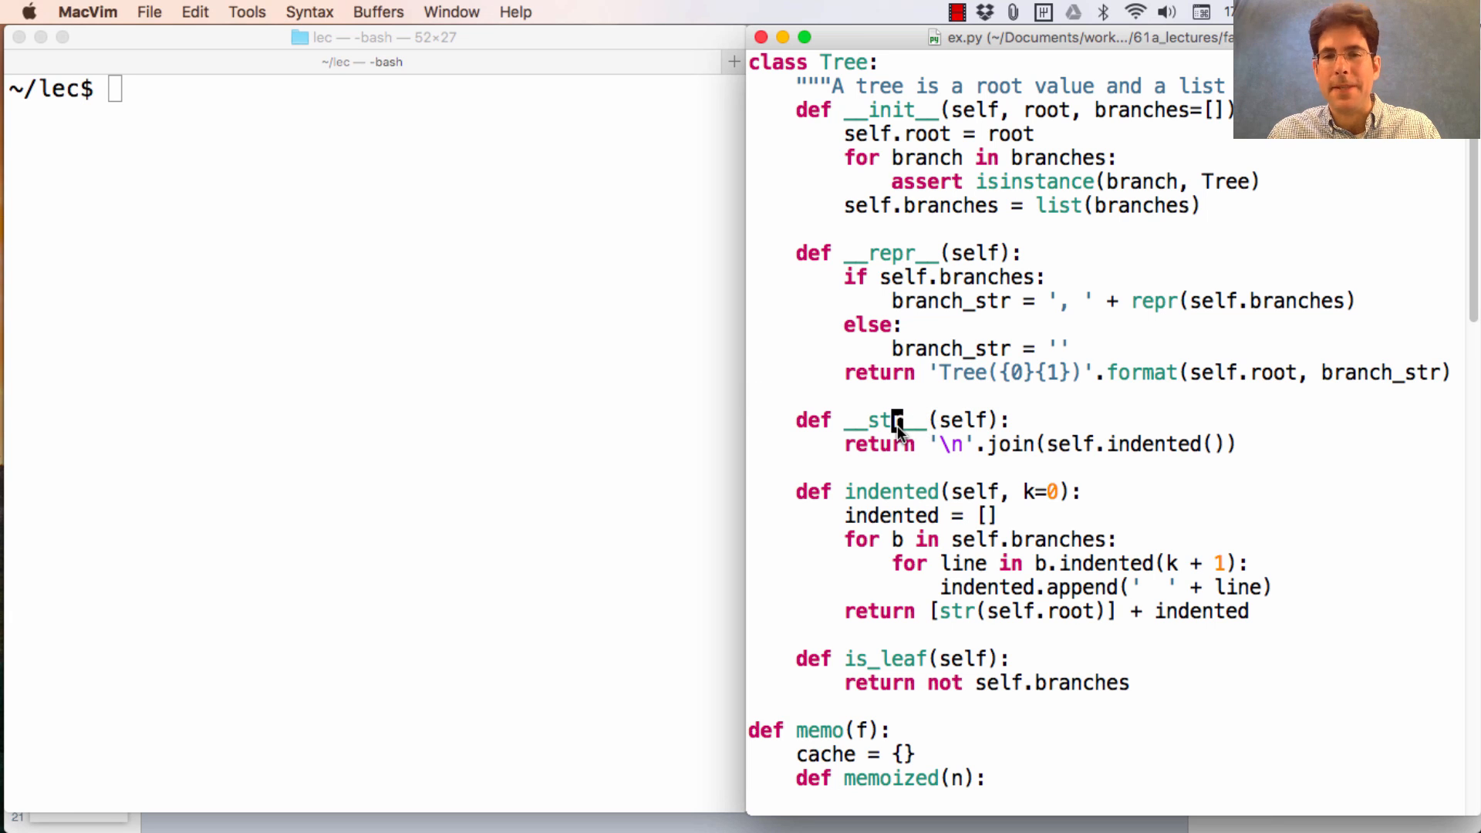
Step: Scroll ex.py down to memo and fib_tree and highlight the fib_tree(4) doctest output
scroll("down", 3)
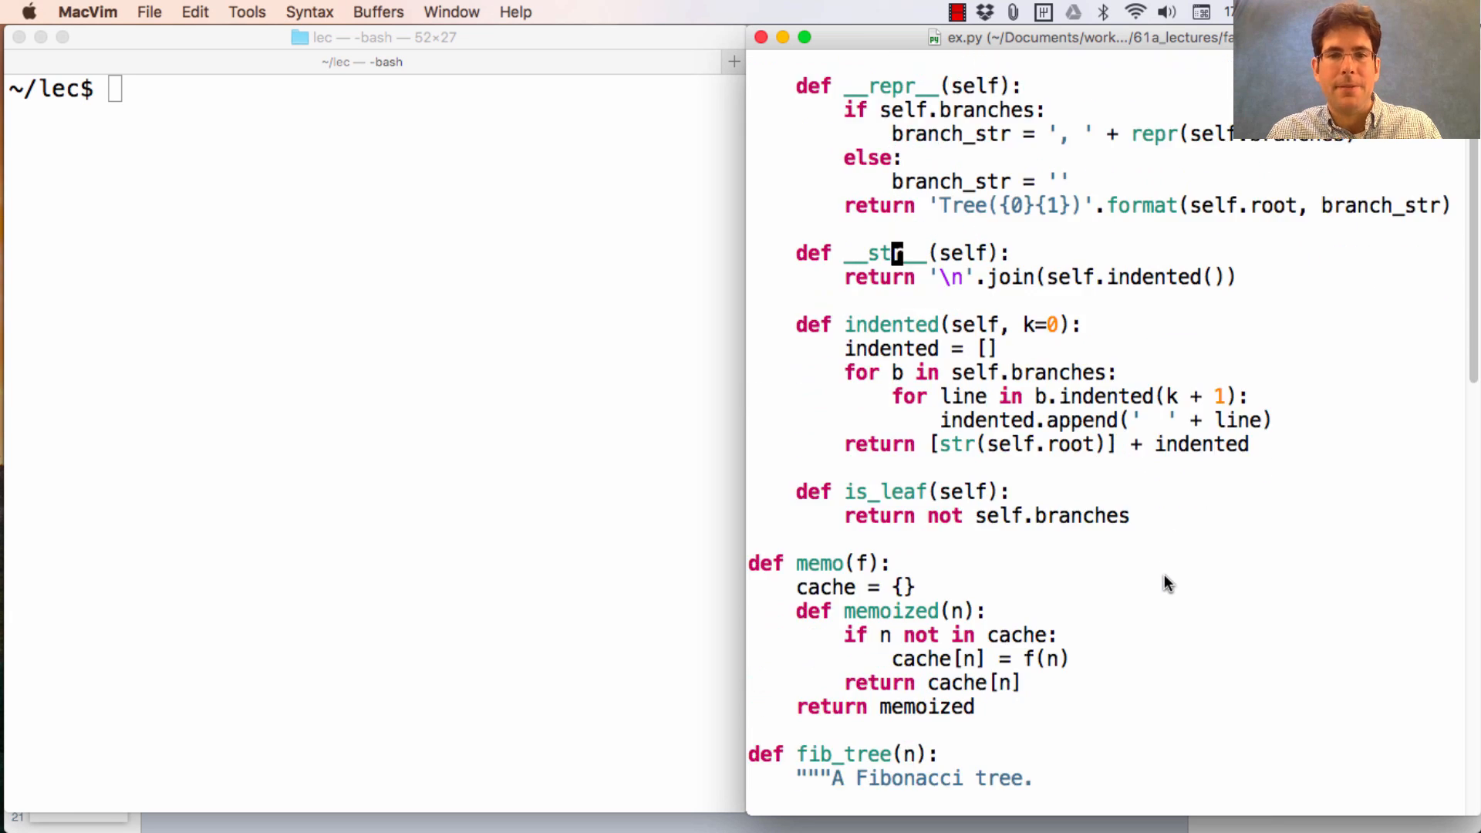
scroll("down", 3)
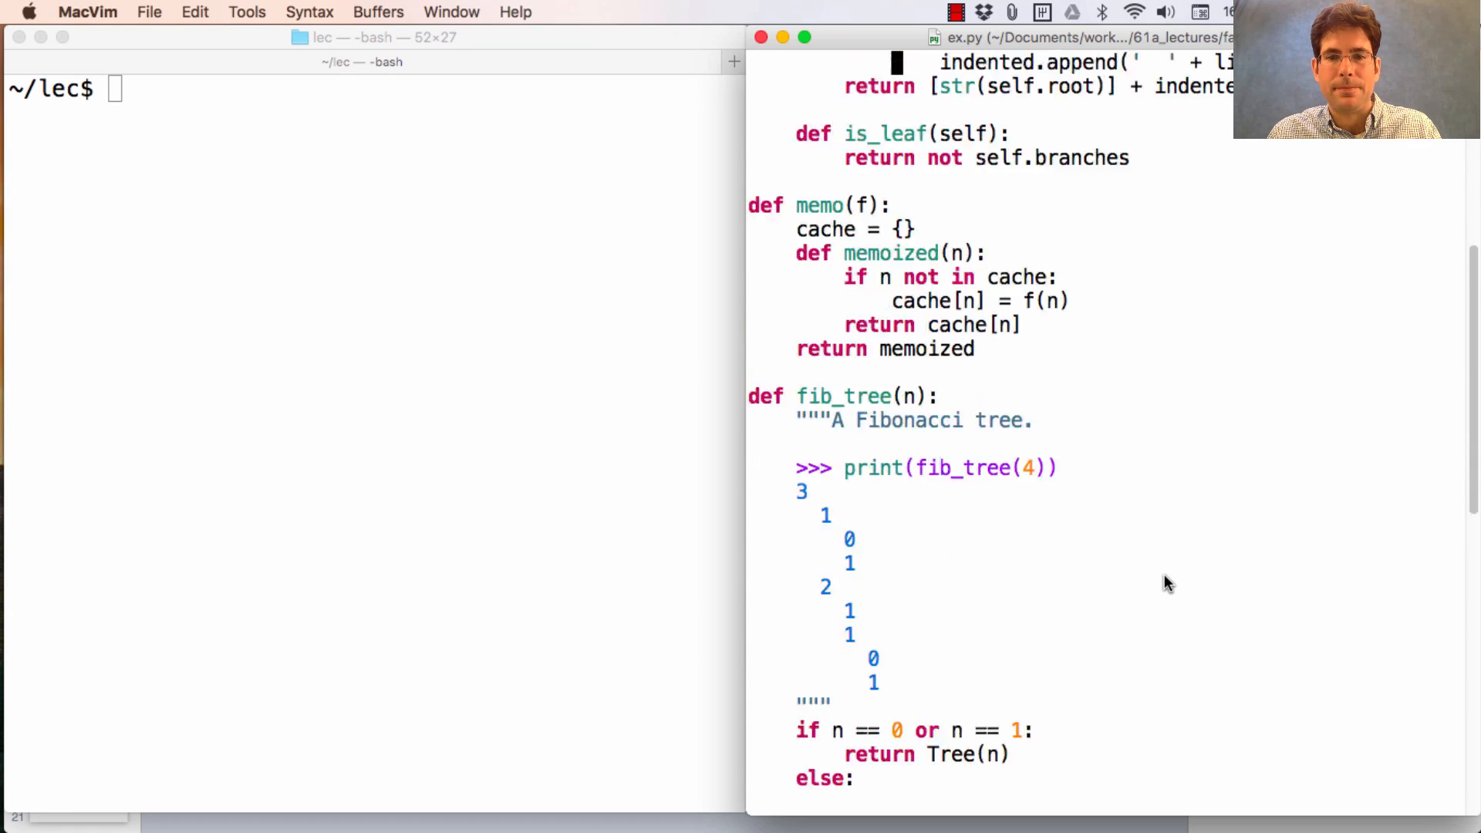
scroll("down", 3)
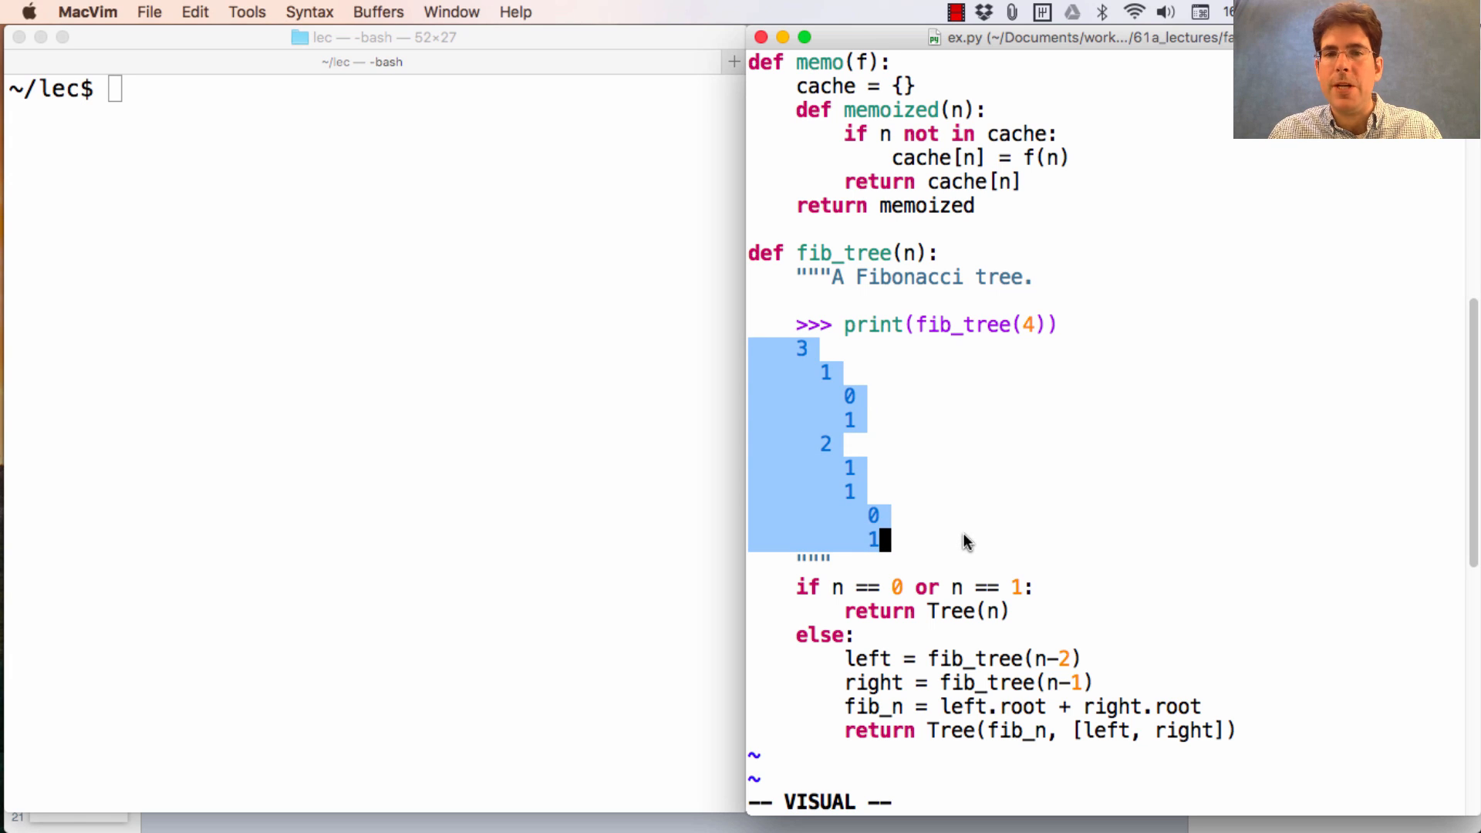
key("Escape")
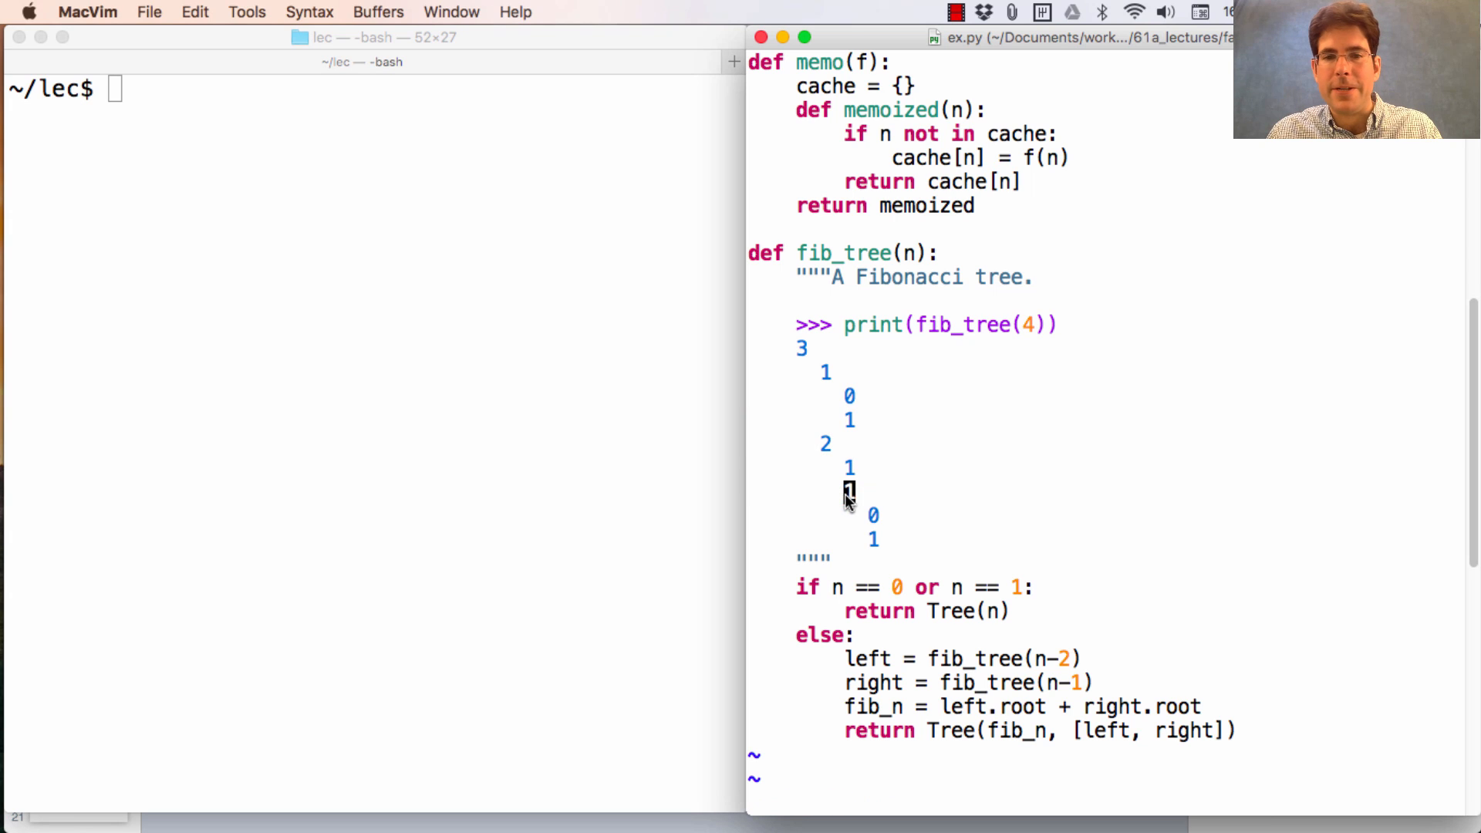
mouse_move(1107, 524)
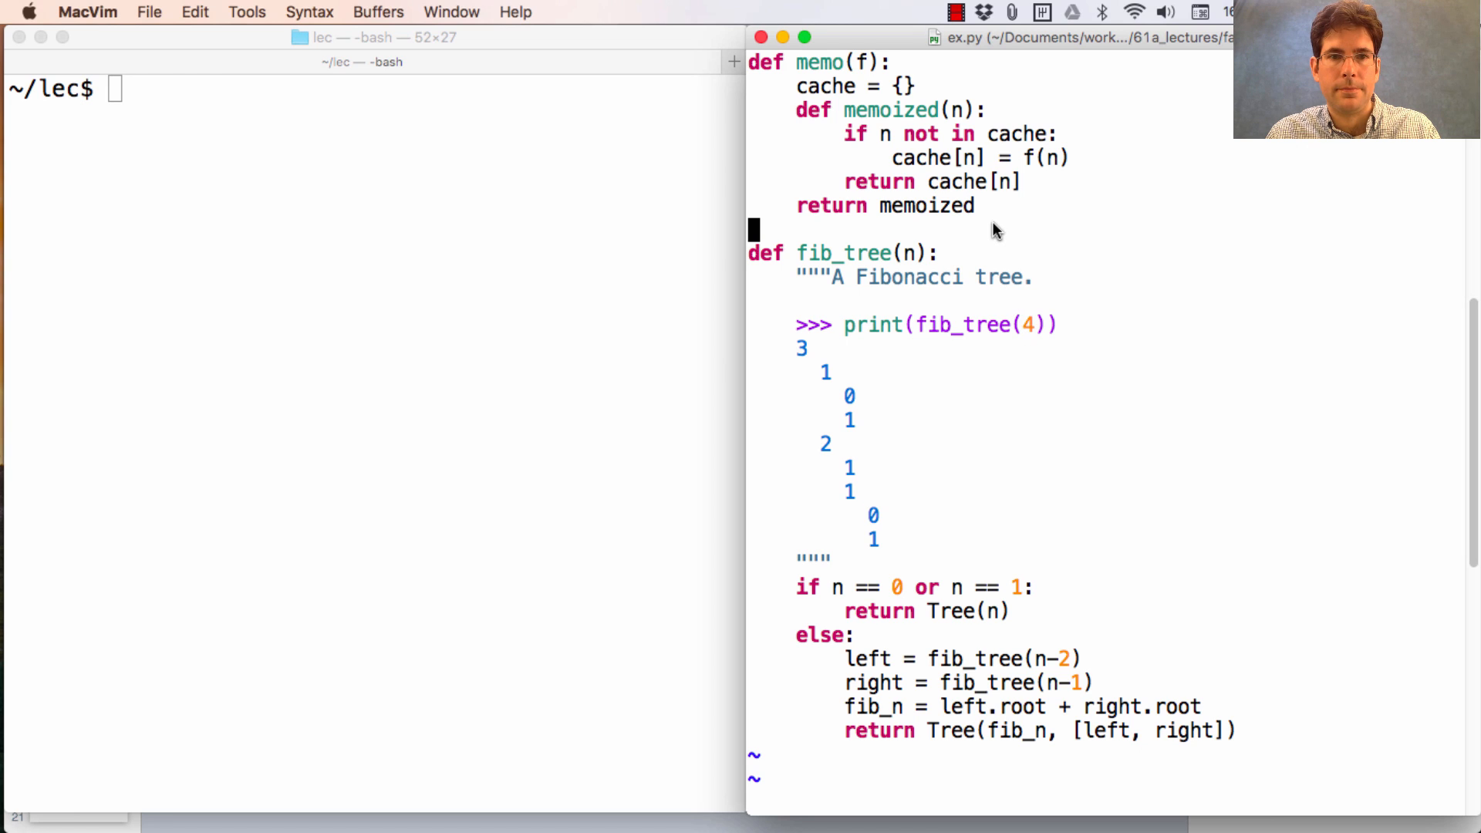
Step: Start 'python3 -i ex.py' and evaluate fib_tree(4) to get its Tree repr
type("python3")
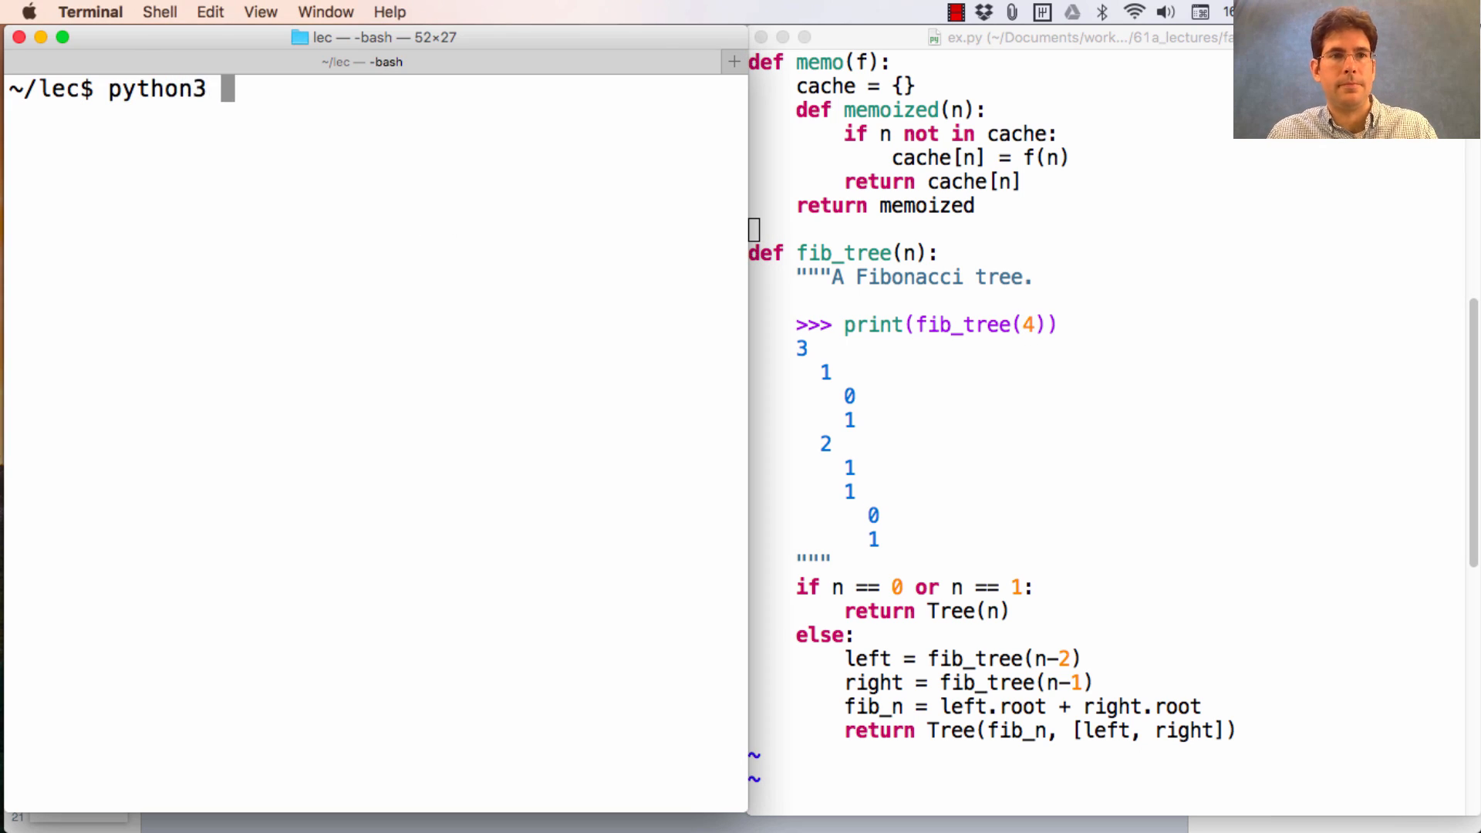
type("-i ex.py")
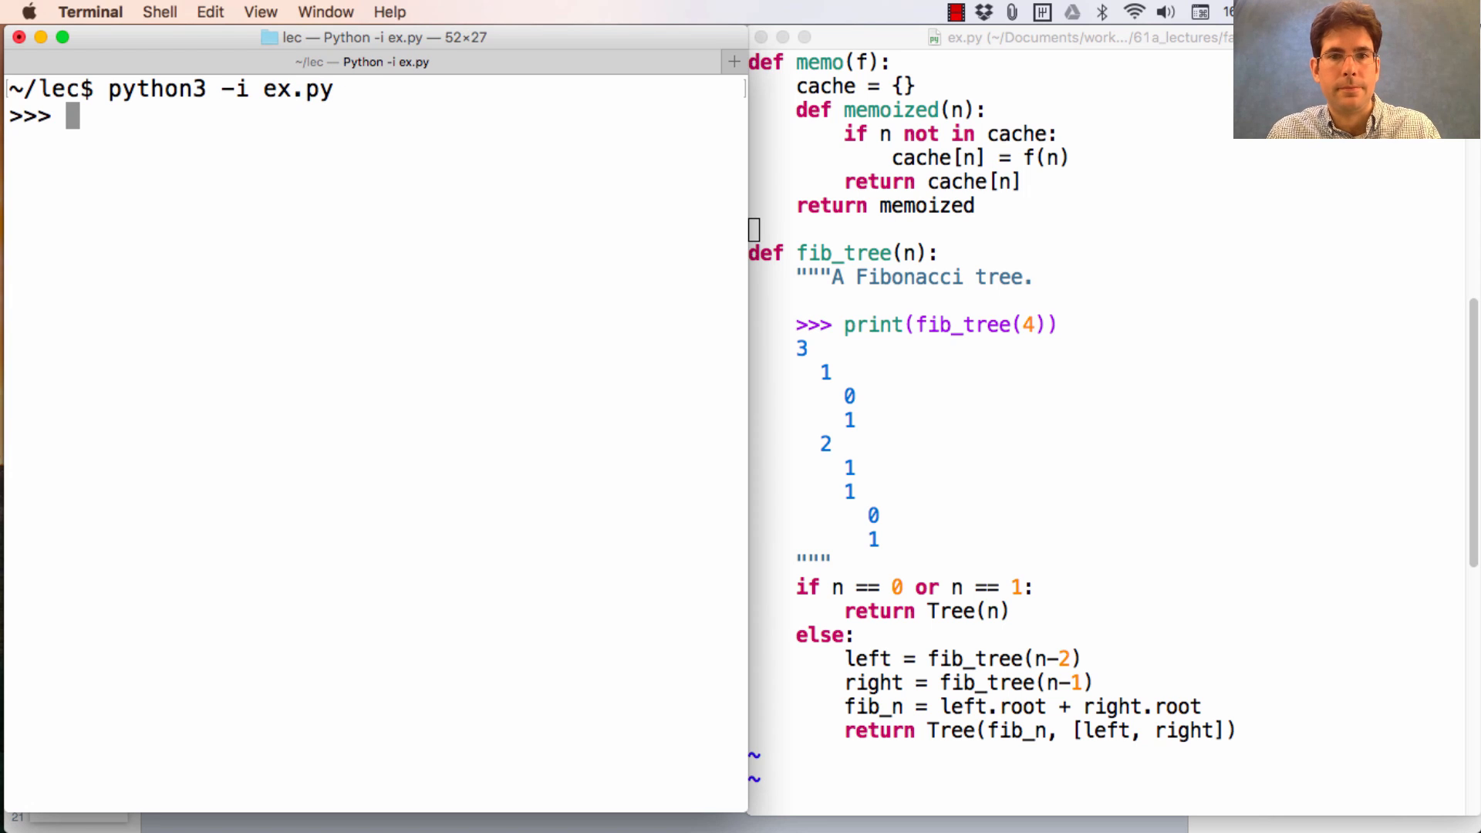
type("fib_tre")
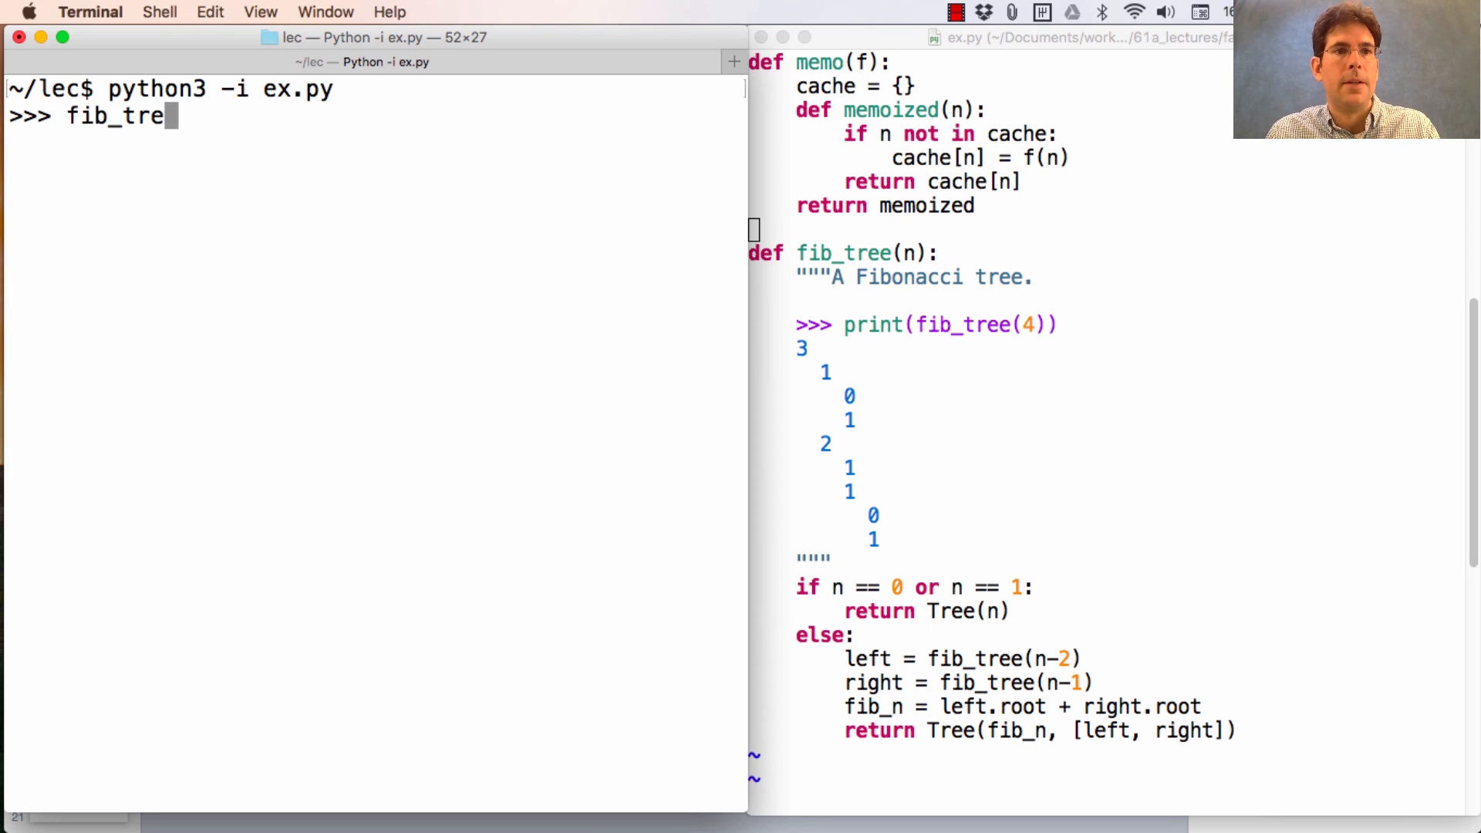
type("e(4)")
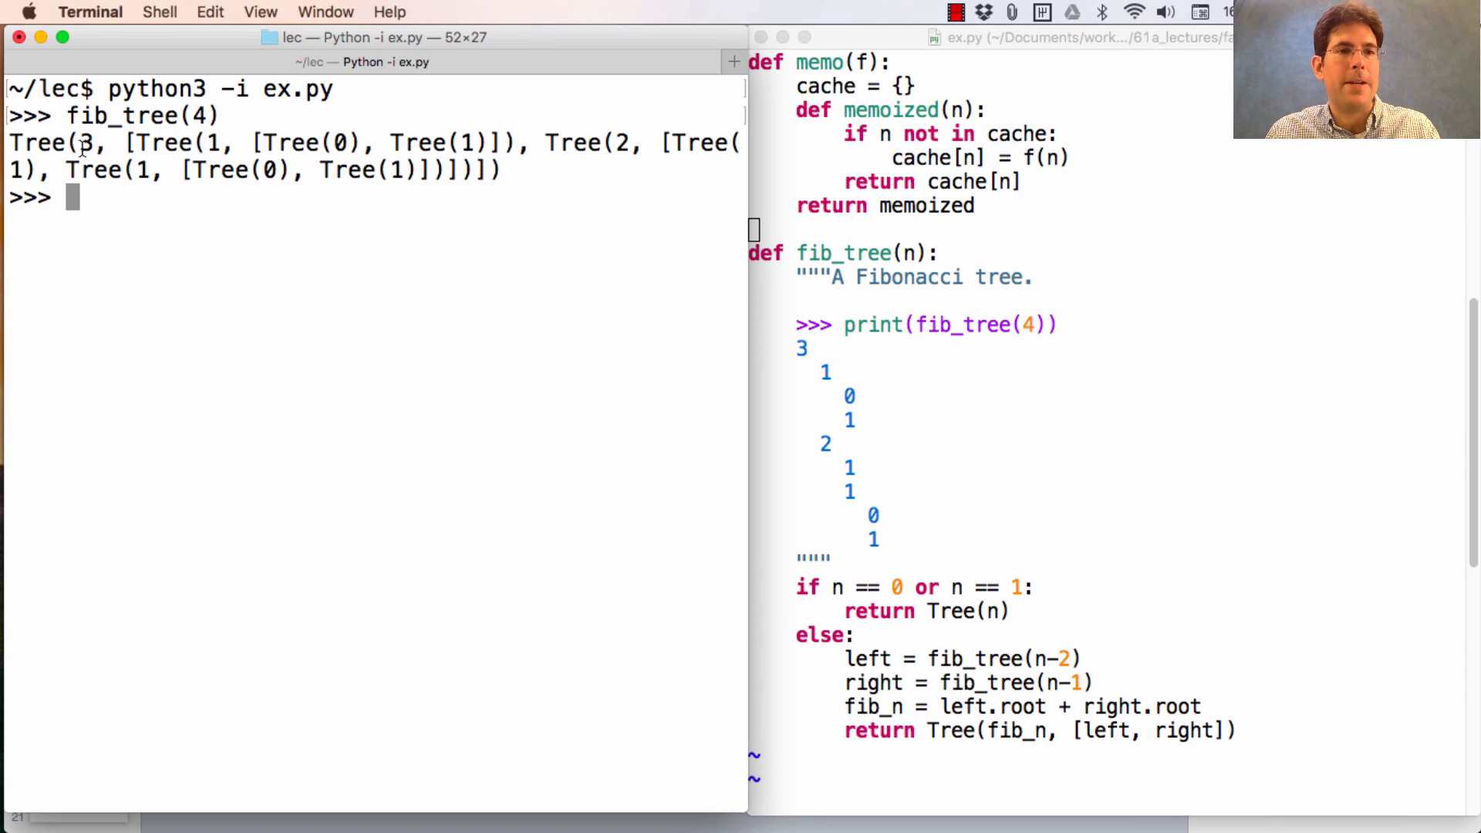
Step: Paste the returned 'Tree(3, [...])' expression back at the prompt and re-evaluate it
left_click_drag(350, 170, 506, 170)
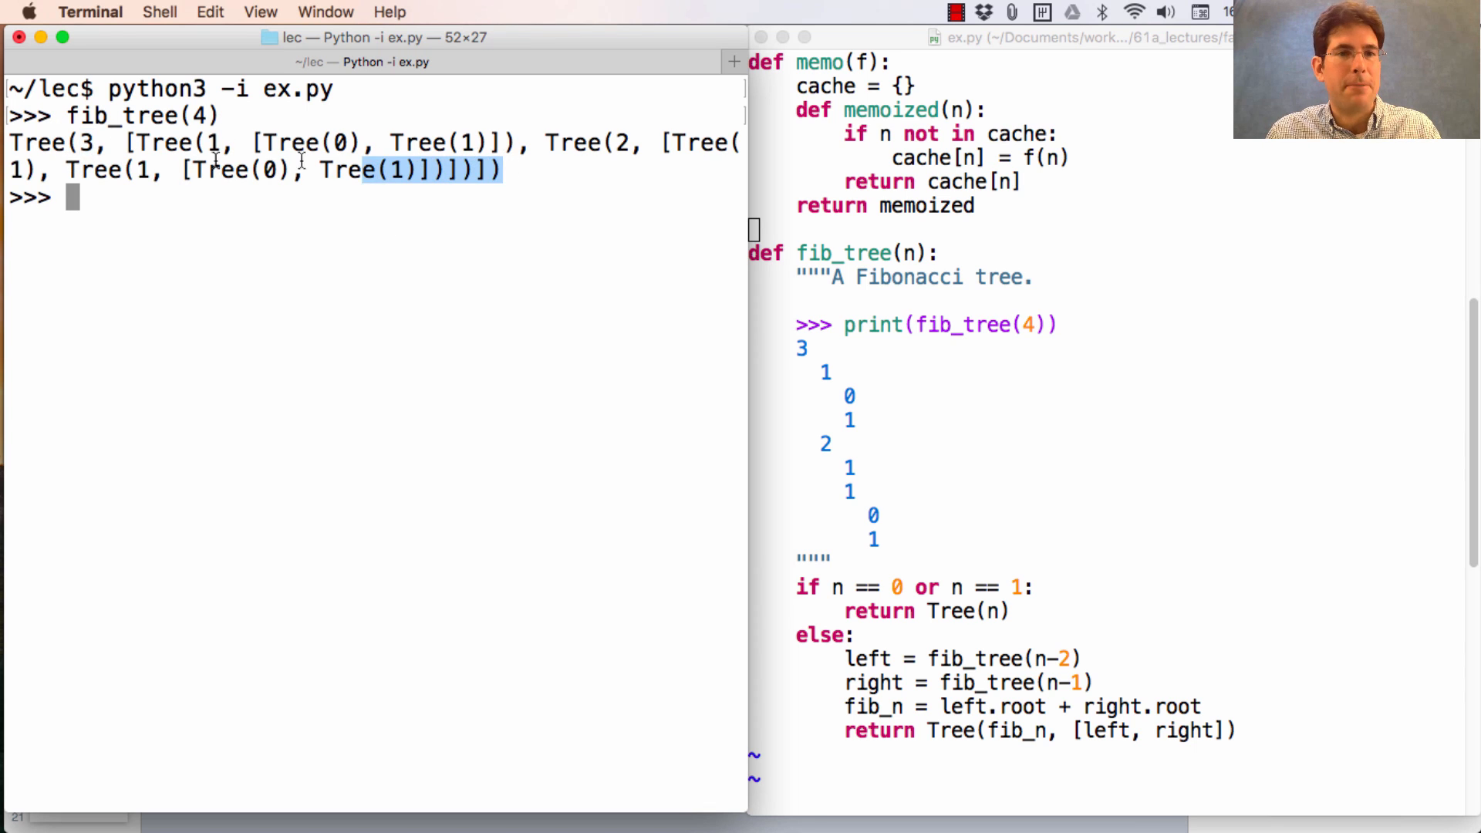
type("Tree(3, [Tree(1, [Tree(0), Tree(1)]), Tree(2, [Tree(1), Tree(1, [Tree(0), Tree(1)])])])")
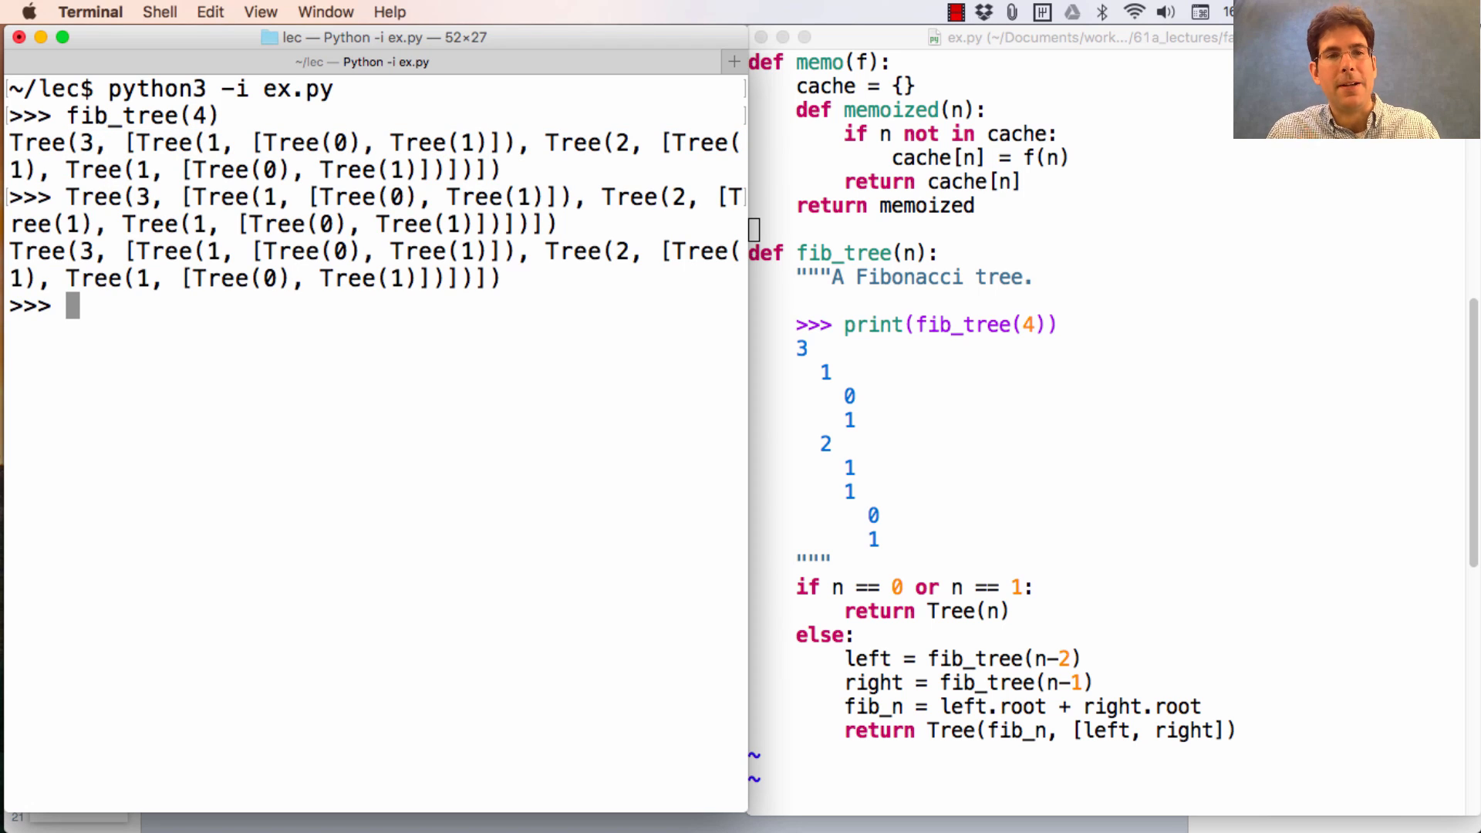
type("fib_t")
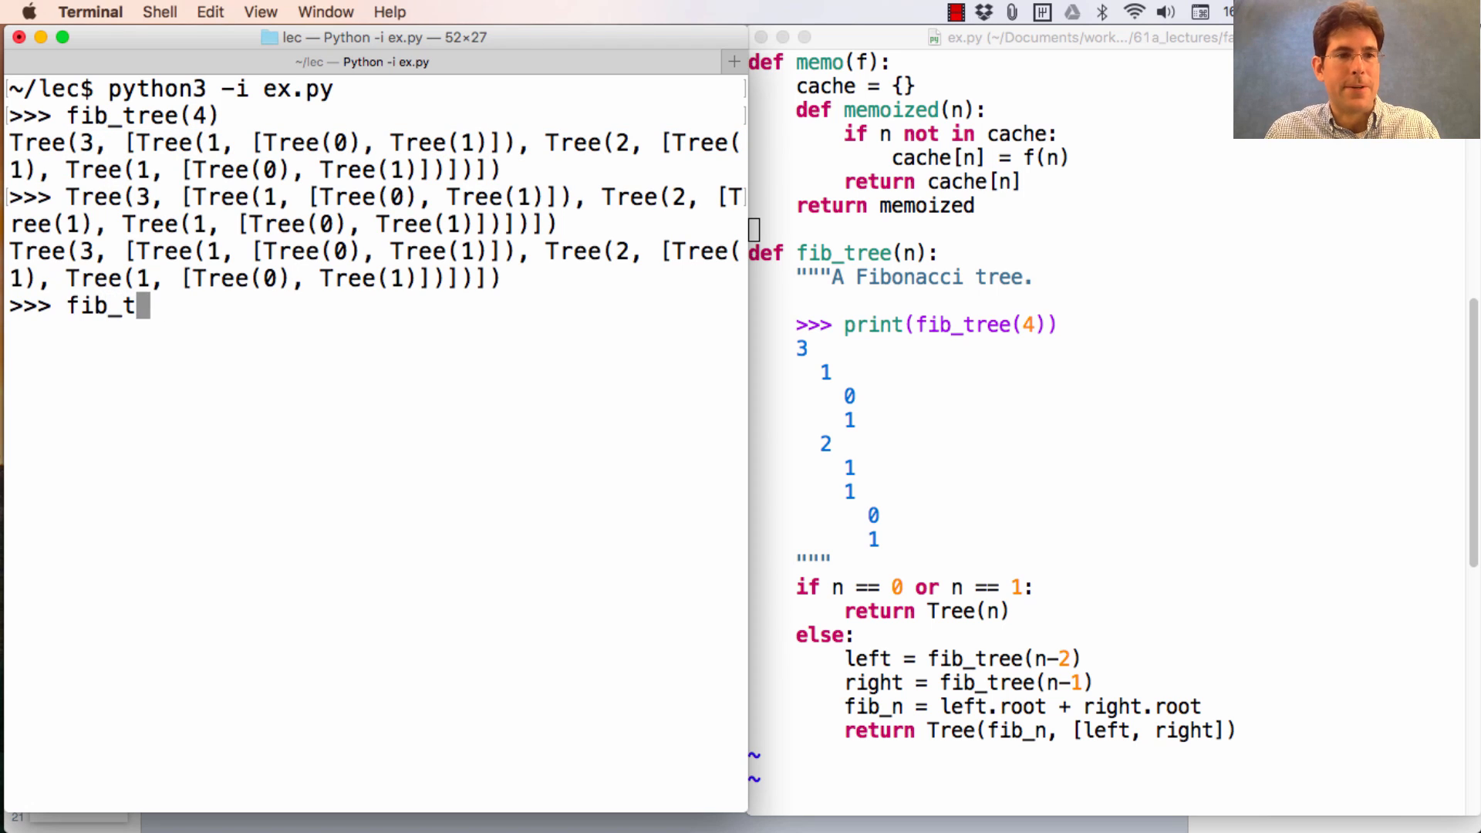
Step: Print fib_tree as an indented Fibonacci tree and scroll through its output
type("ree(")
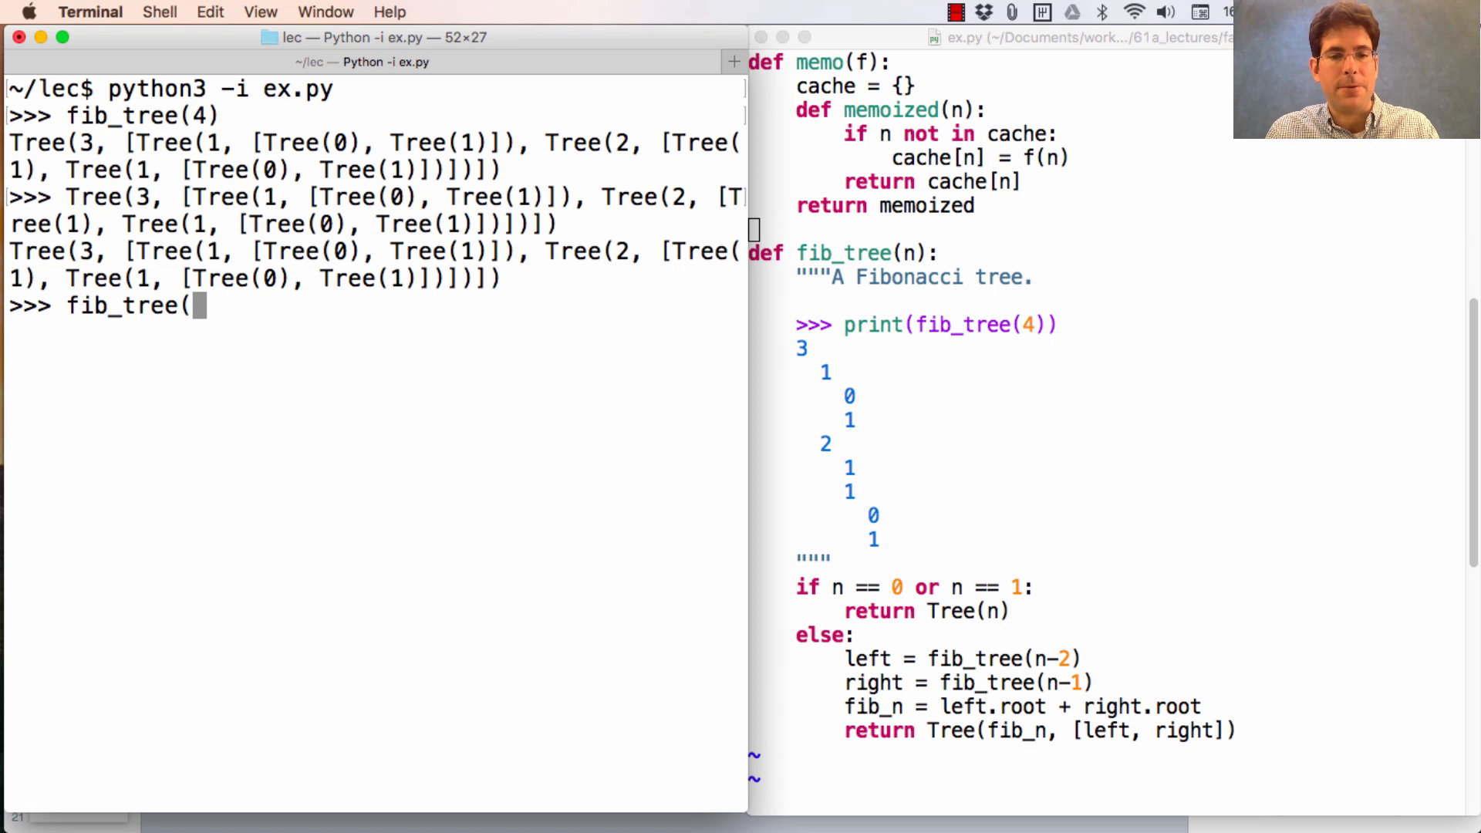
type("4)")
type("print(fib_tree(8))")
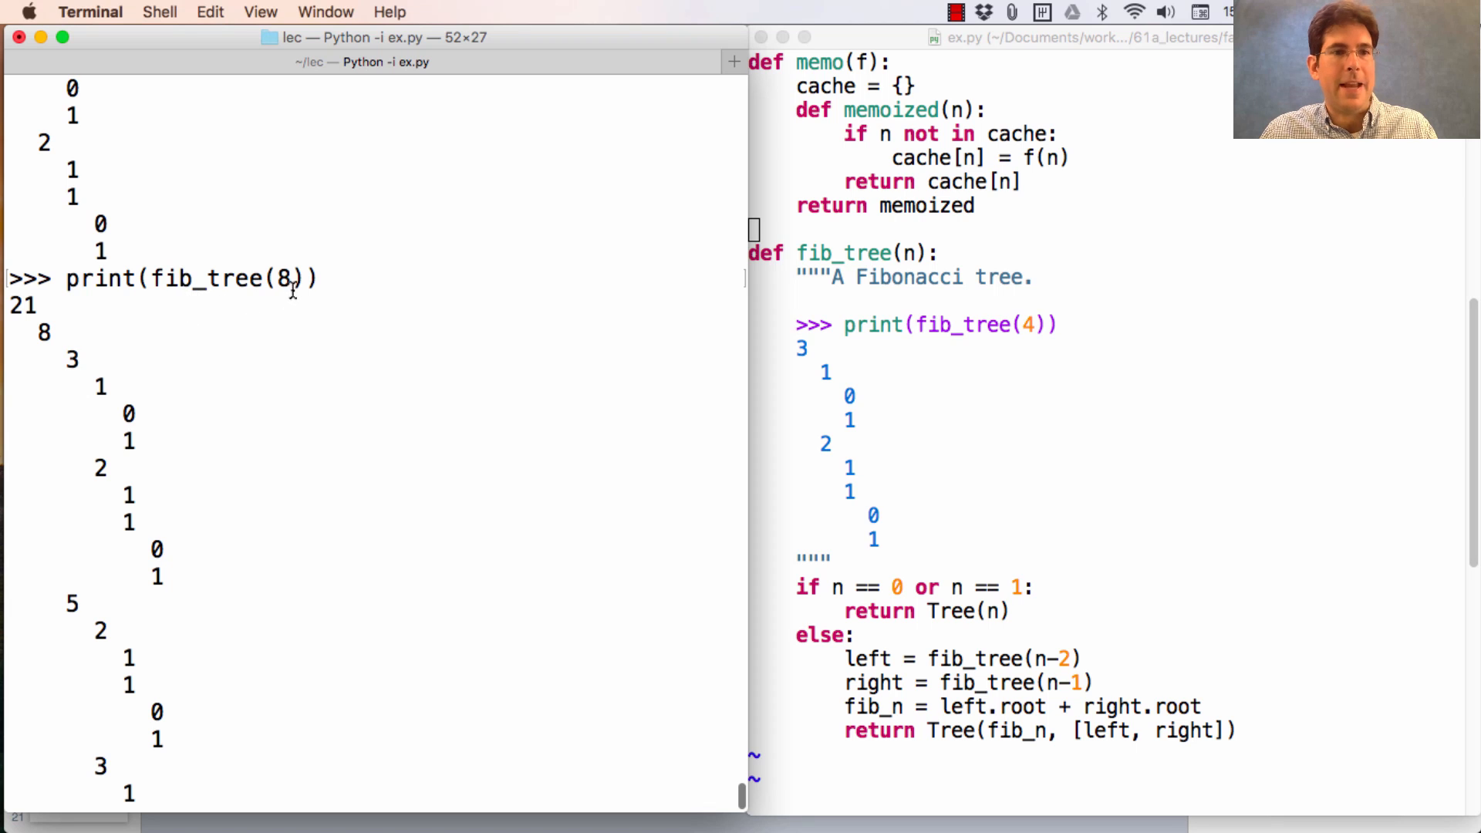
scroll("down", 3)
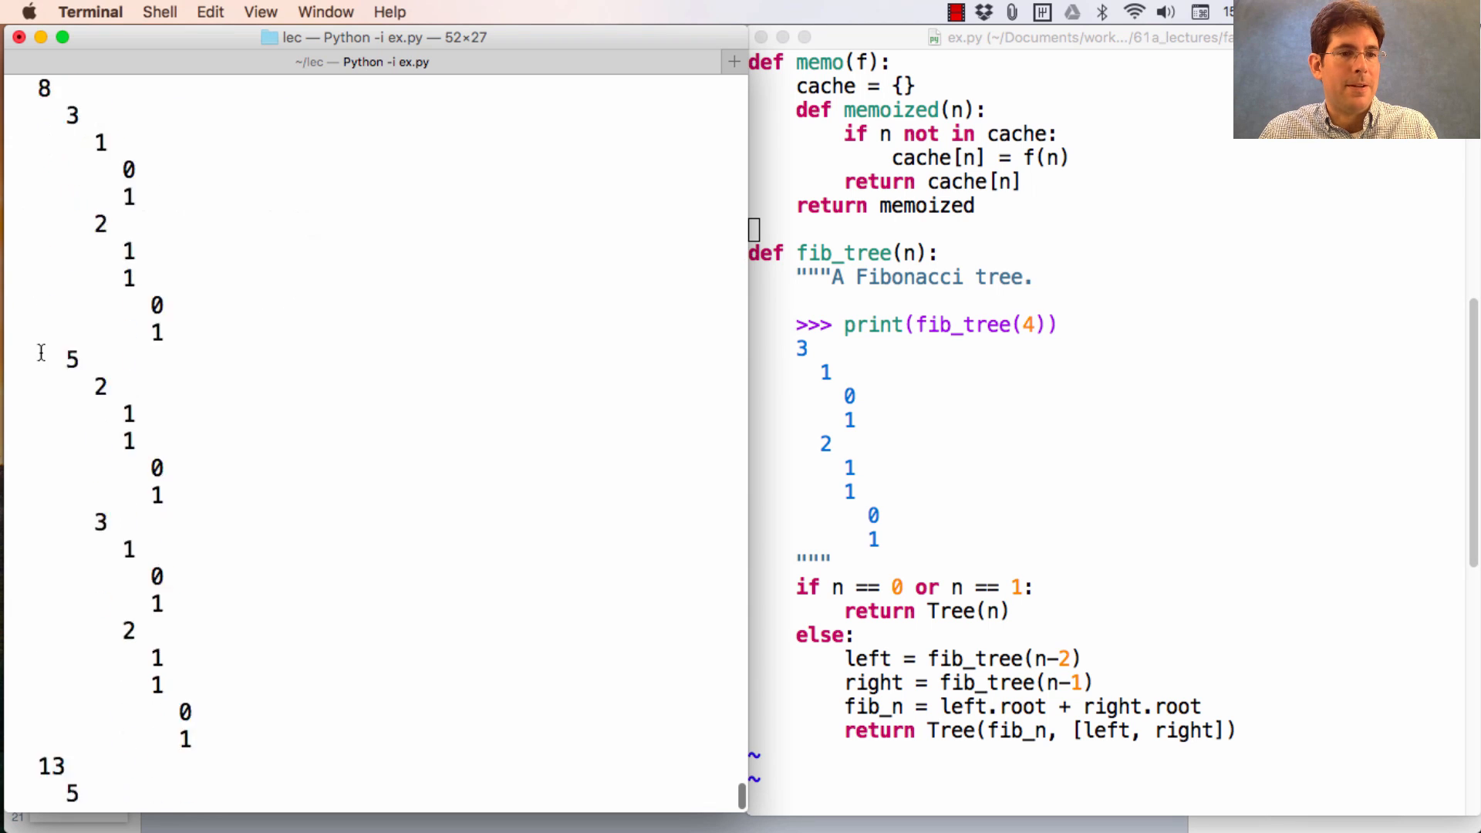
scroll("down", 3)
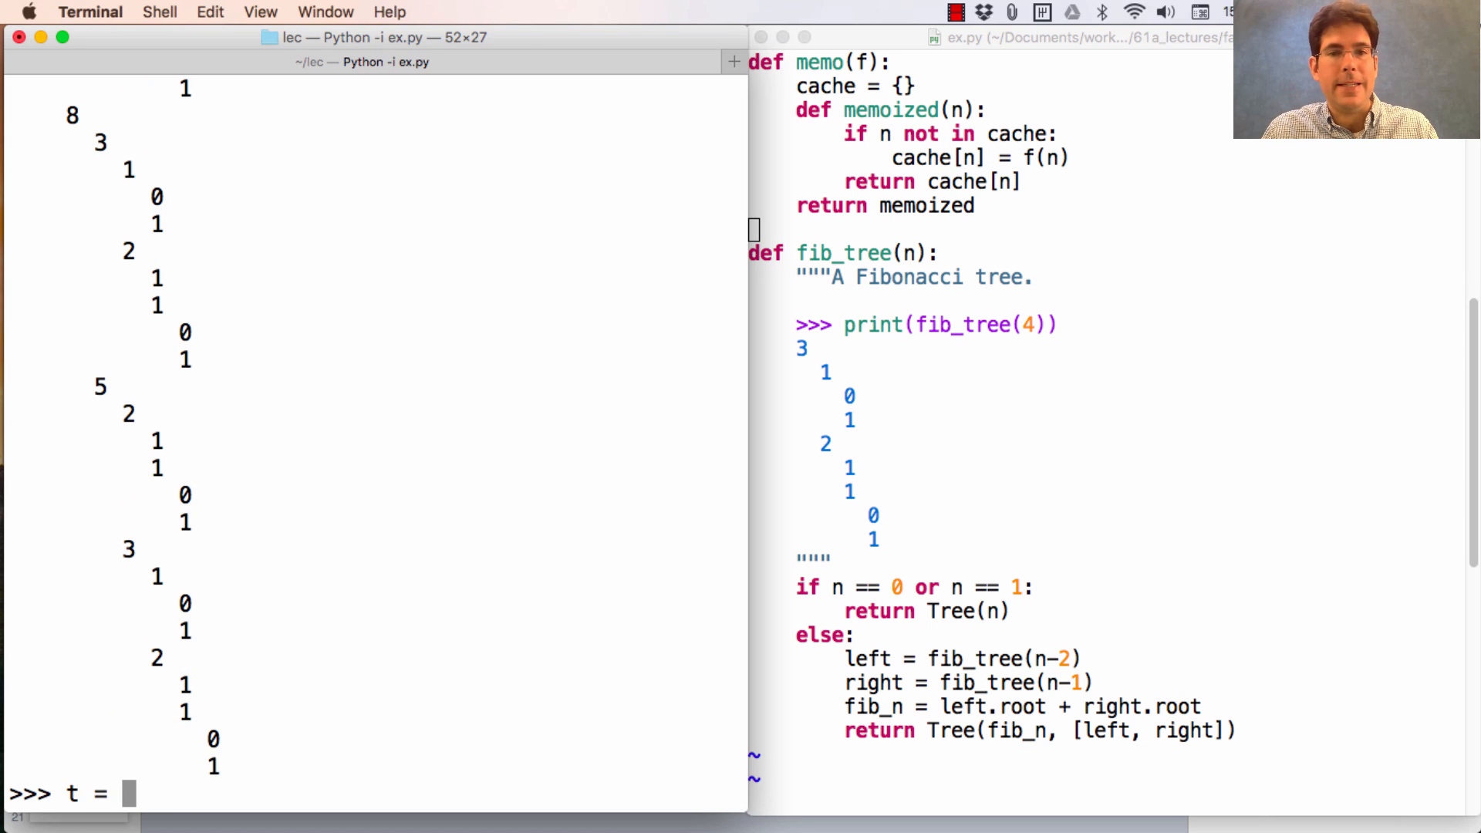
Step: Assign t = fib_tree(25) to build a much larger Fibonacci tree
type("fib_tree(2")
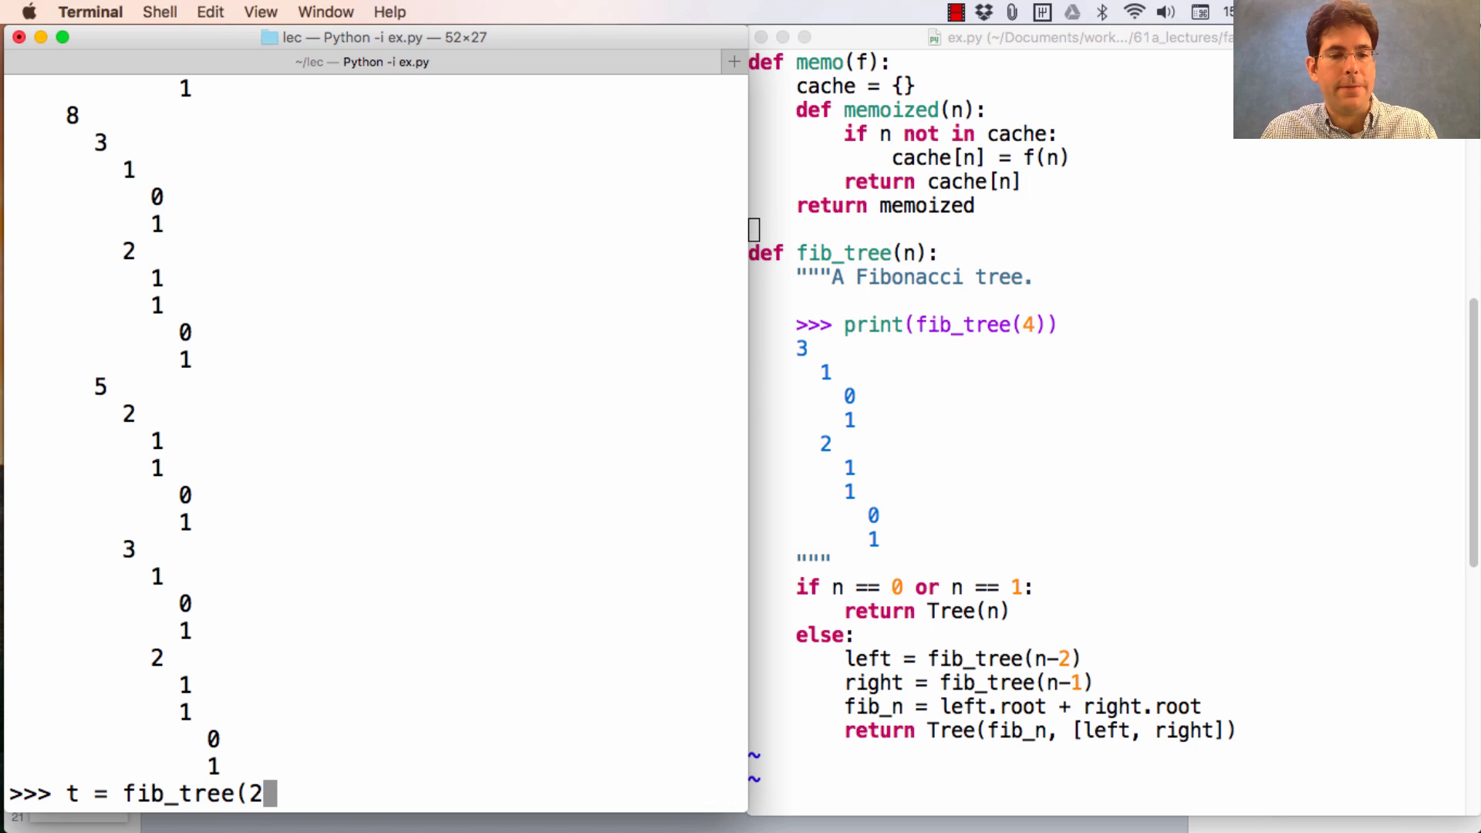
type("5)")
type("t = fib_tree(27)")
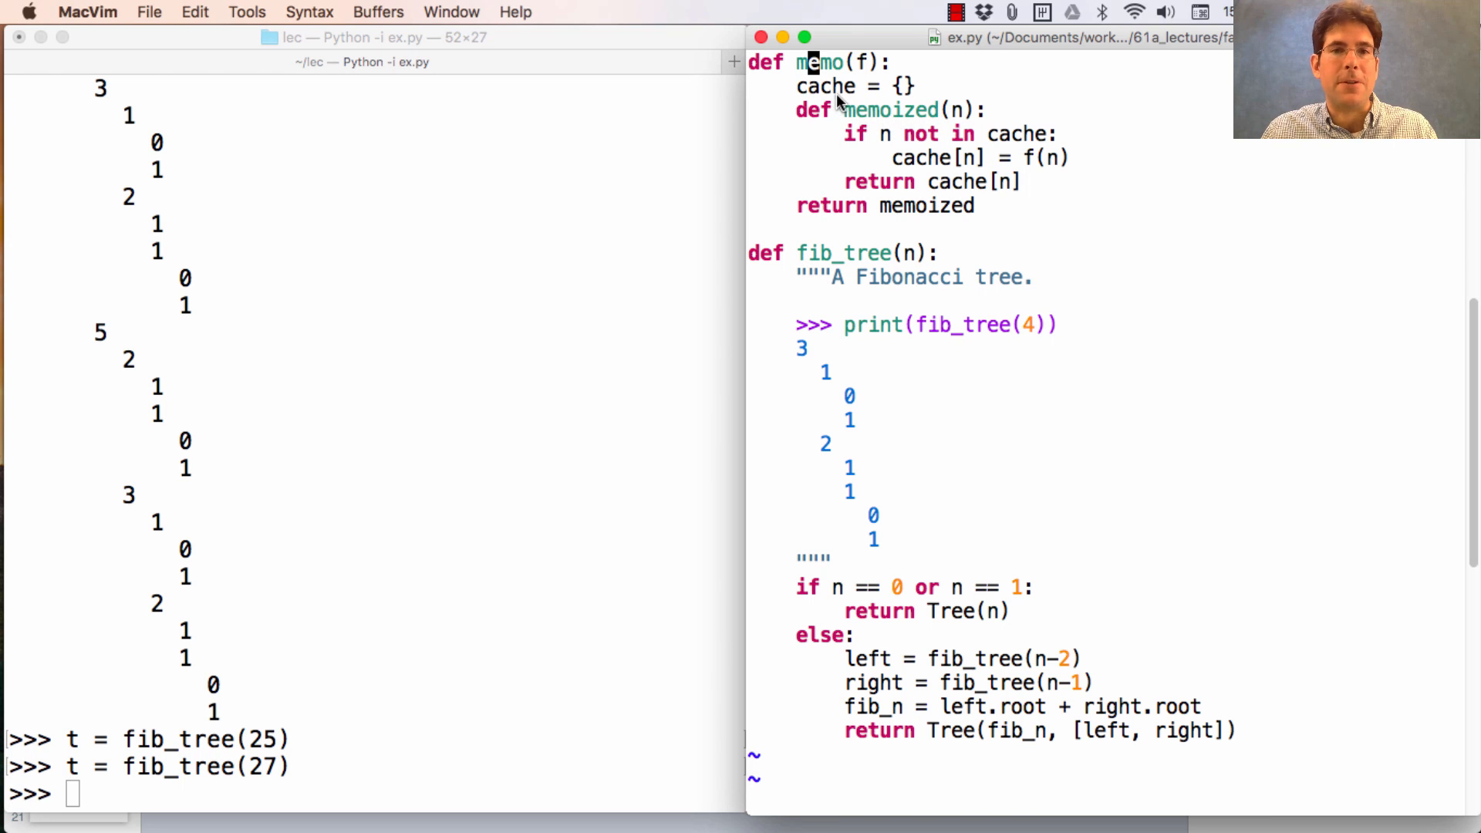
mouse_move(978, 211)
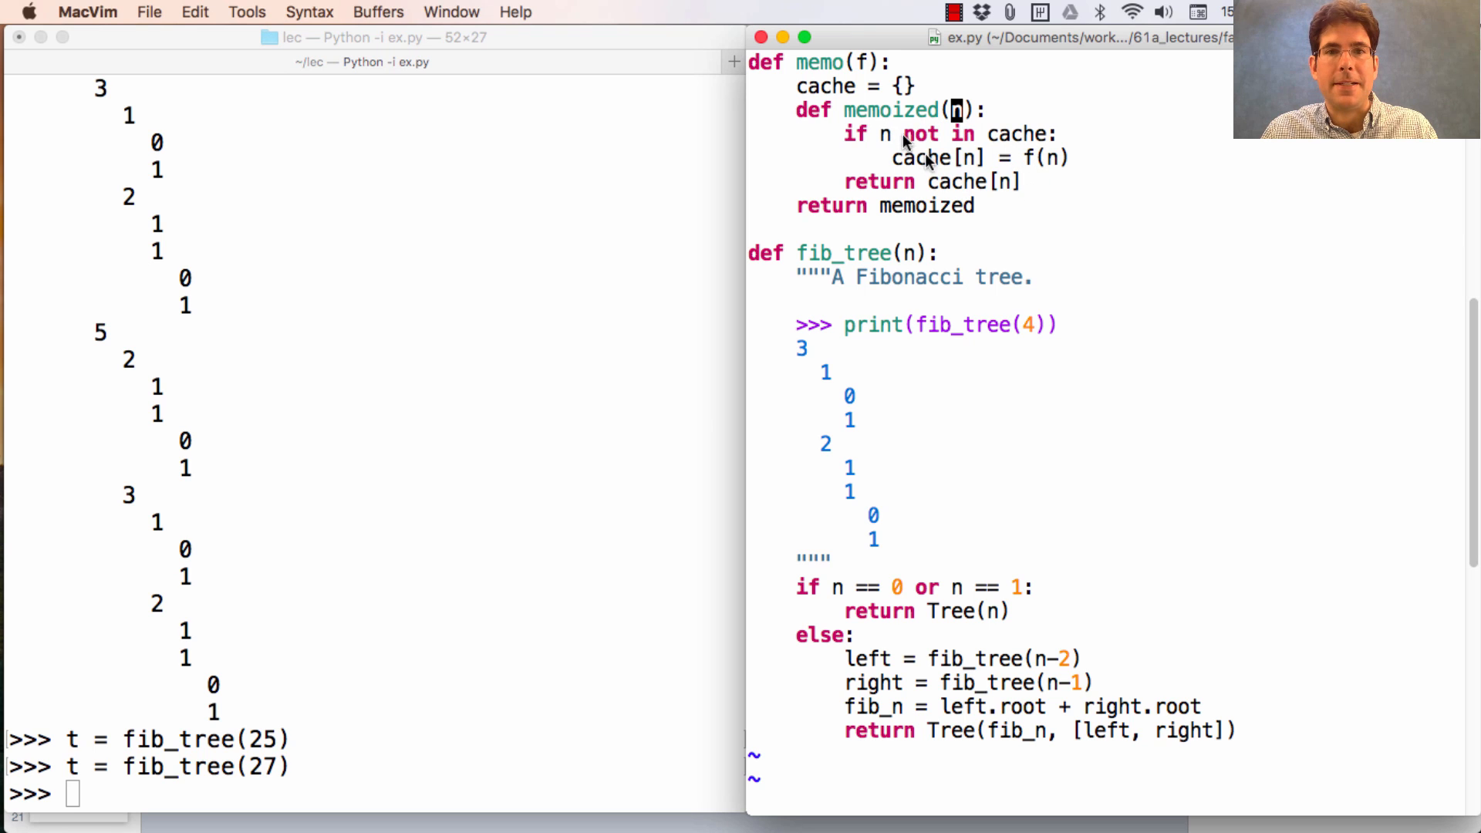
type("#")
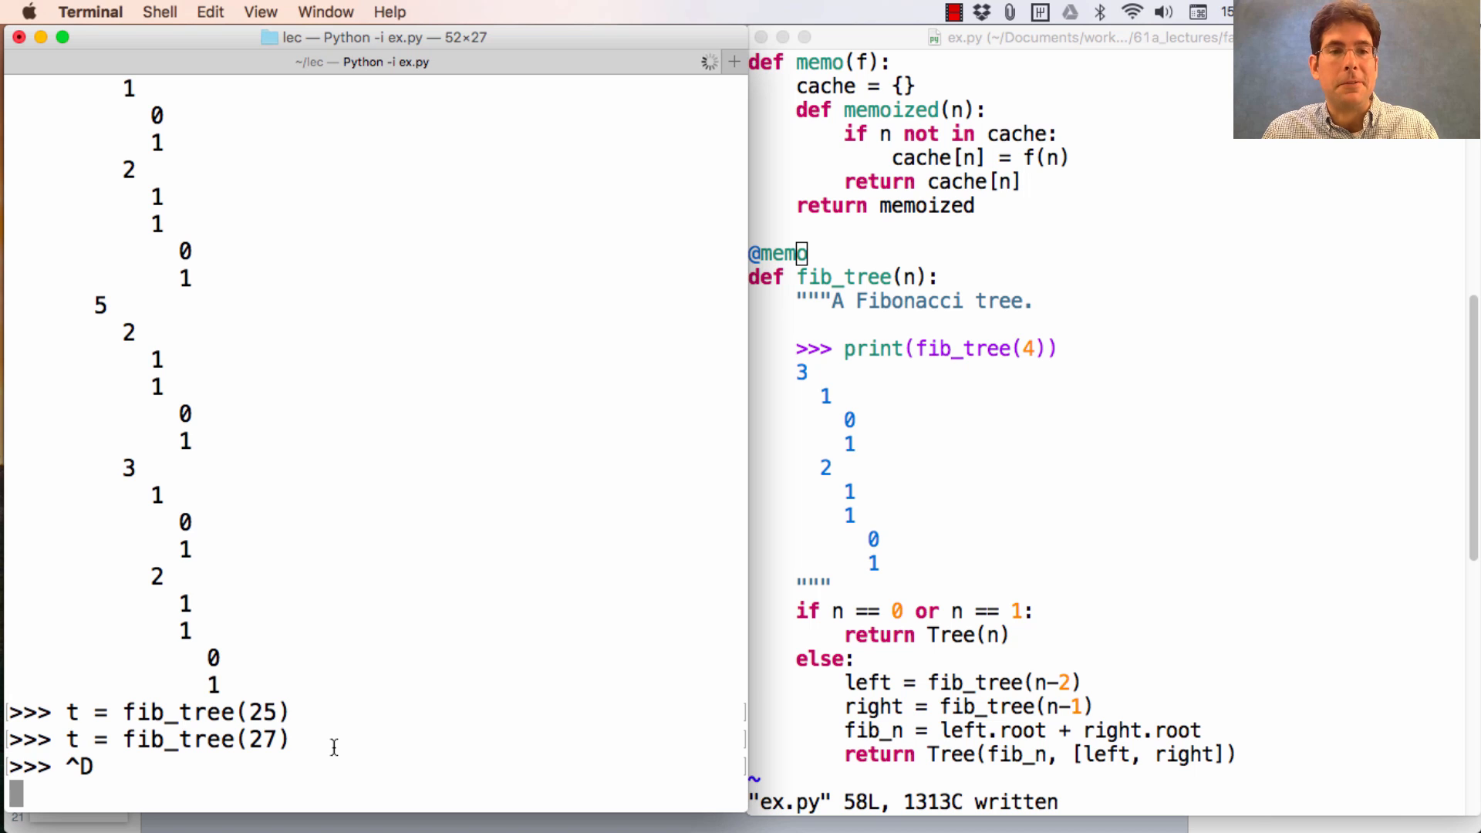
mouse_move(135, 749)
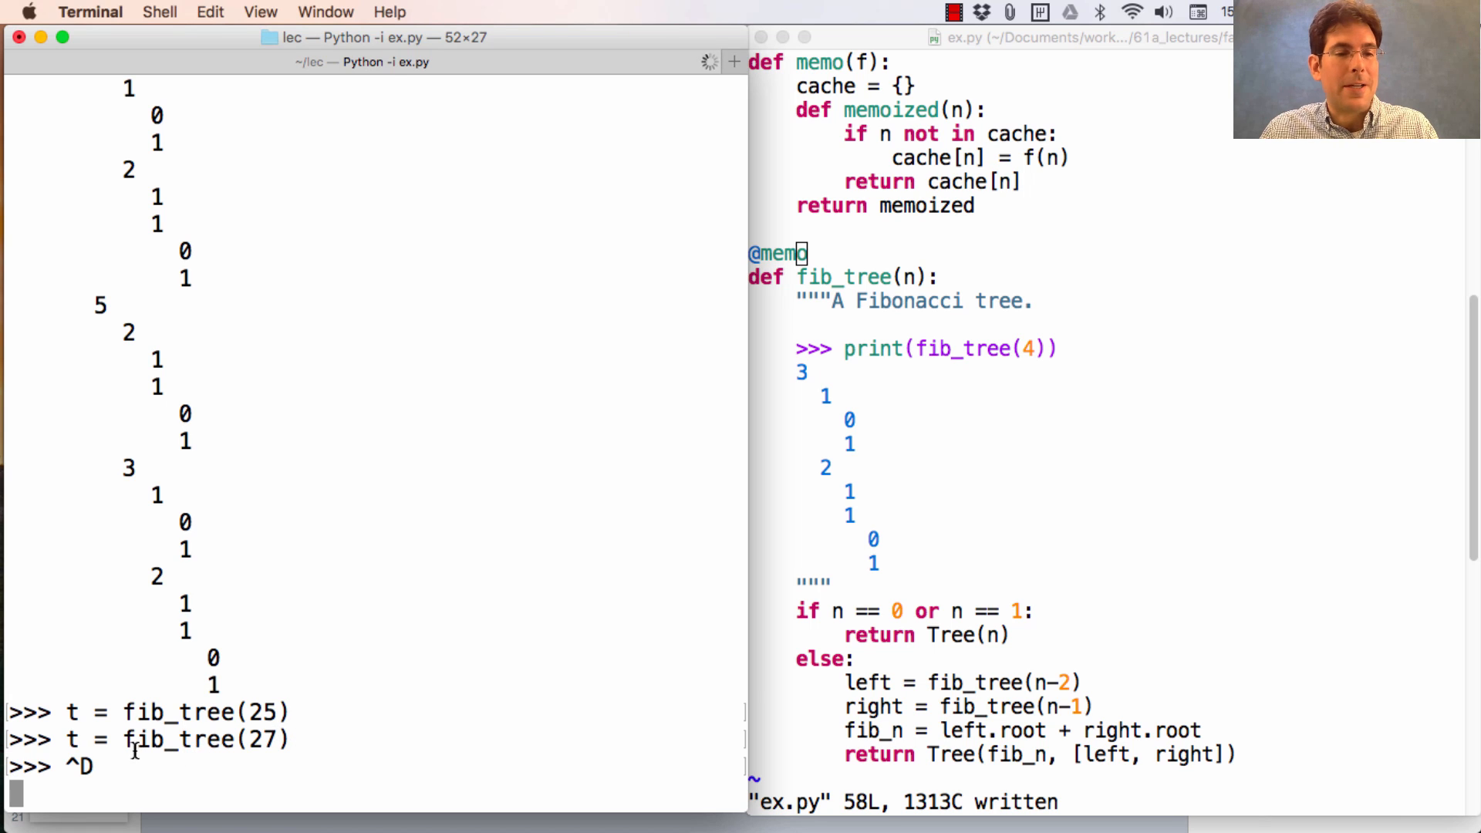
Step: Quit and relaunch Python with the memoized ex.py, then run t = fib_tree(27)
key("ctrl+d")
type("python3 -i ex.py")
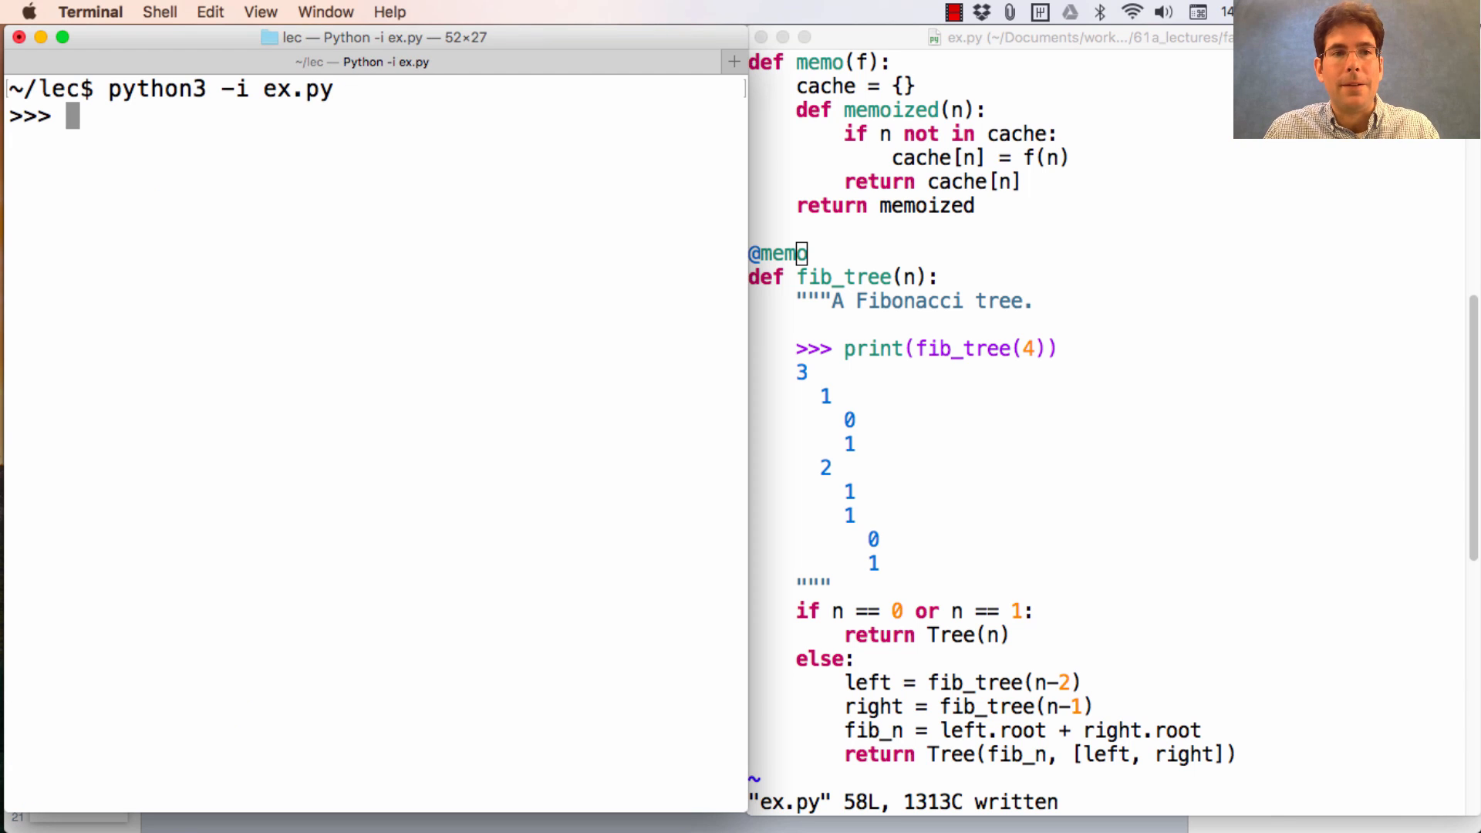
type("t = fib_tree(27)")
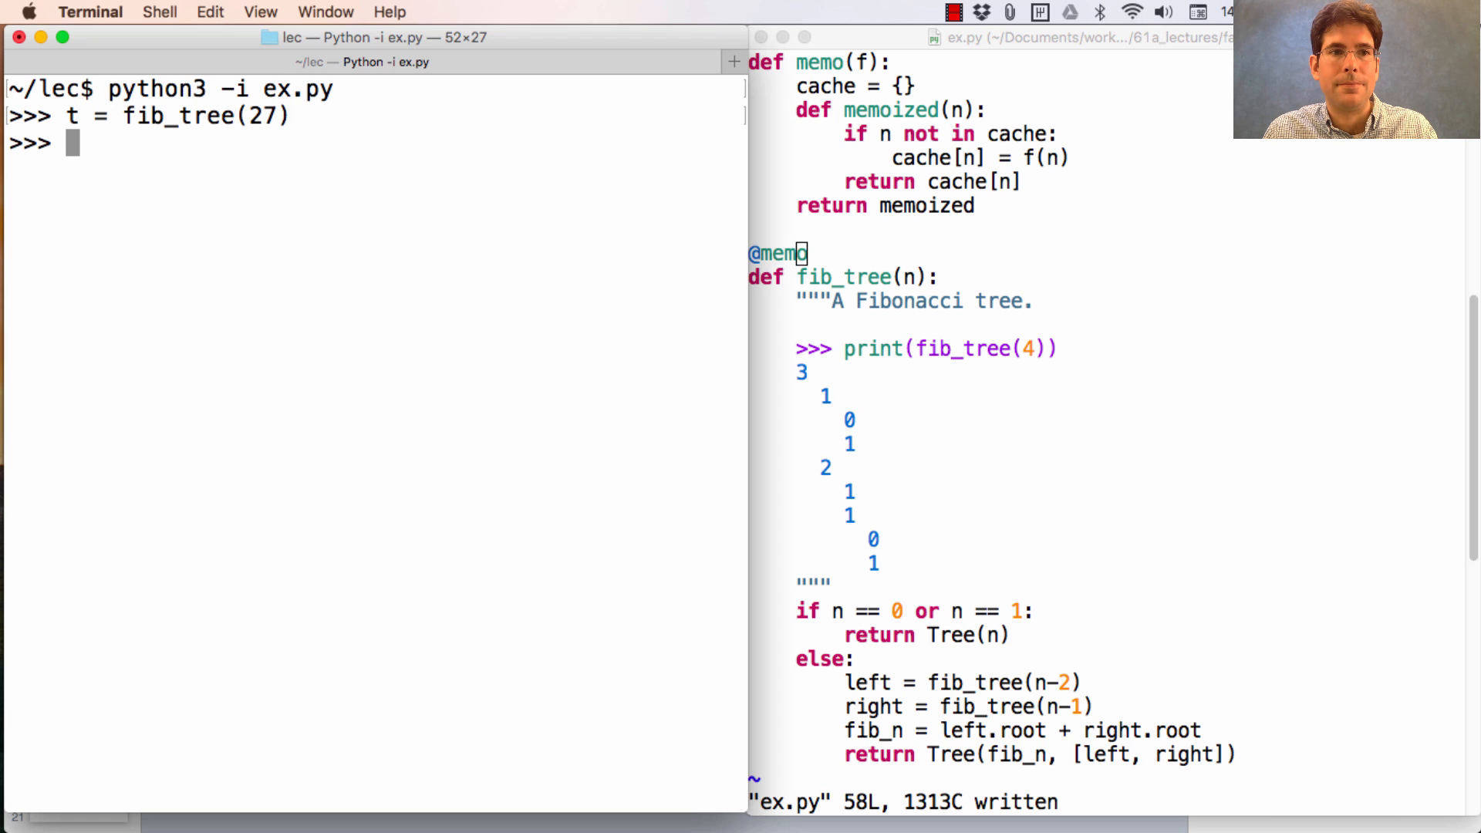
Step: Run print(fib_tree(25)) and scroll through the printed tree
type("print(fib_")
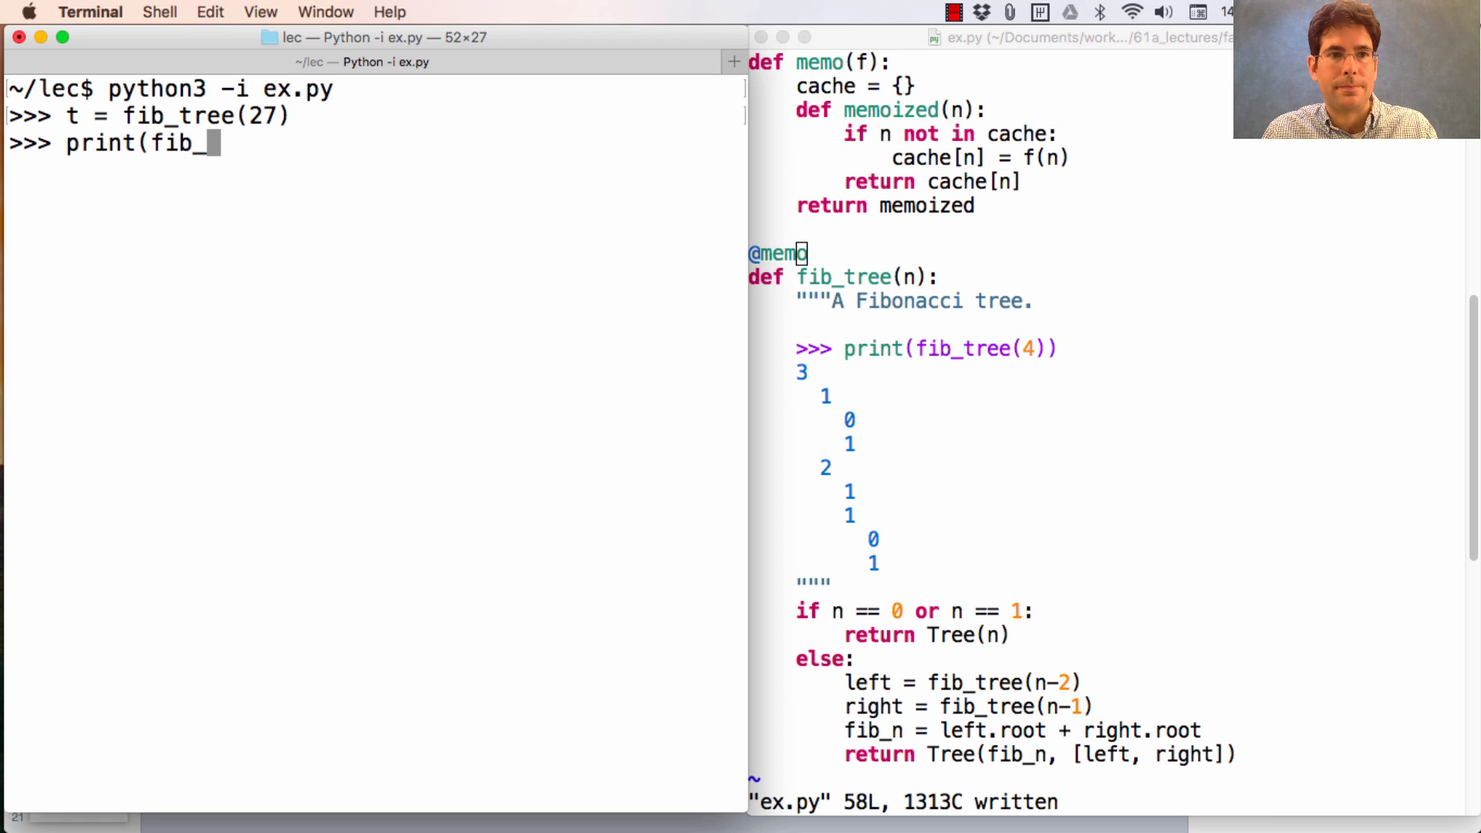
type("tree(")
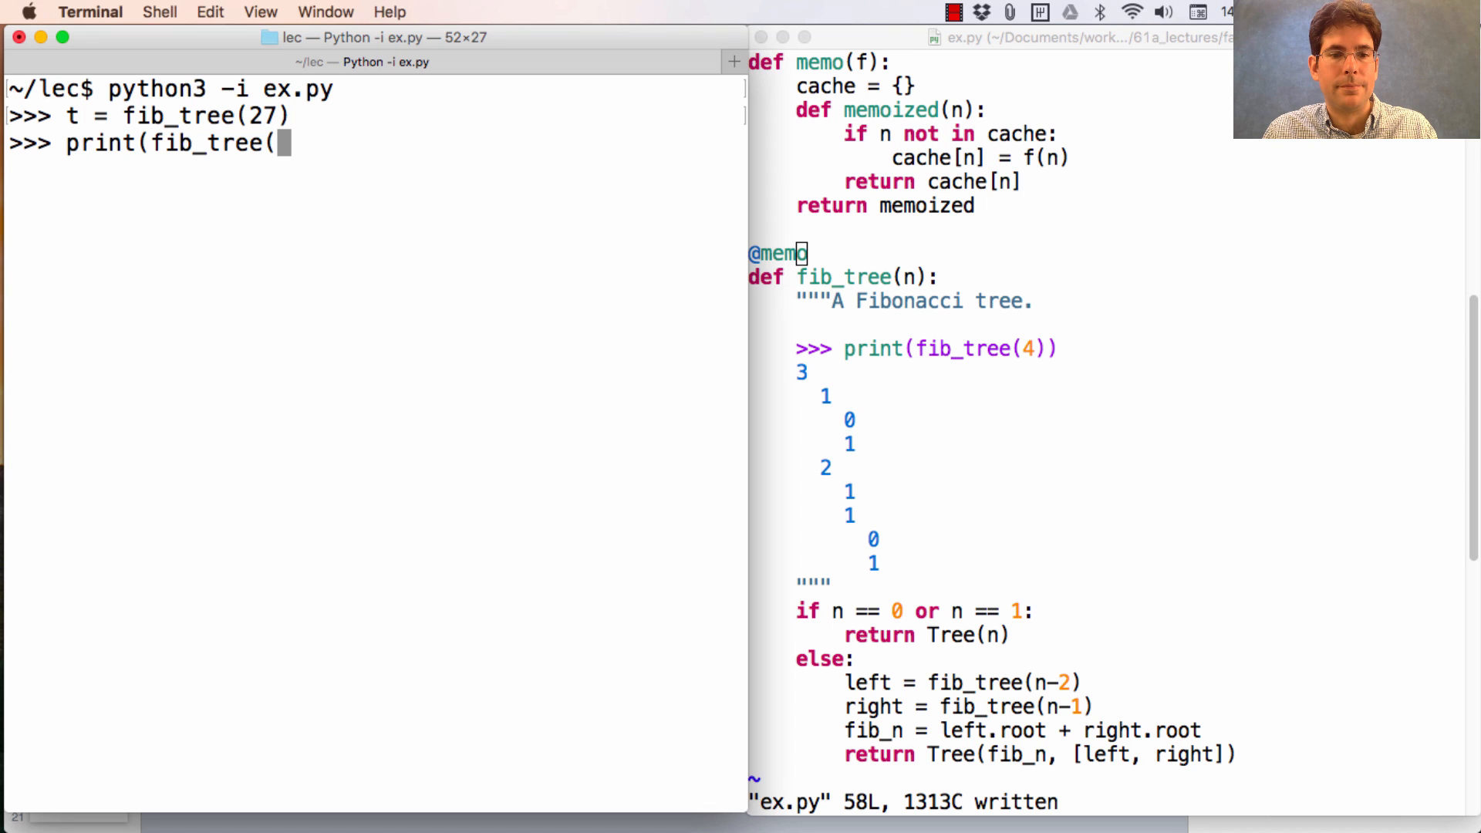
type("25")
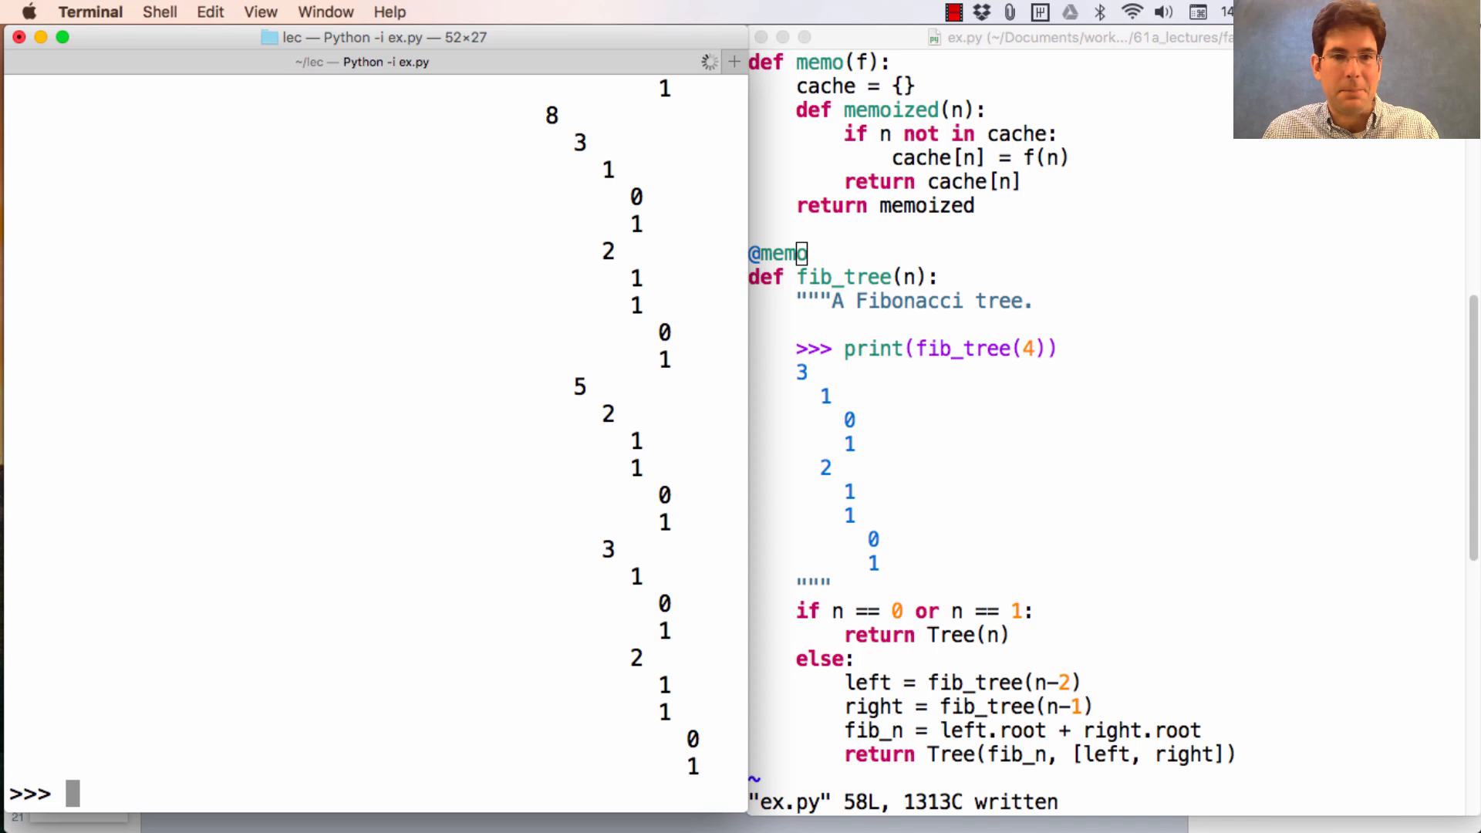
scroll("down", 3)
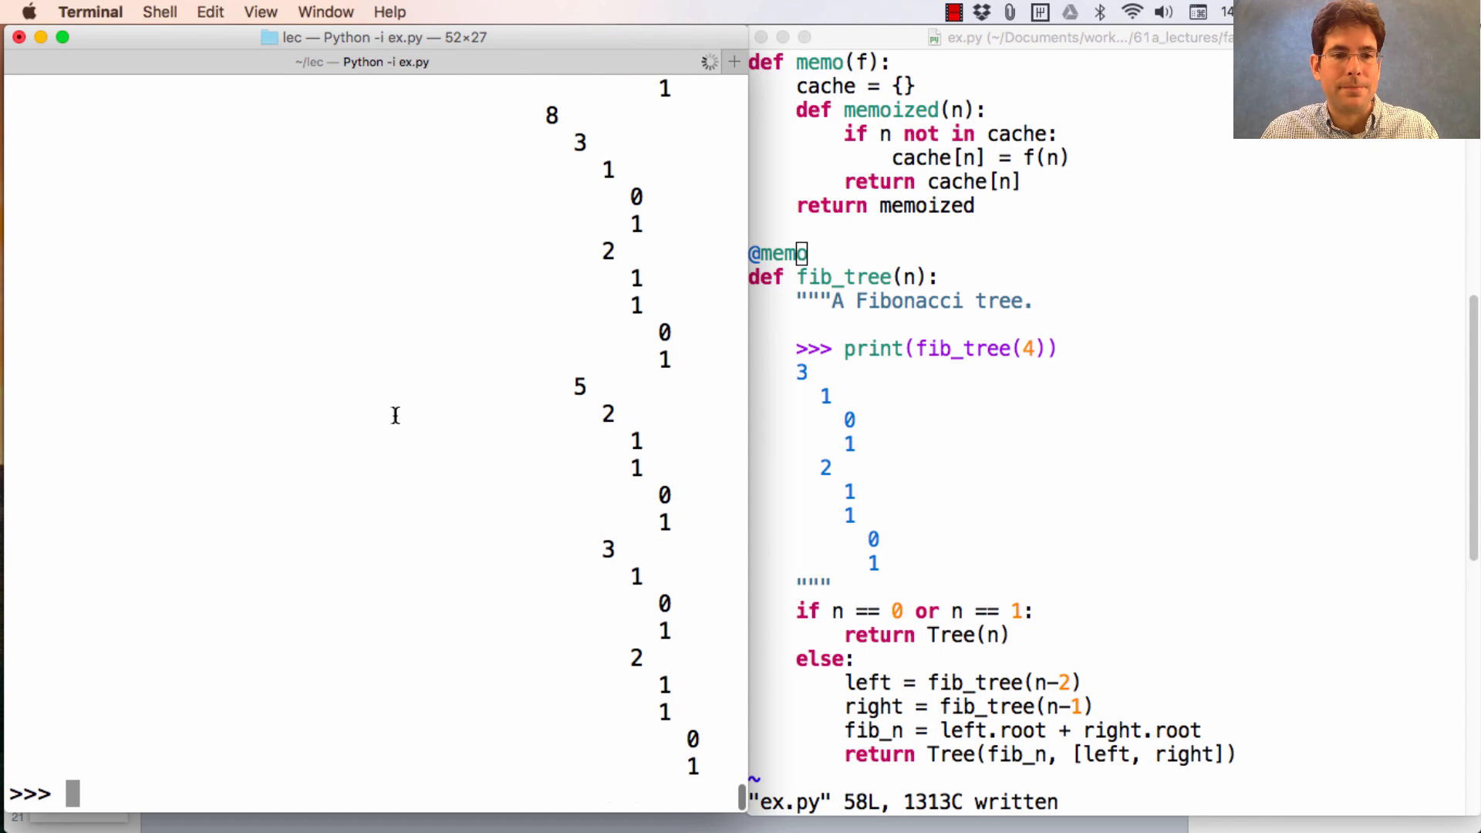
type("print(fib_tree(25))")
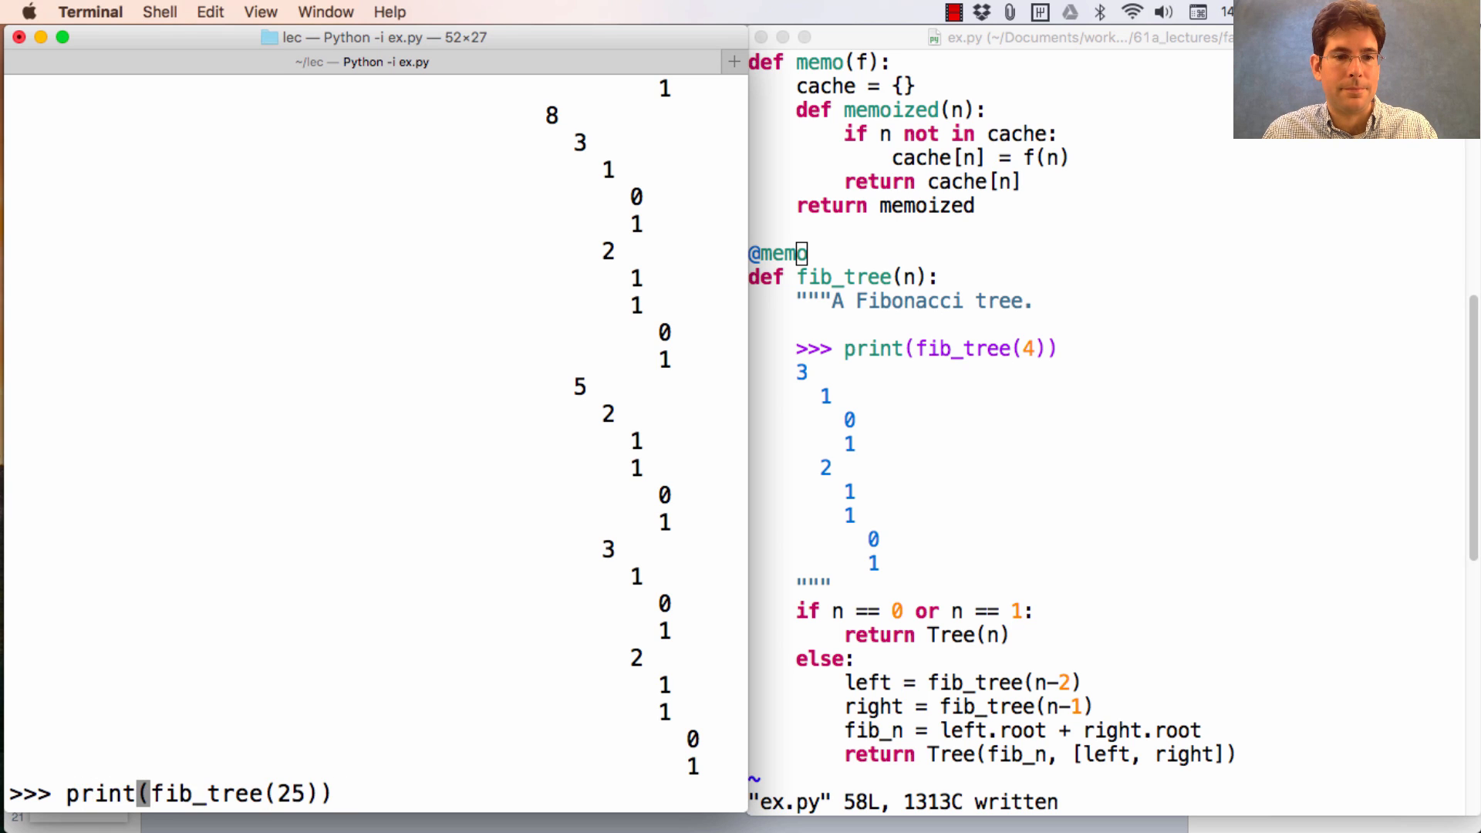
Step: Evaluate len(str(fib_tree(25))) and build t = fib_tree(125) to check its root
type("len(st")
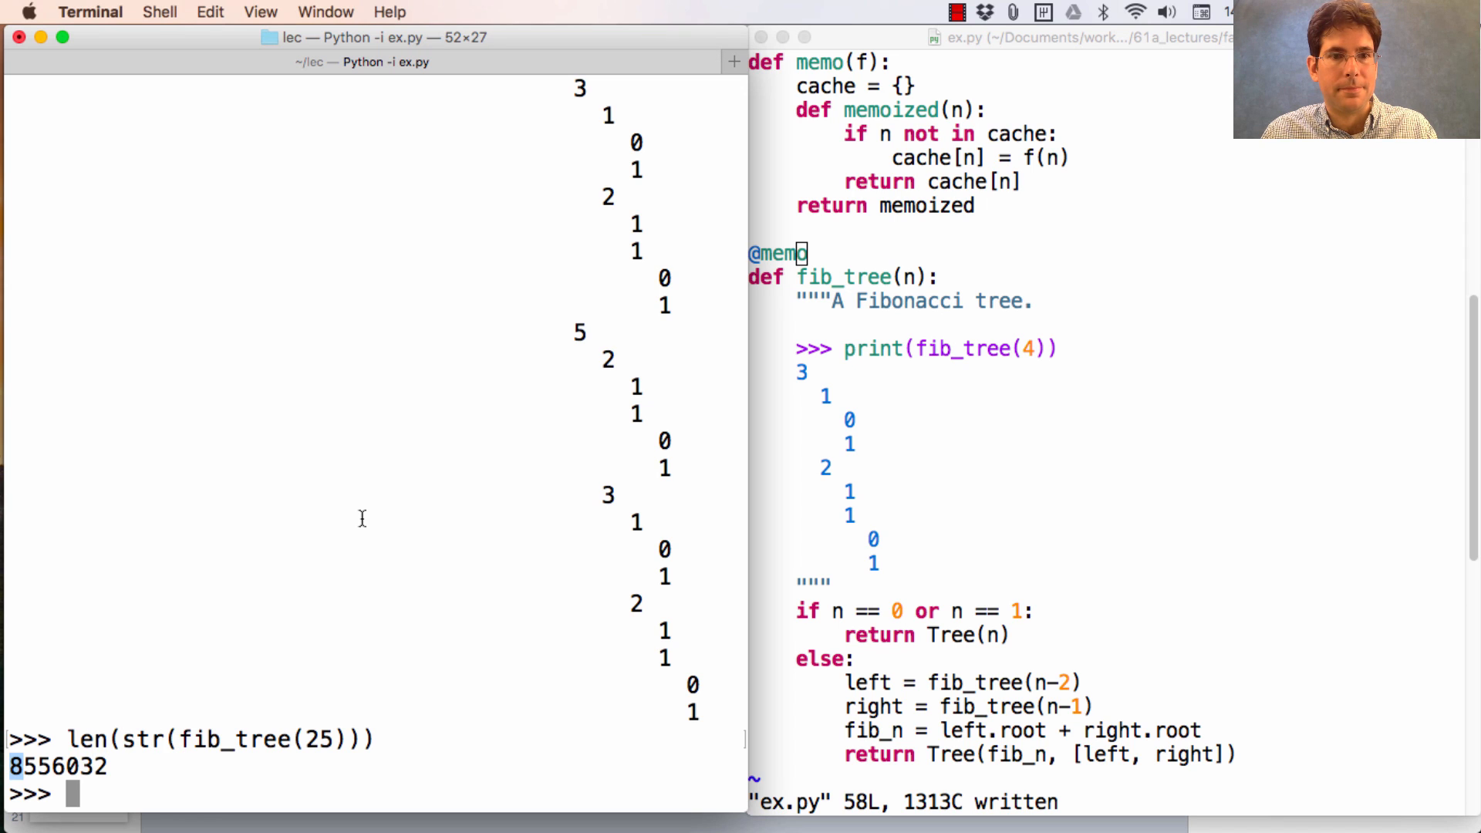
type("fib_tree(25")
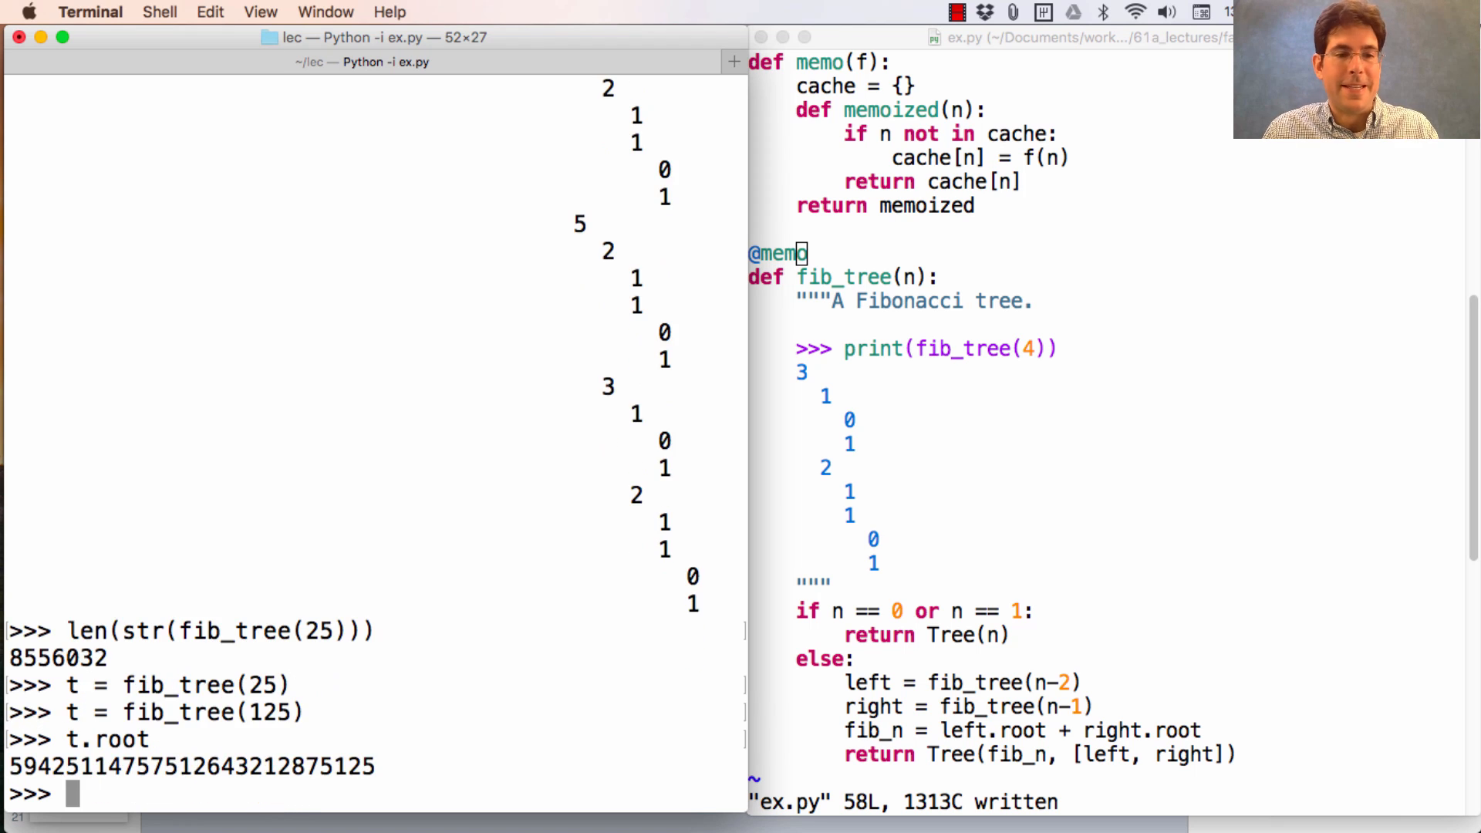
mouse_move(318, 558)
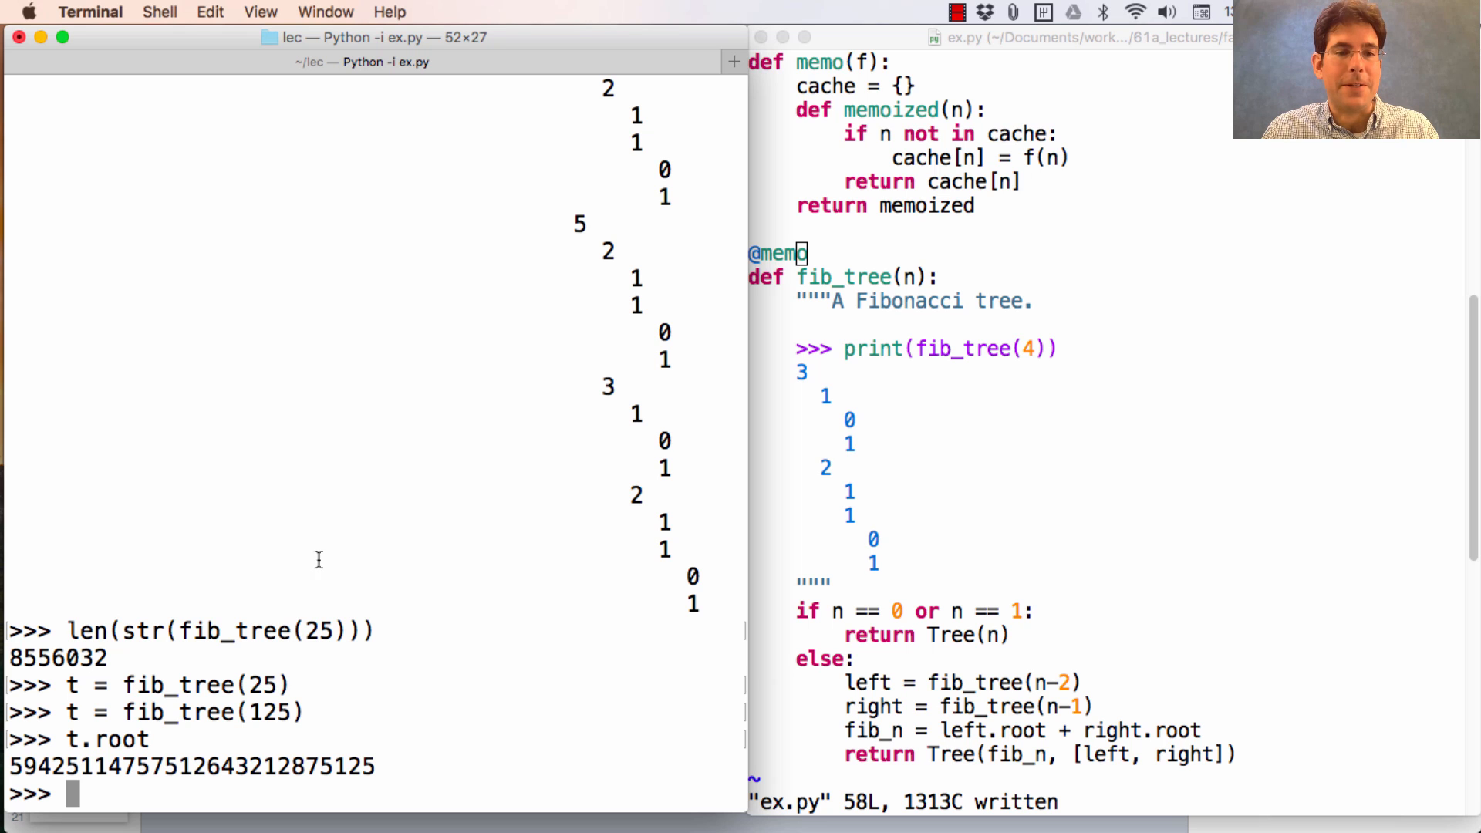
mouse_move(495, 651)
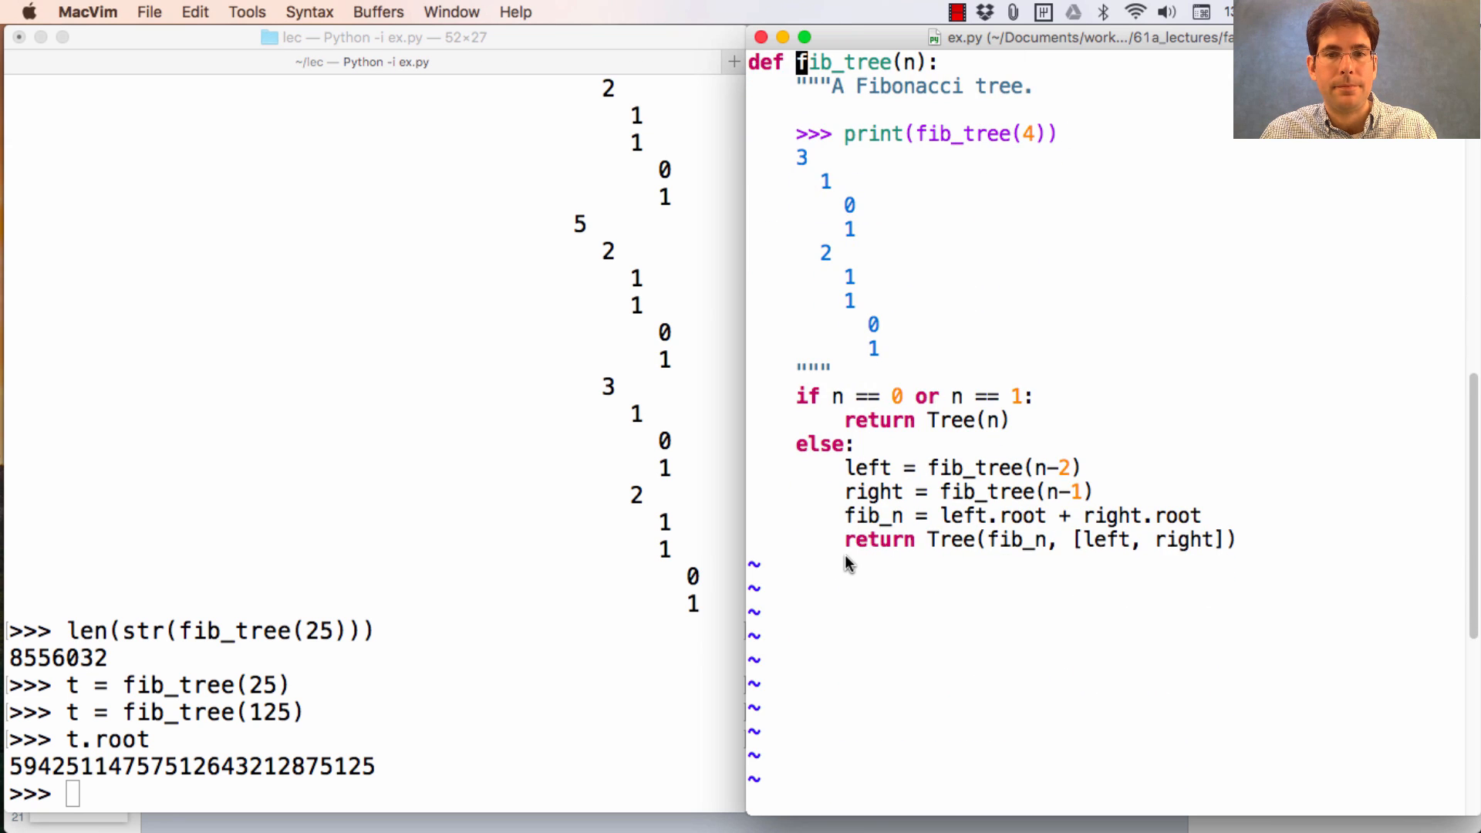
Step: Define leaves(t) returning t.root when t.is_leaf()
key("i")
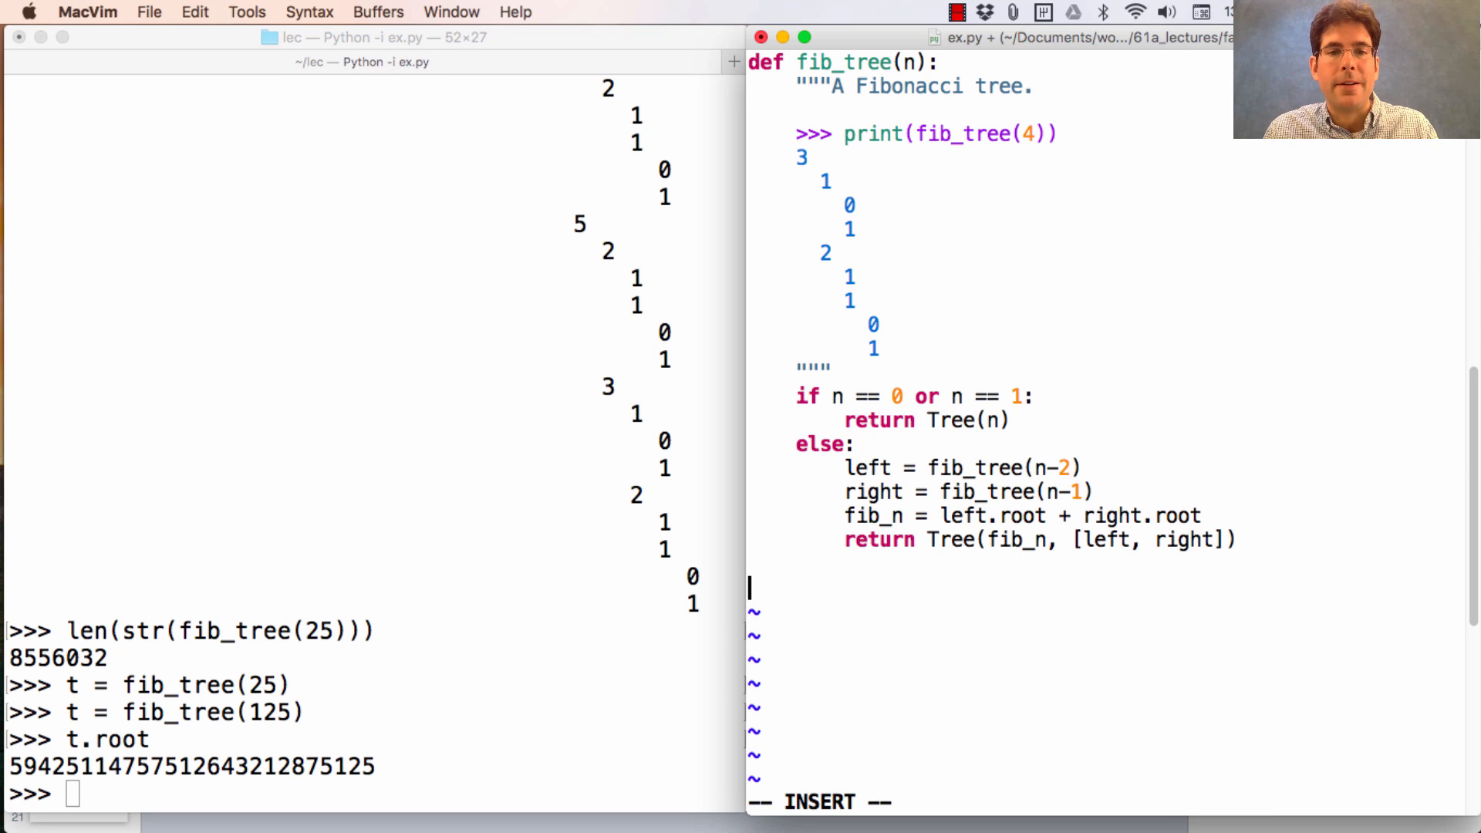
type("def leaves(")
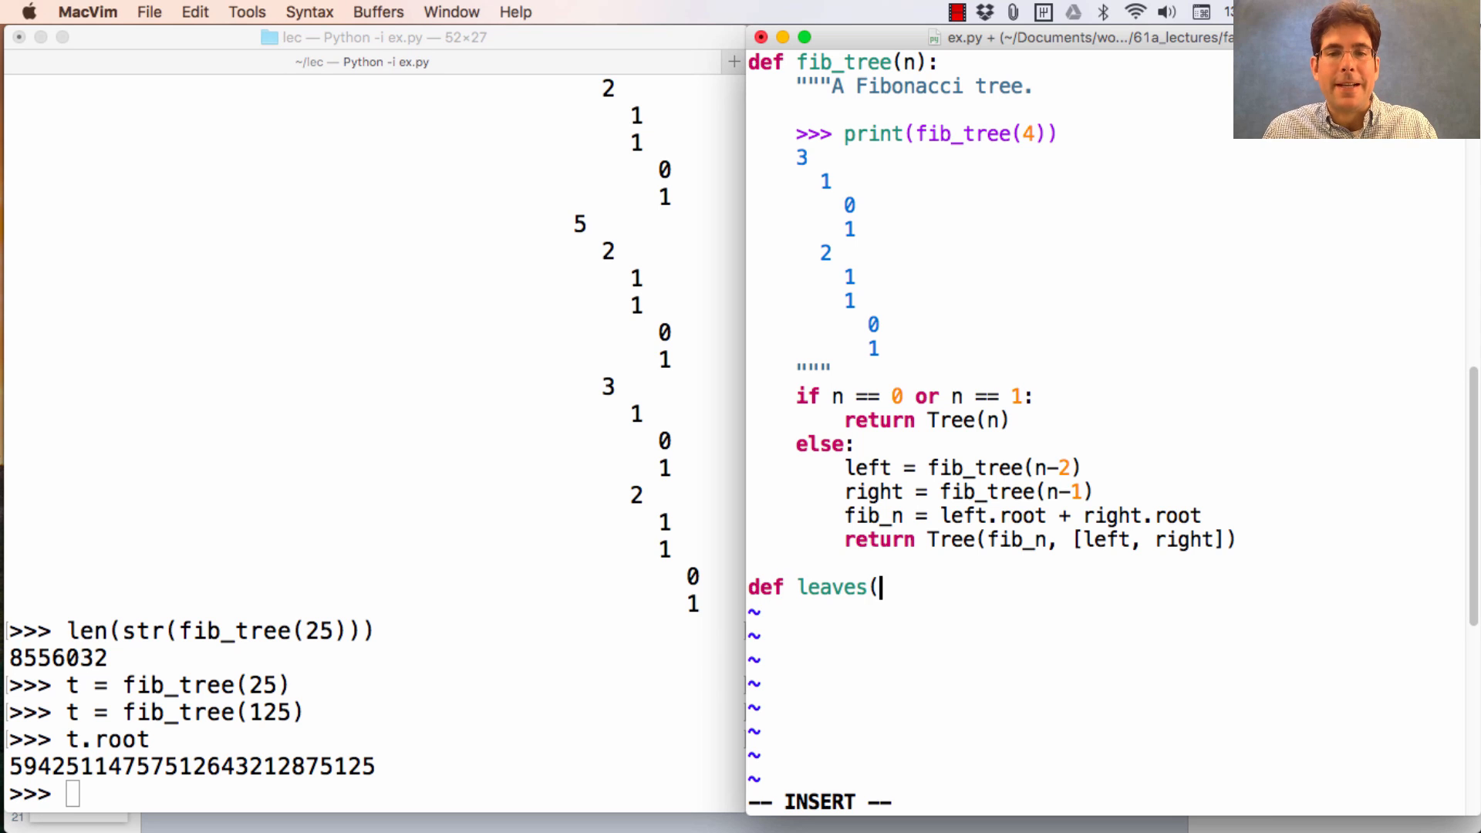
type("t):")
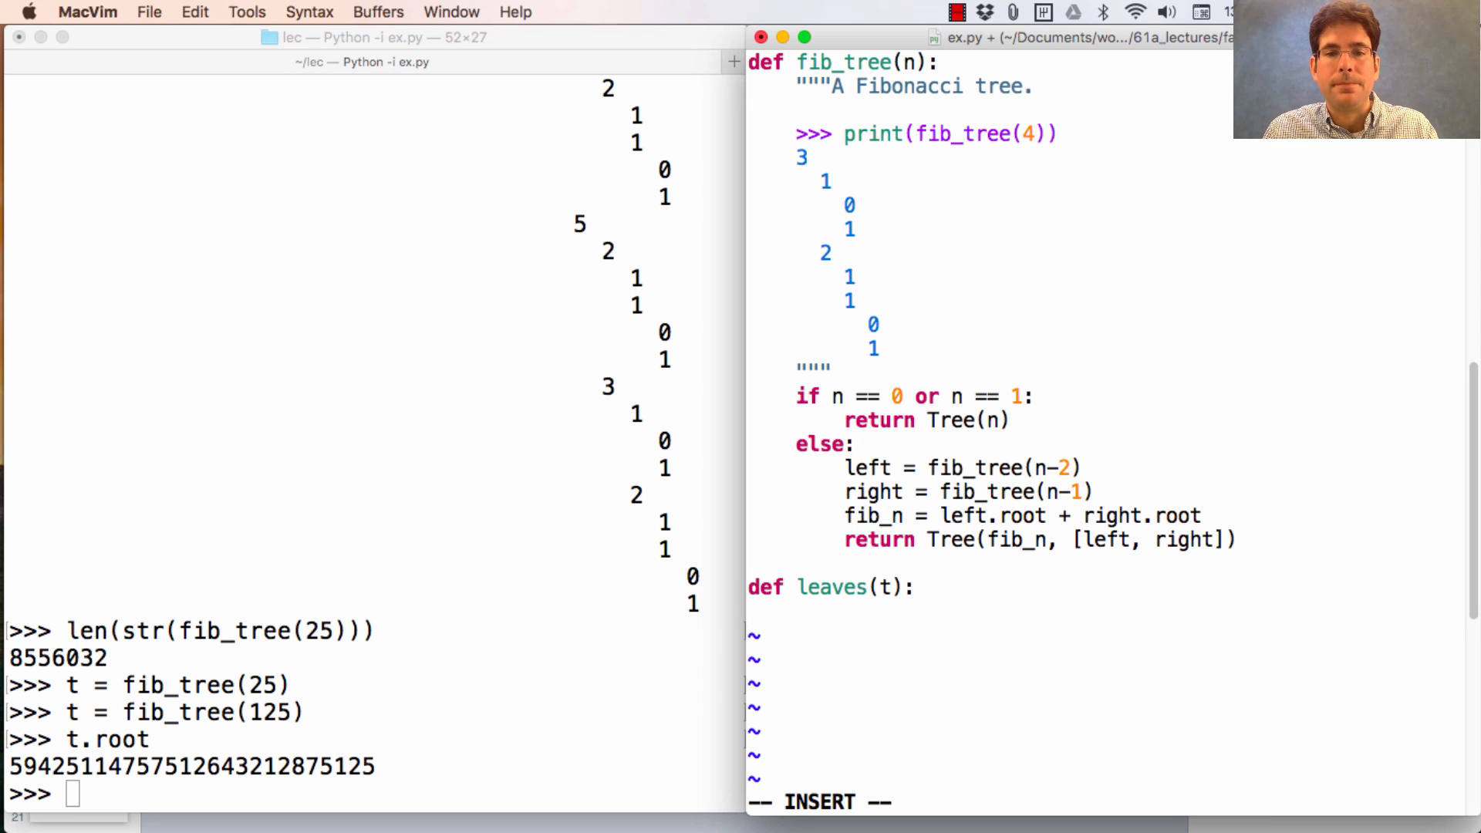
type("if t._i")
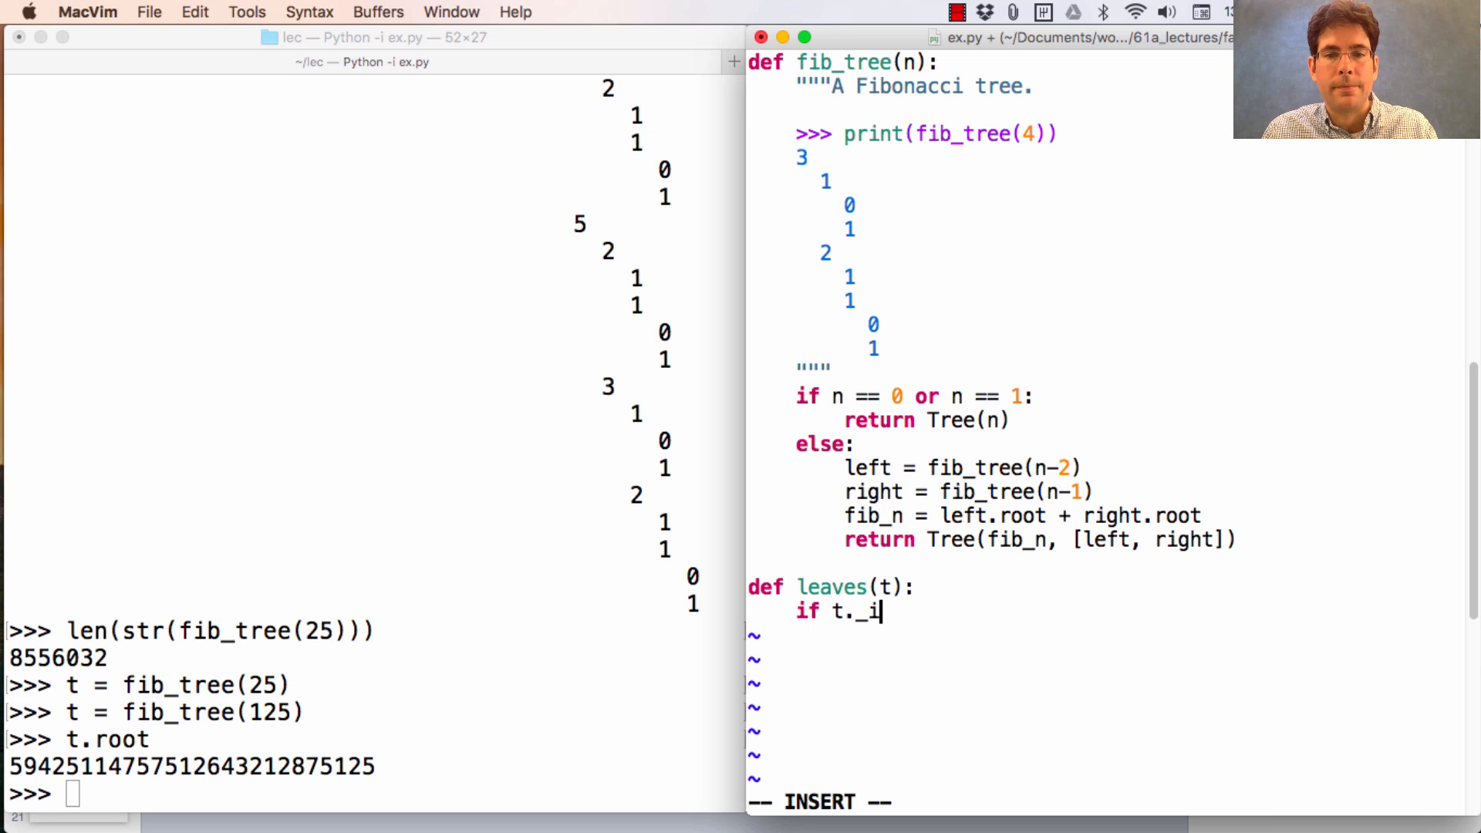
type("s_leaf():")
type("[t")
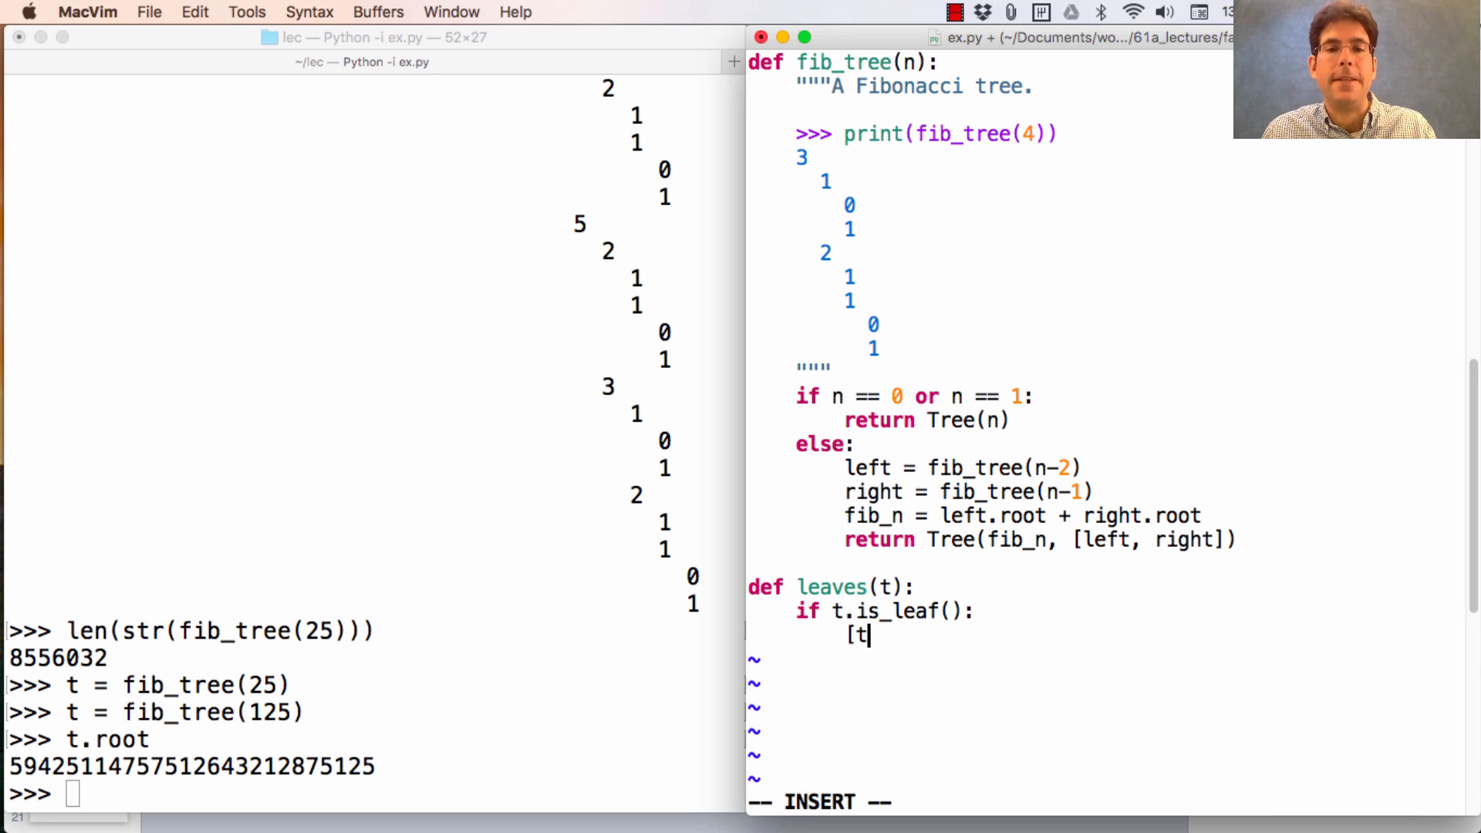
type(".root]")
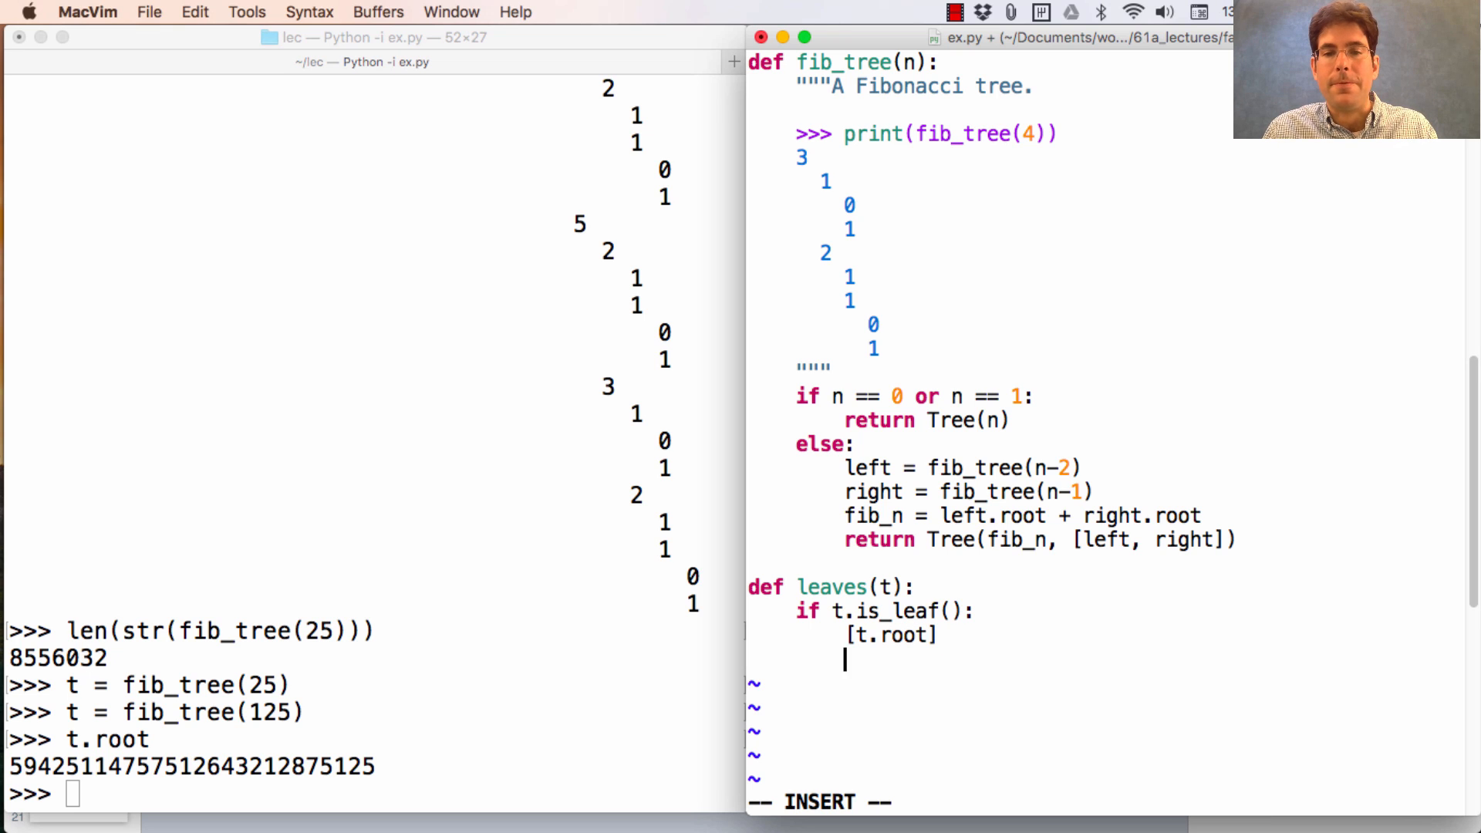
Step: Add the else branch returning sum([leaves(b) for b in t.branches], []) and finish editing
type("else:")
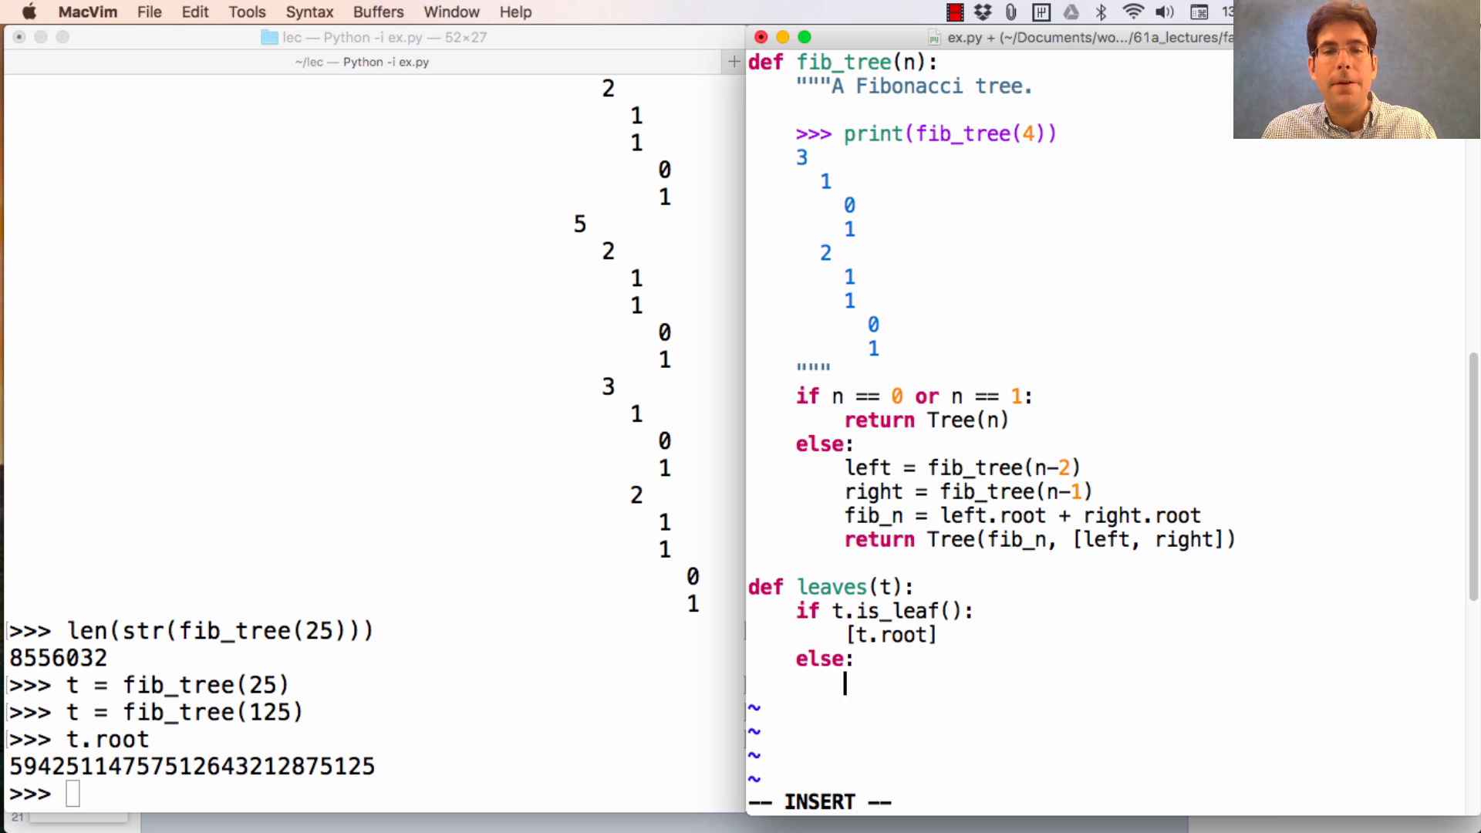
type("return")
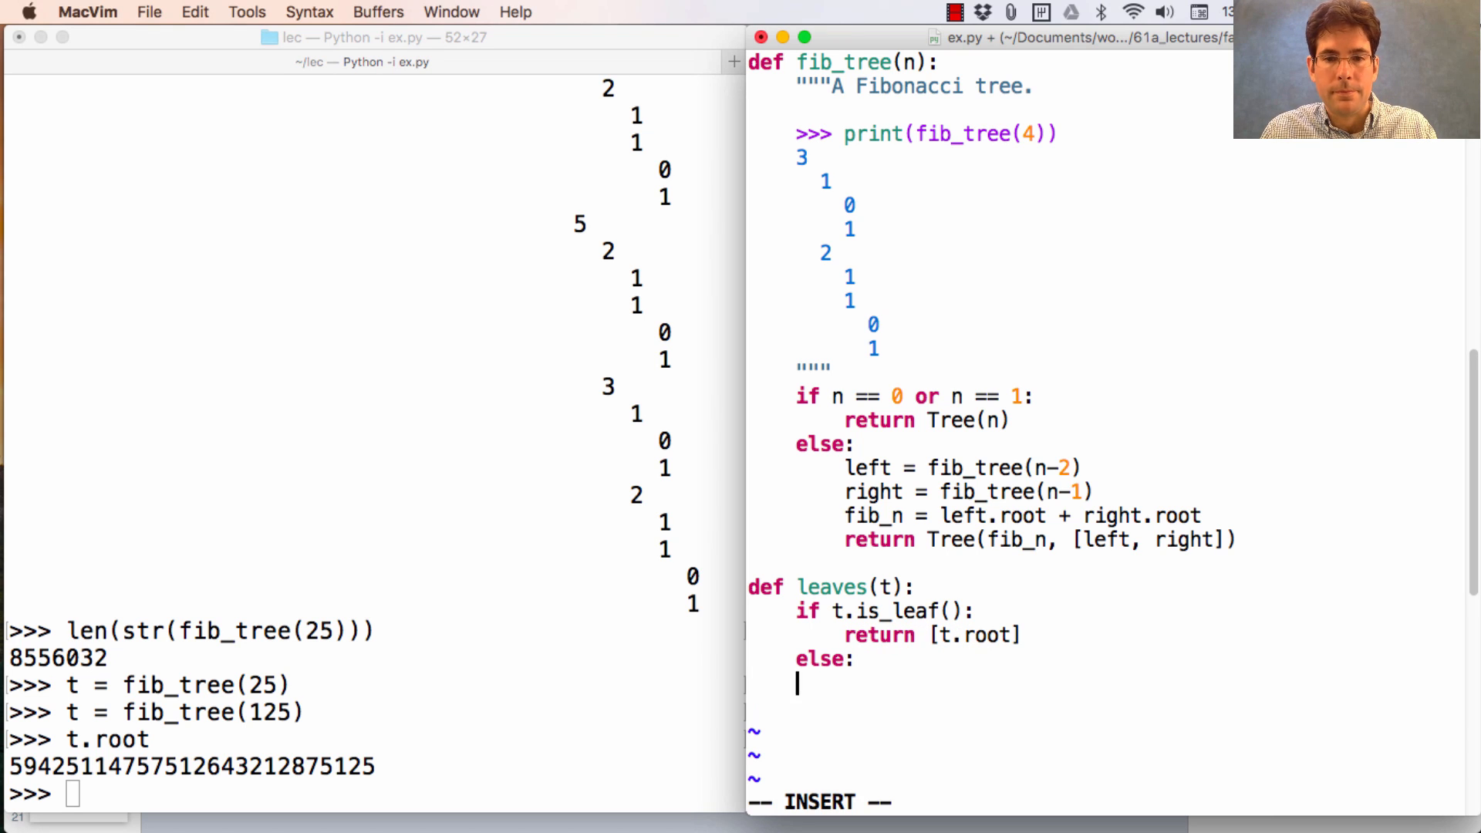
type("return")
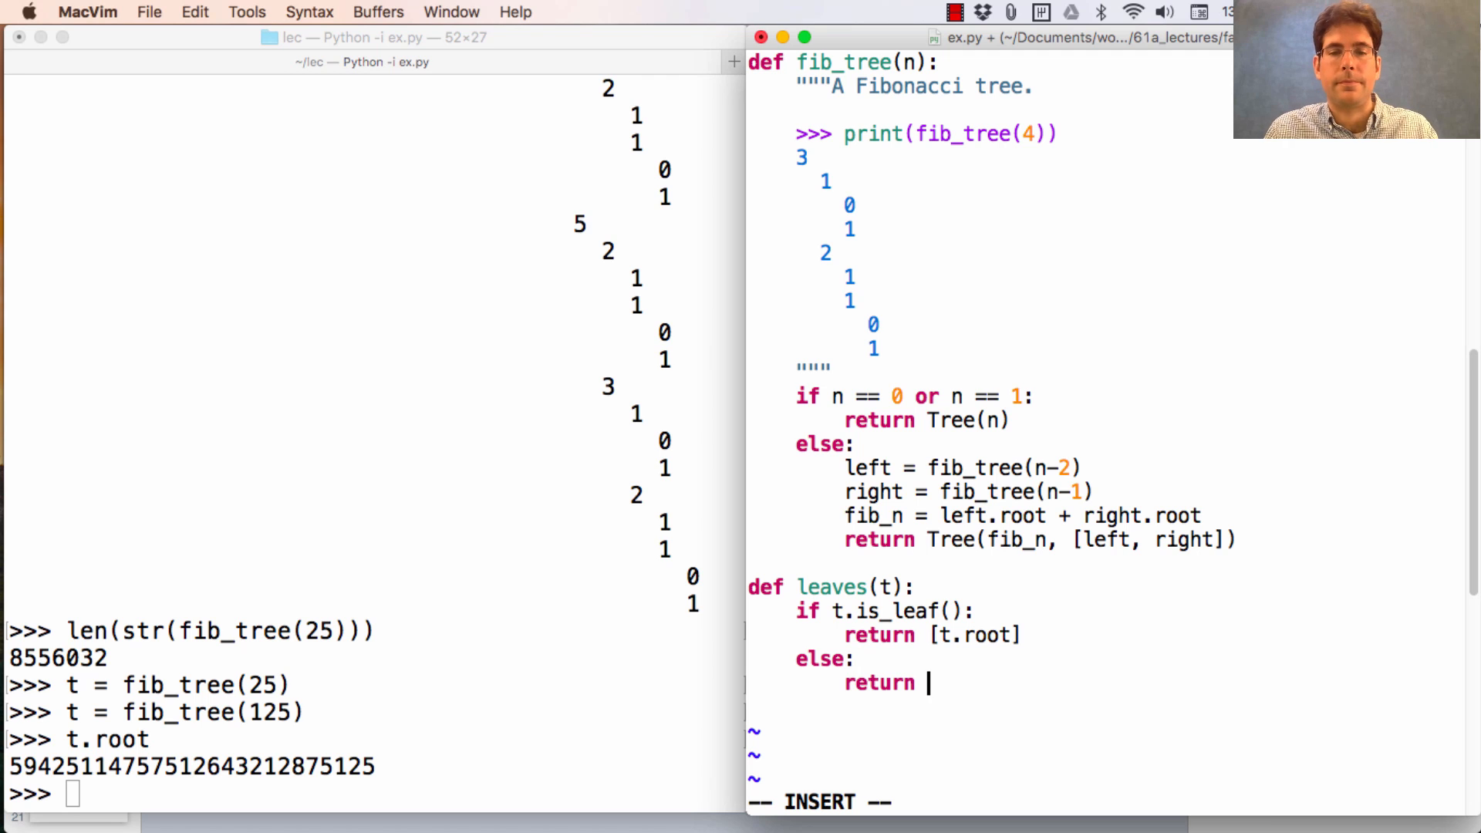
type("[")
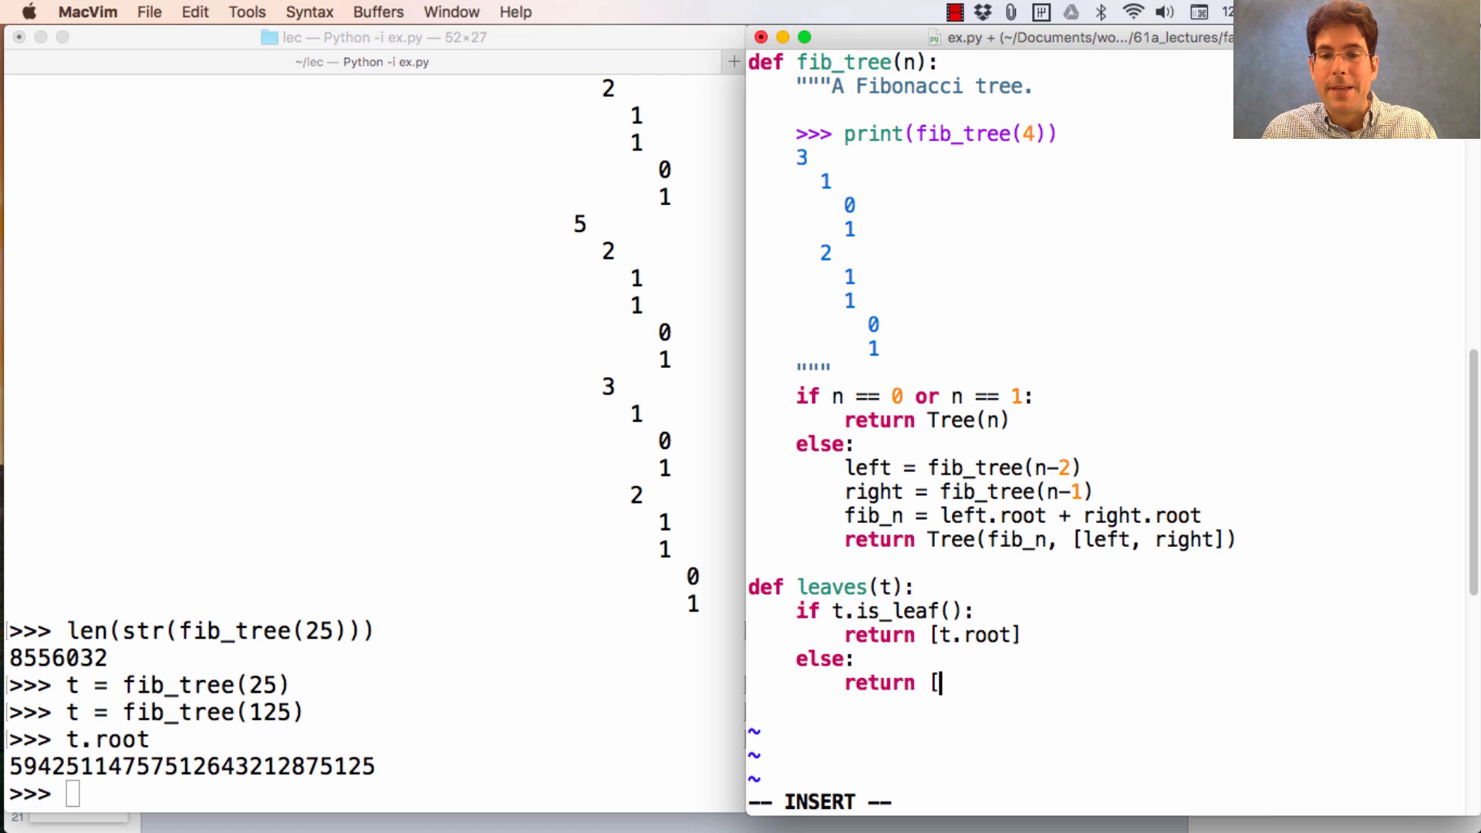
type("leaves(b)")
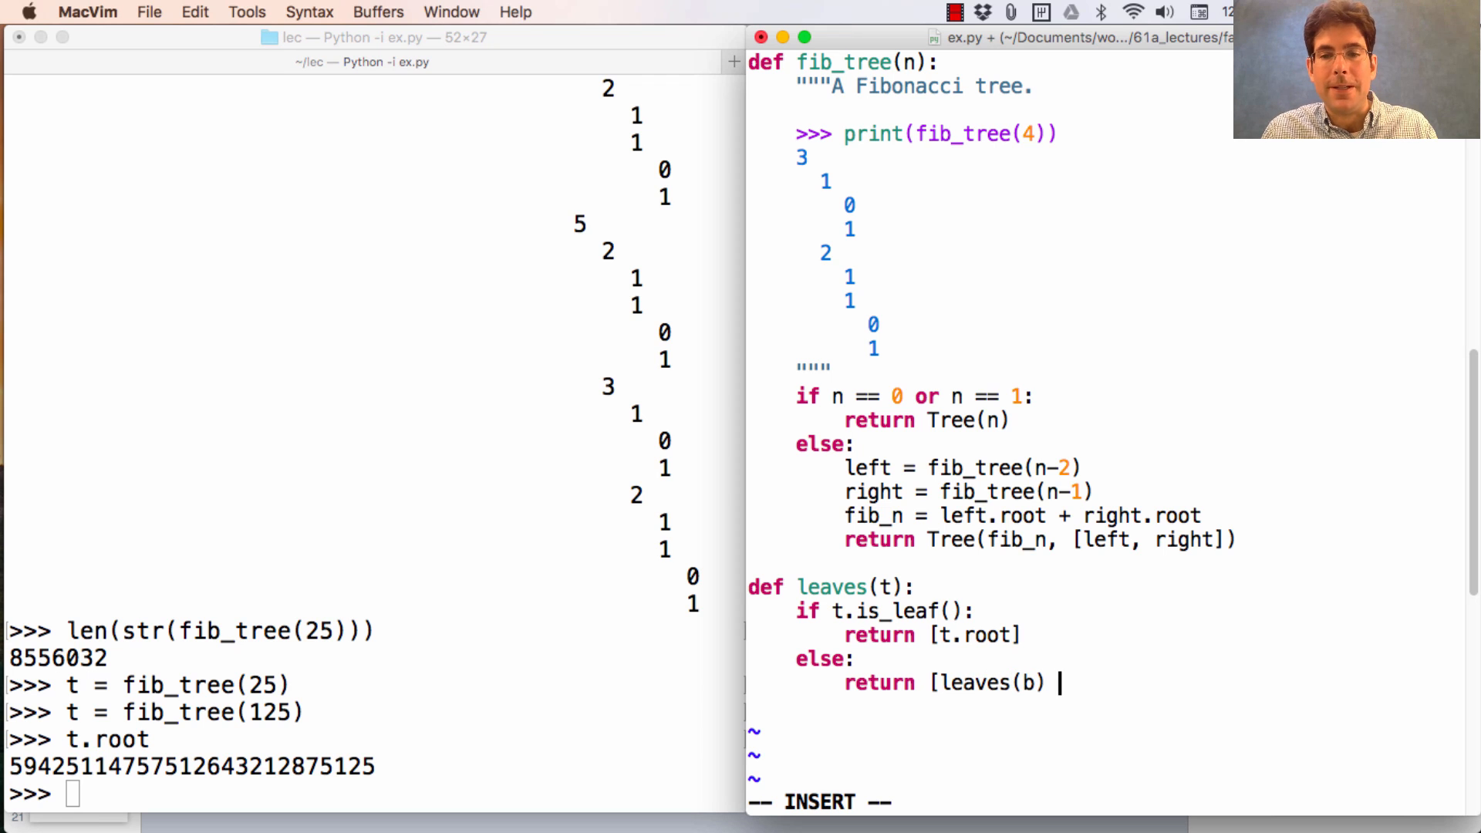
type("for b in")
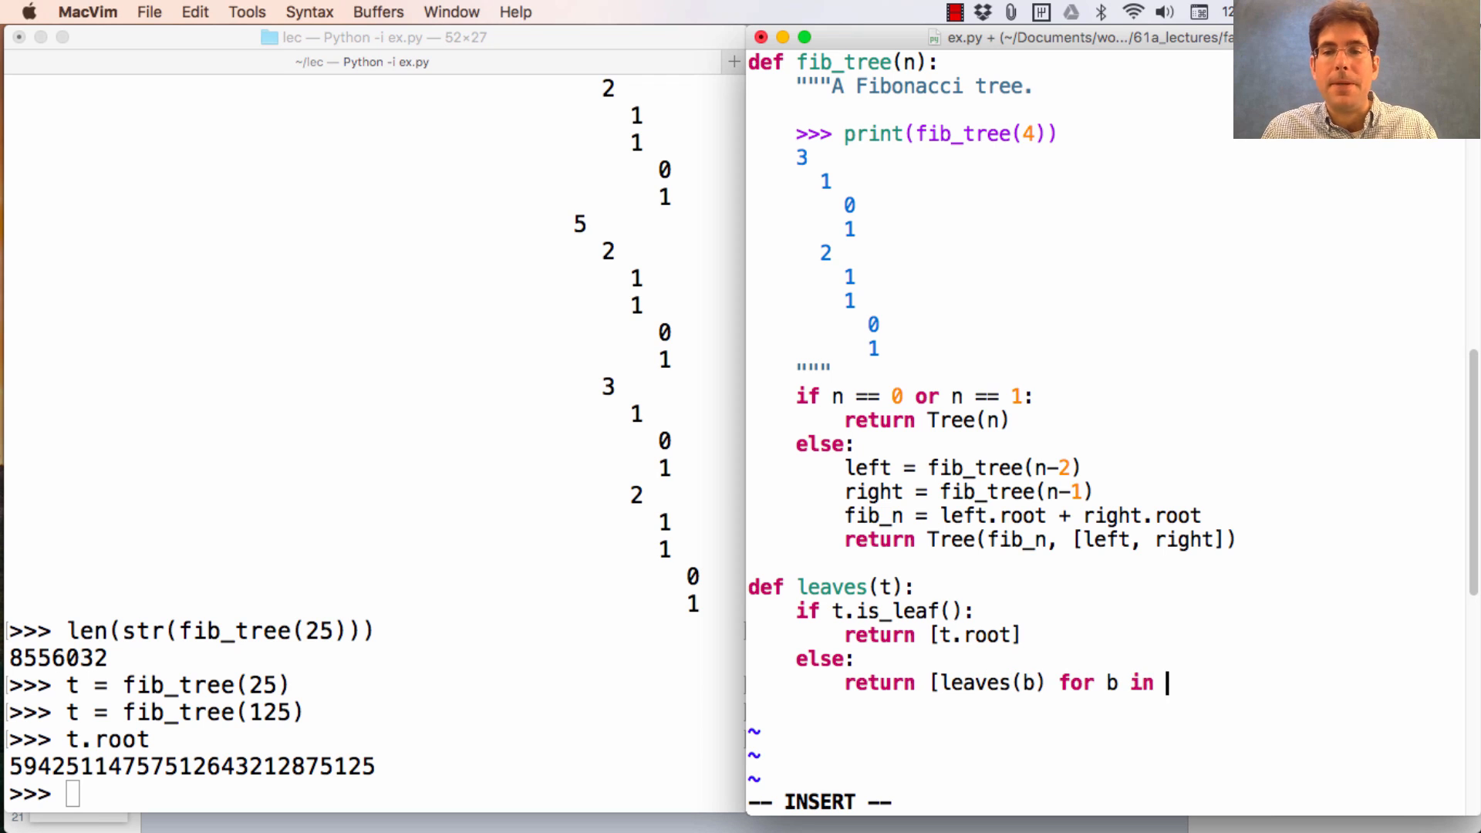
type("t.branches")
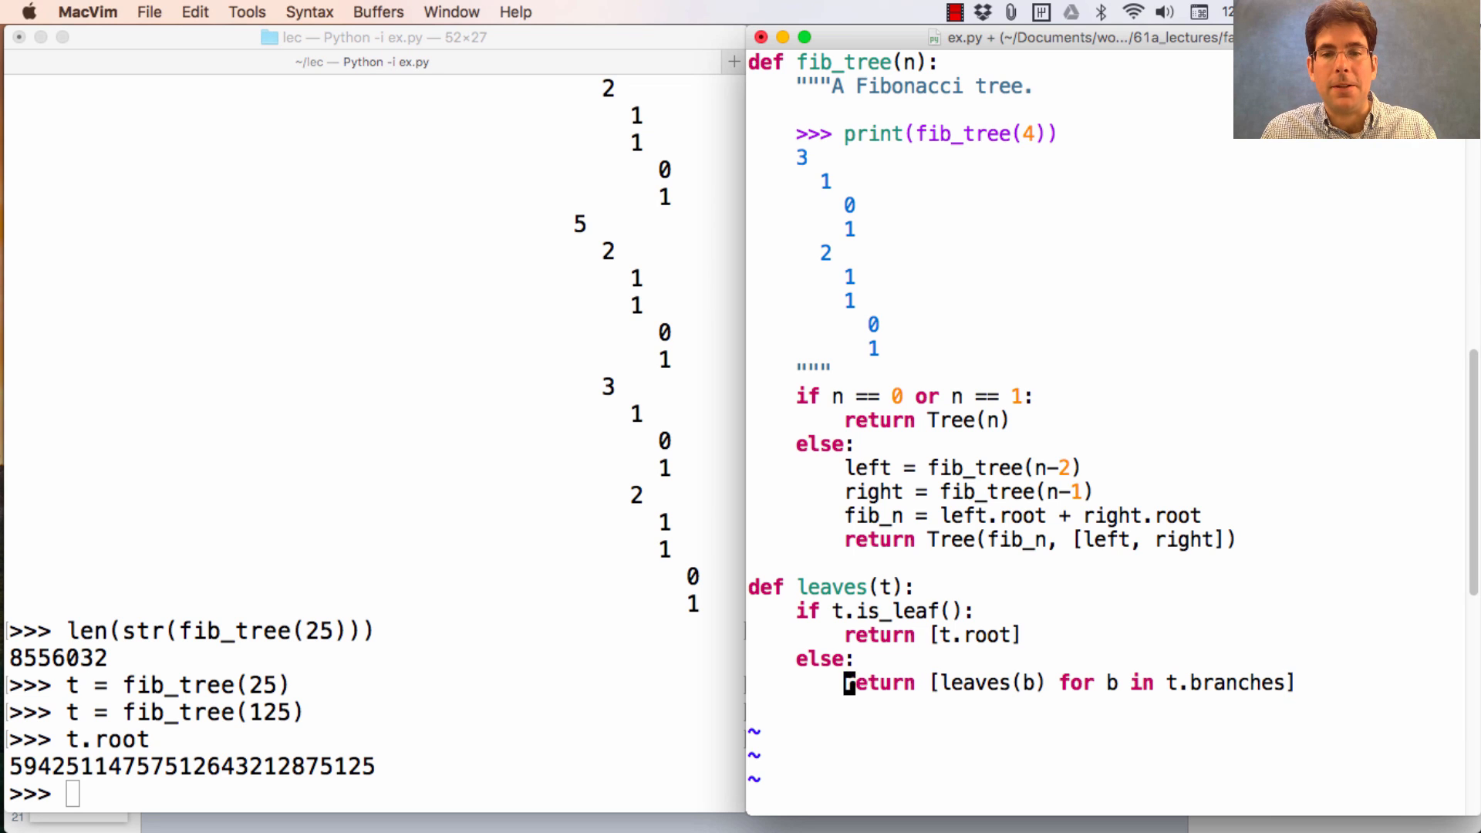
type("sum(")
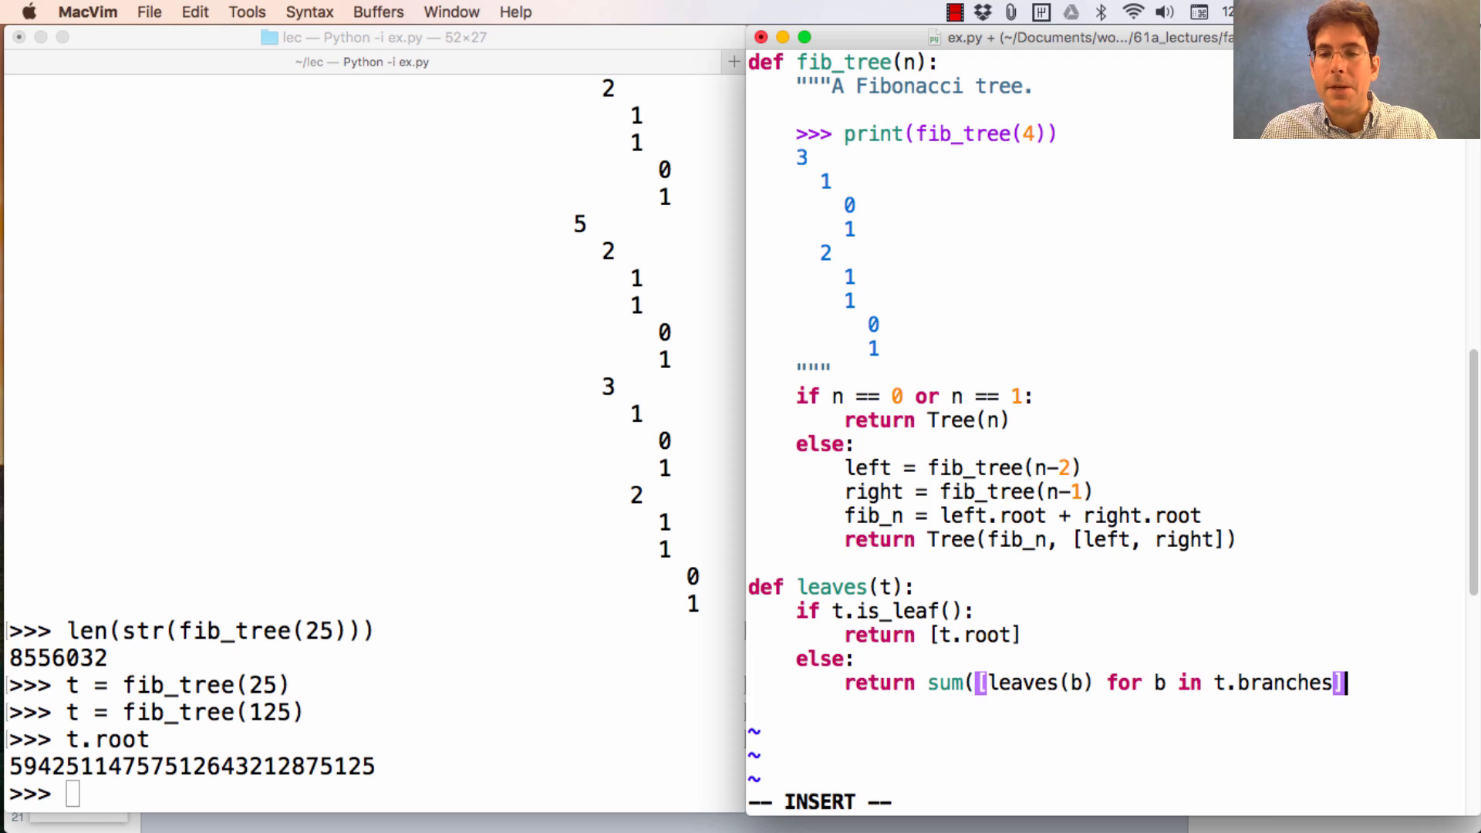
type(", []")
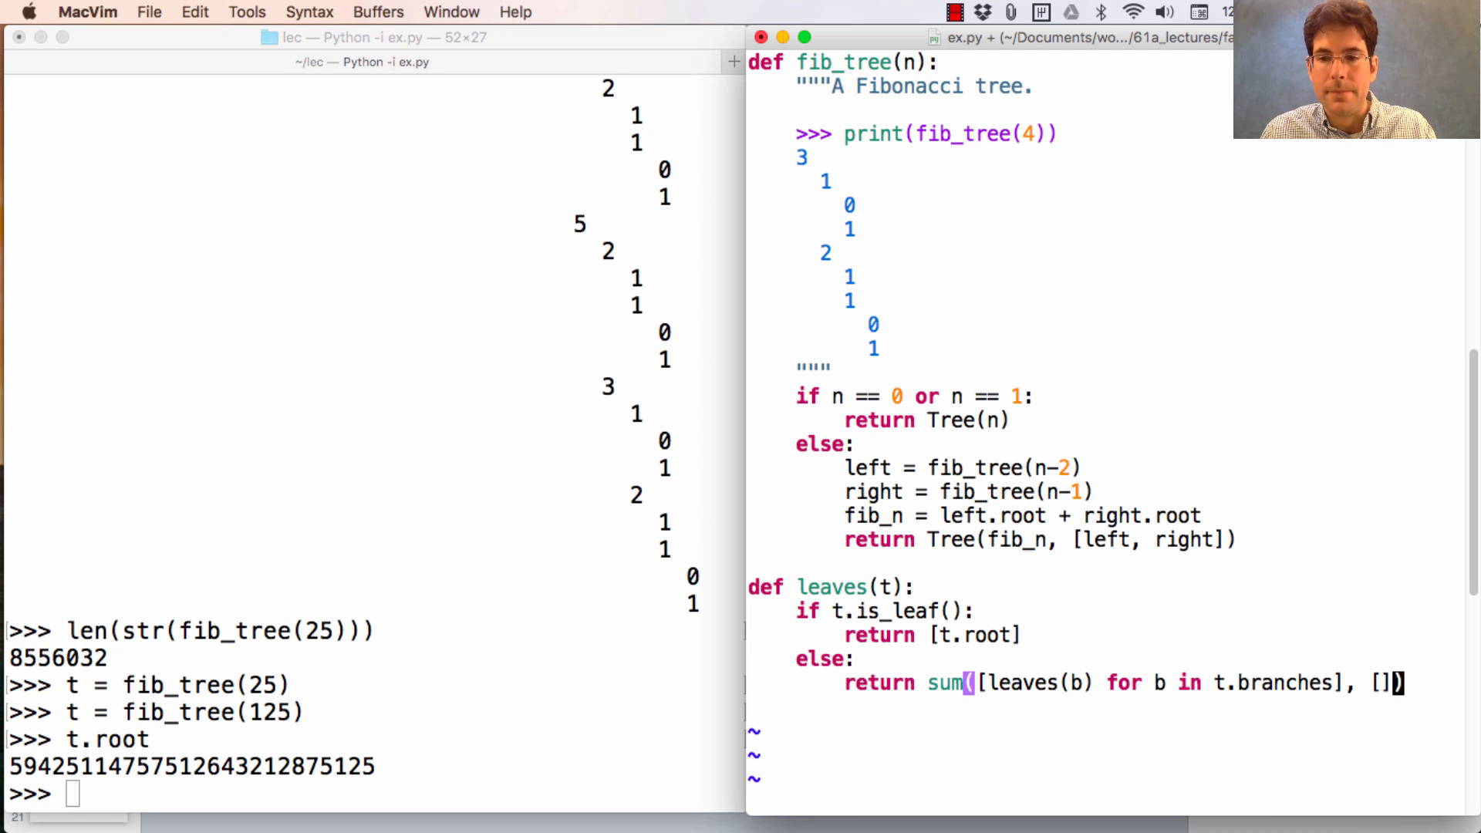
key("ctrl+d")
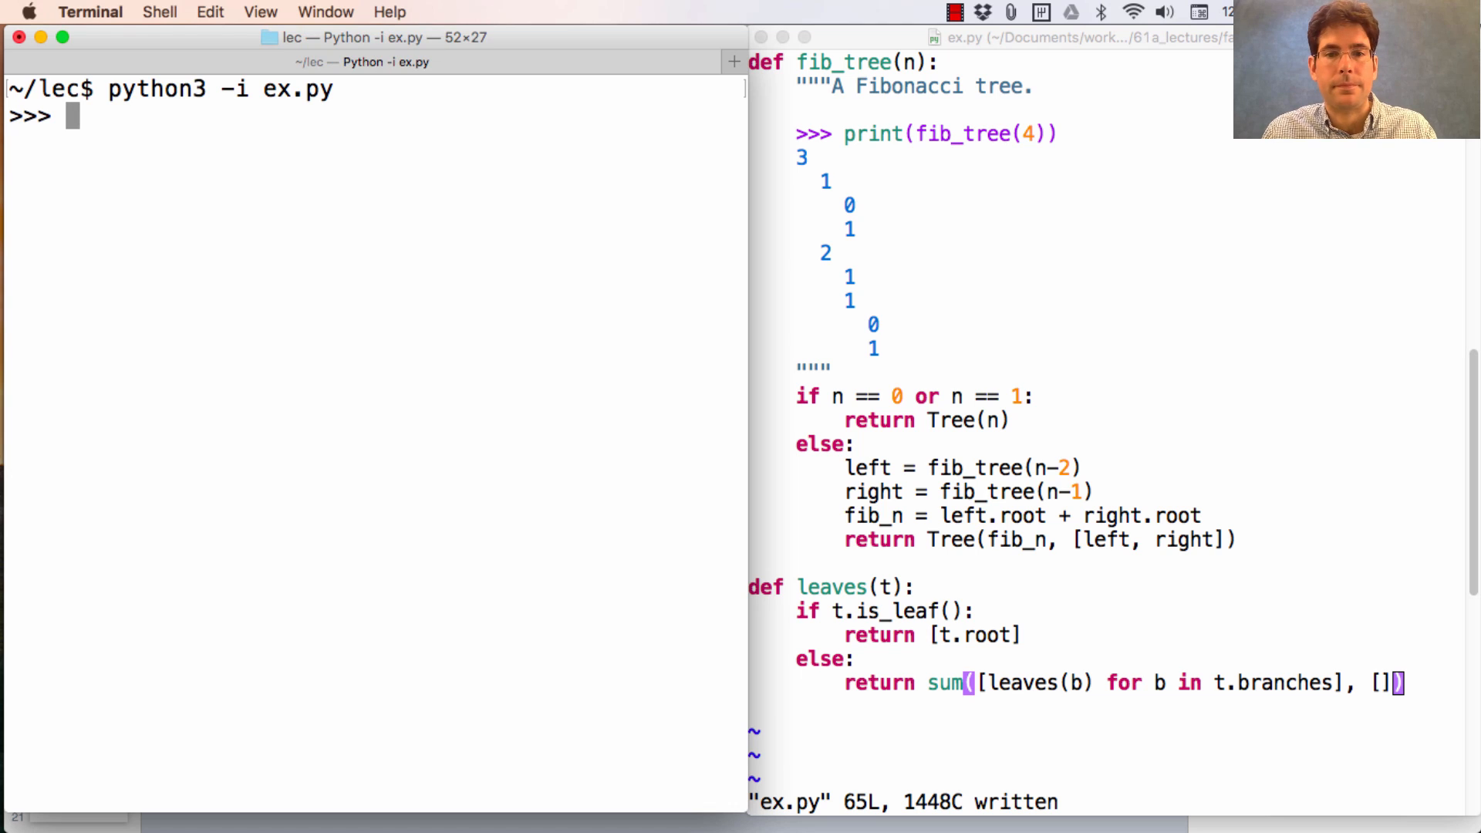
Step: Evaluate leaves(fib_tree(8)) in the REPL, then enter sum(leaves(fib_tree(8)))
type("leaves(fib_tree(8")
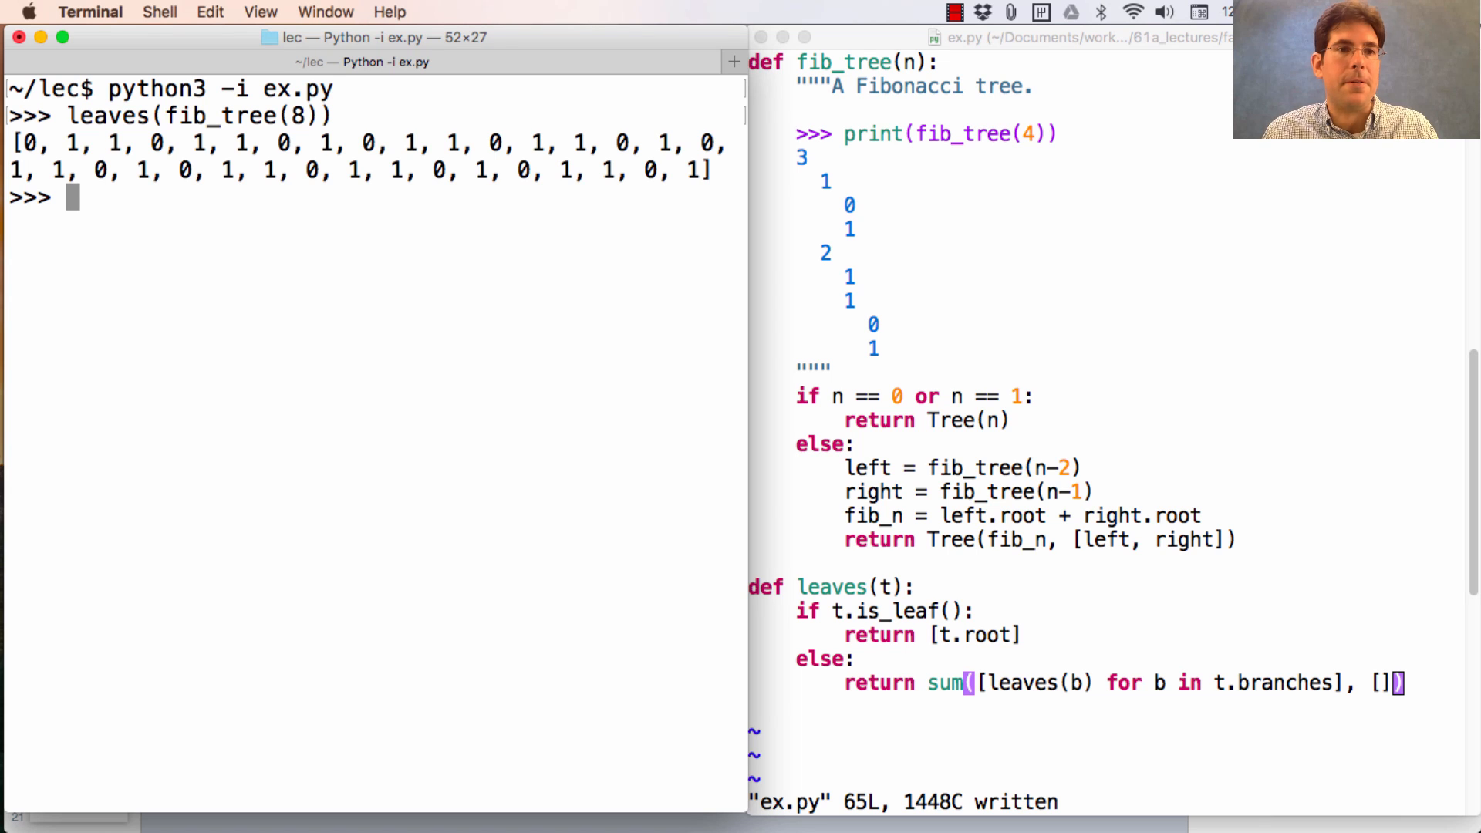
type("sum(leaves(fib_tree(8)))")
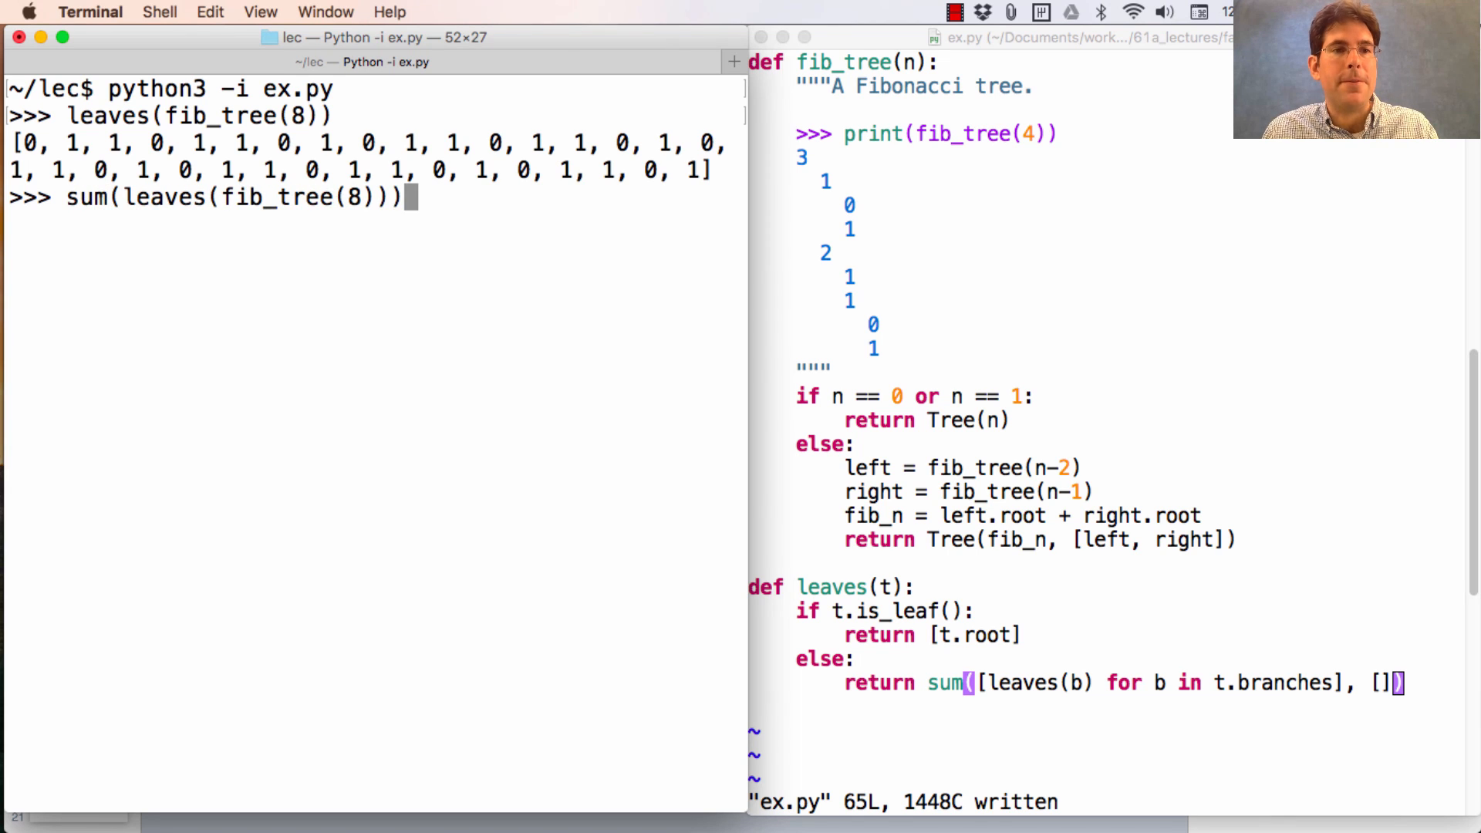